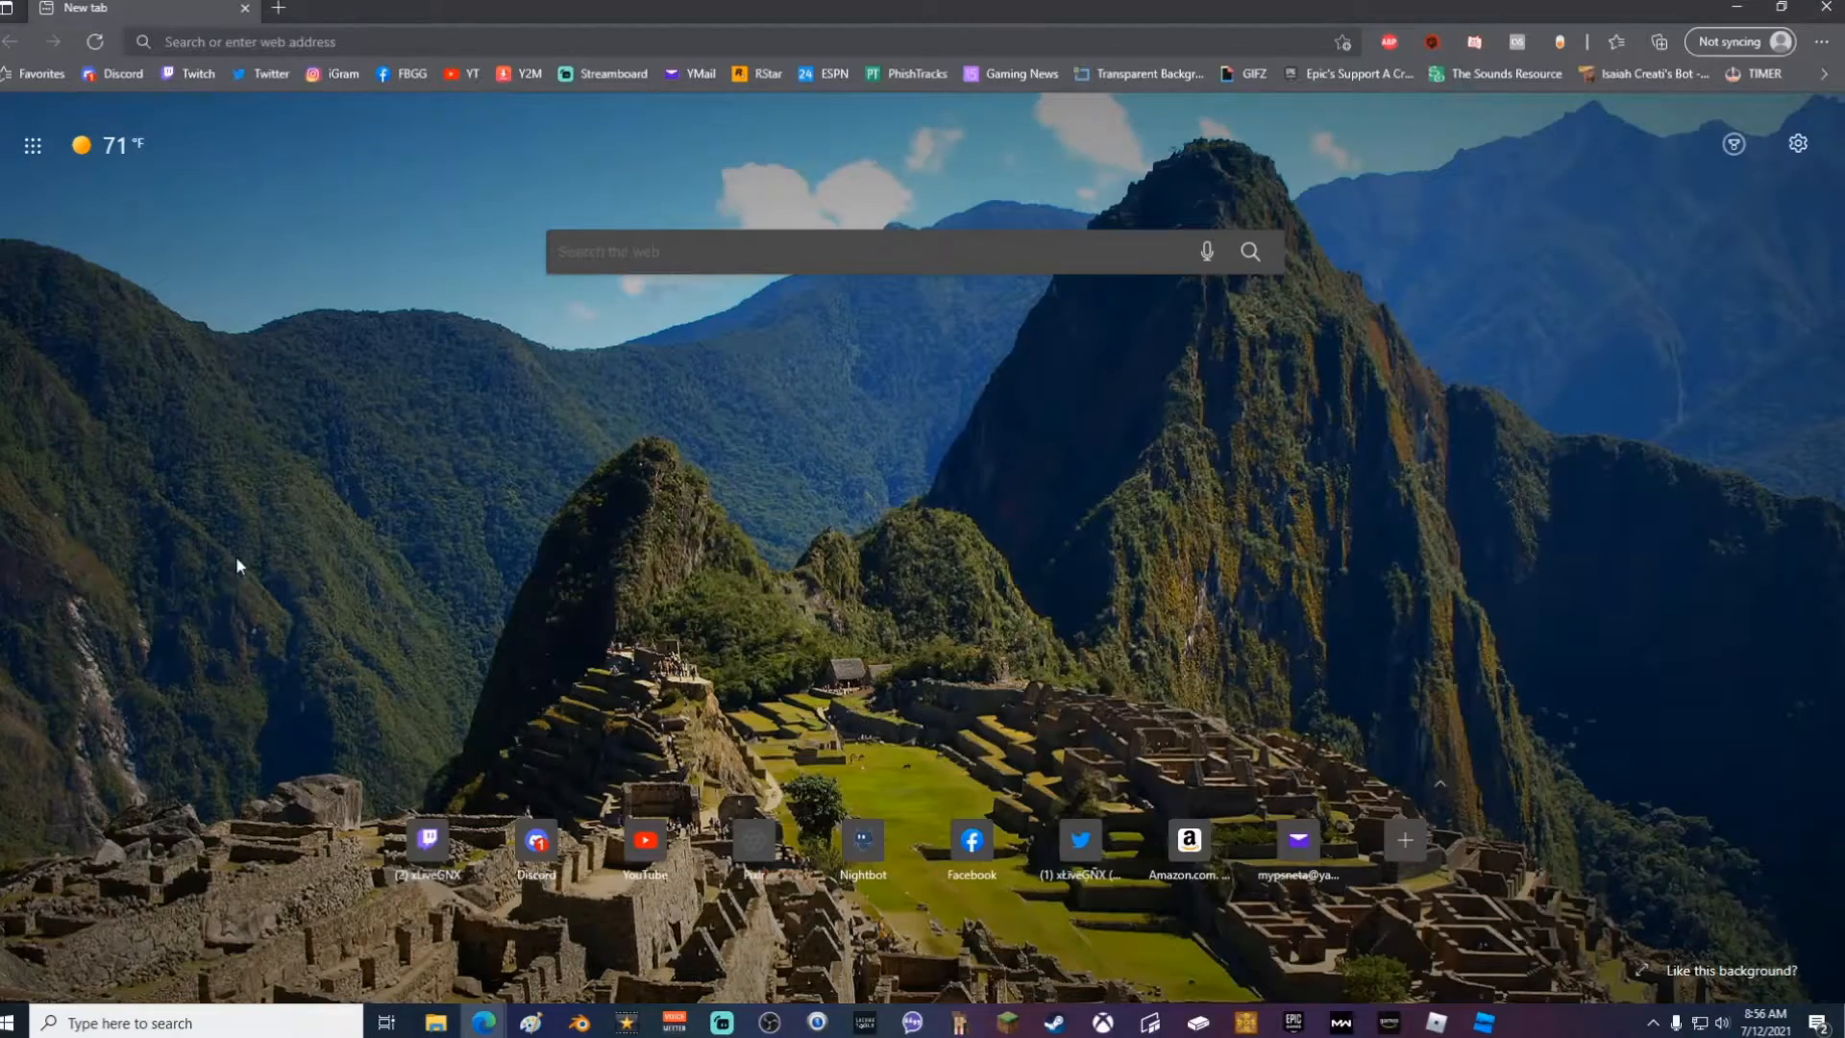
mouse_move(313, 92)
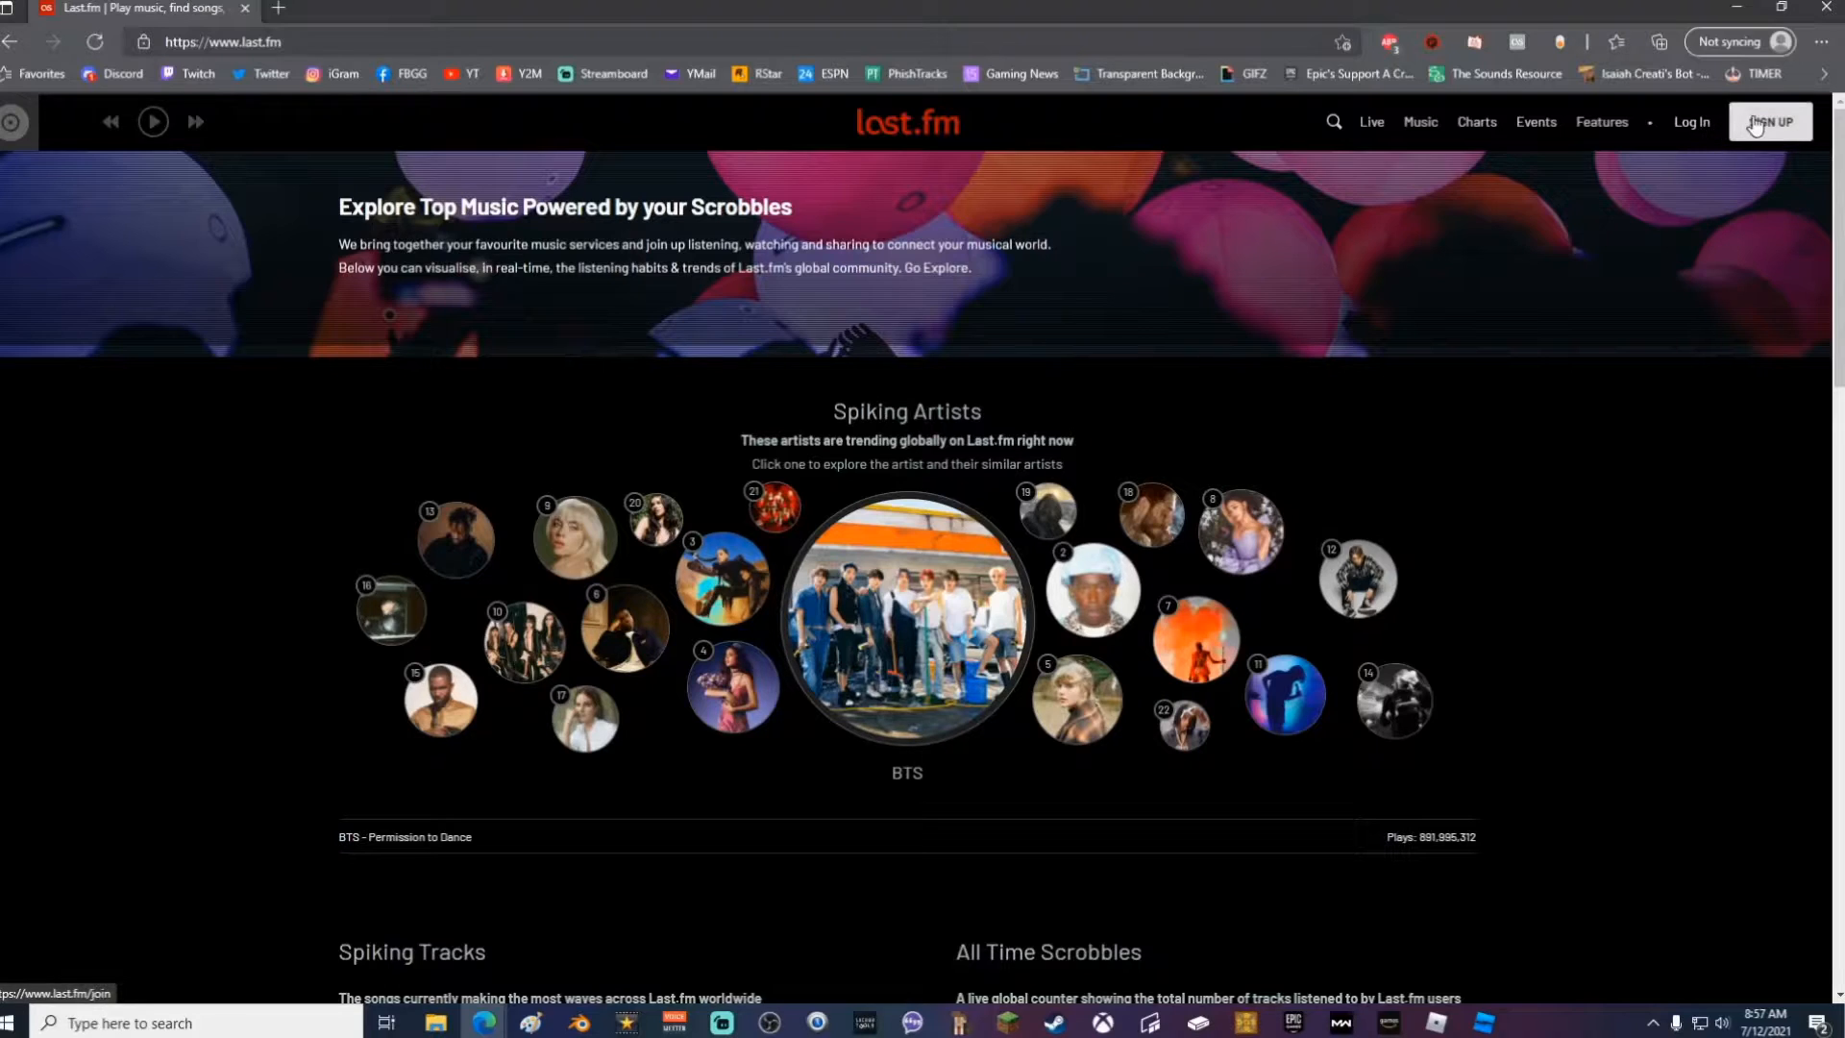
Start signing up for a new Last.fm account from the site header
left_click(1770, 121)
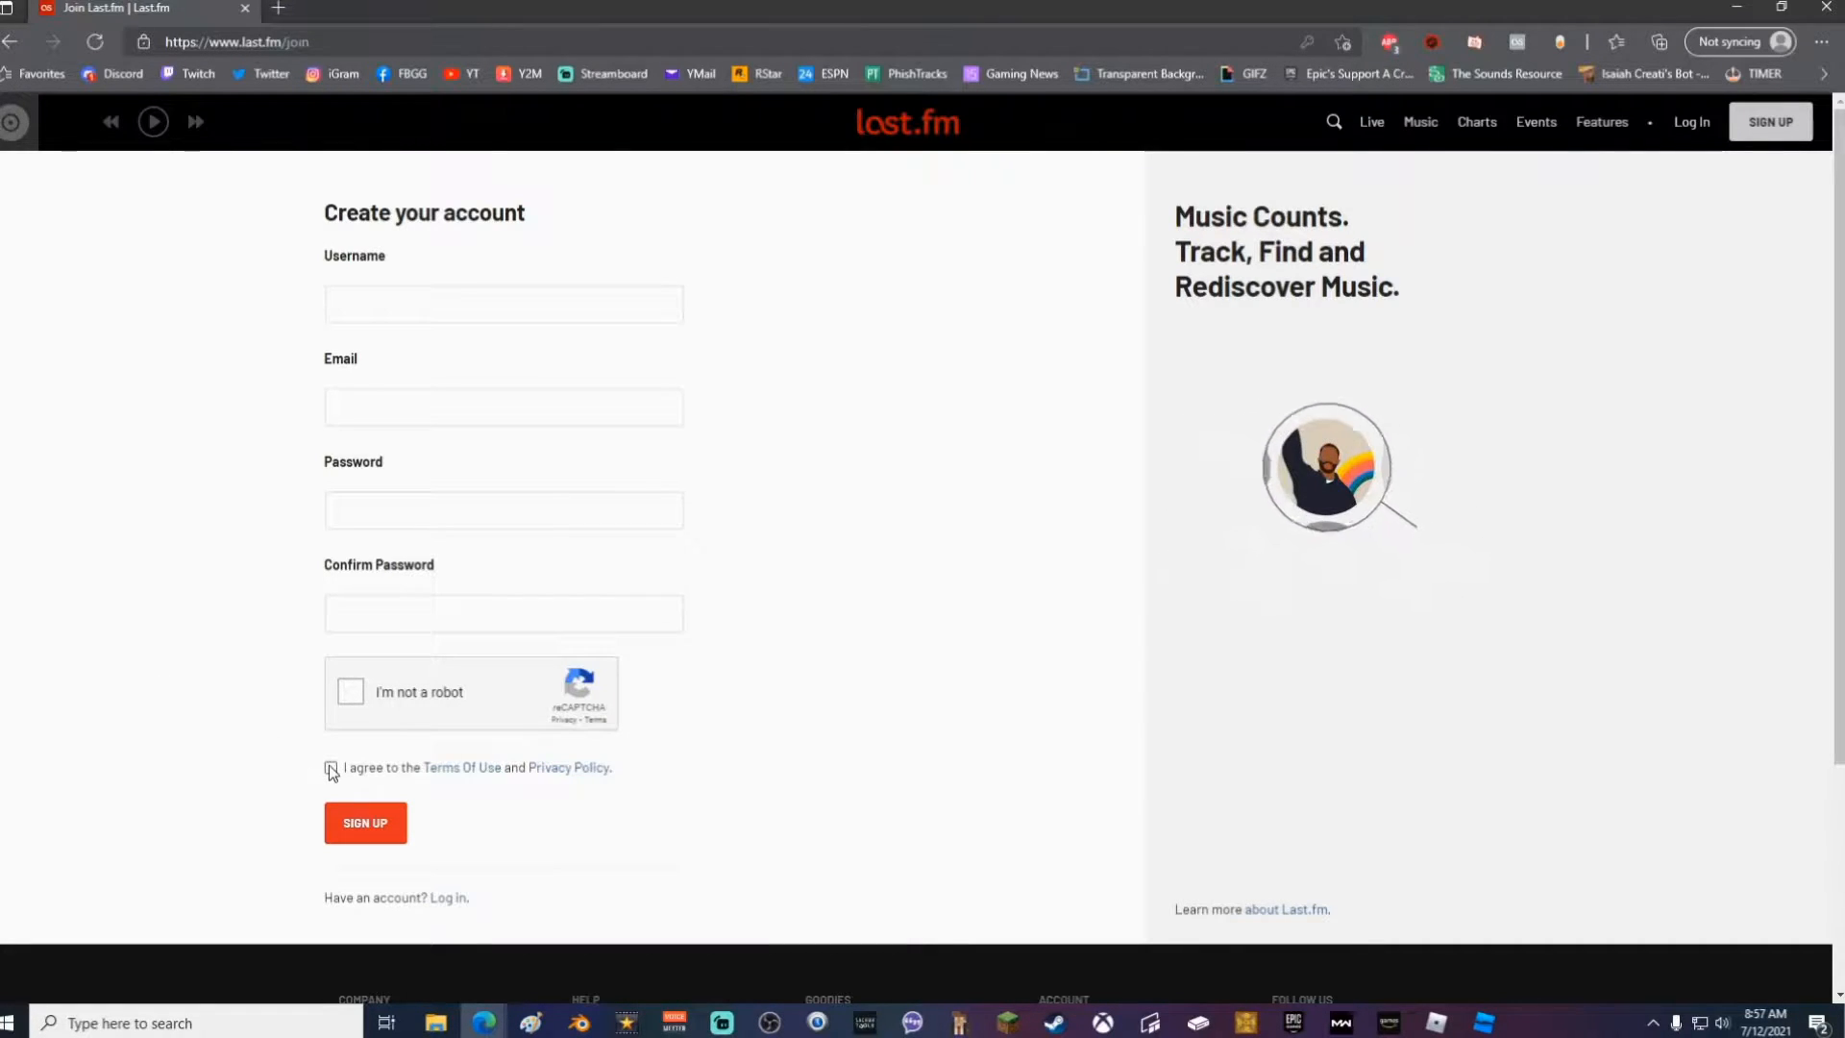
Log in to the existing Last.fm account with username and password
left_click(330, 767)
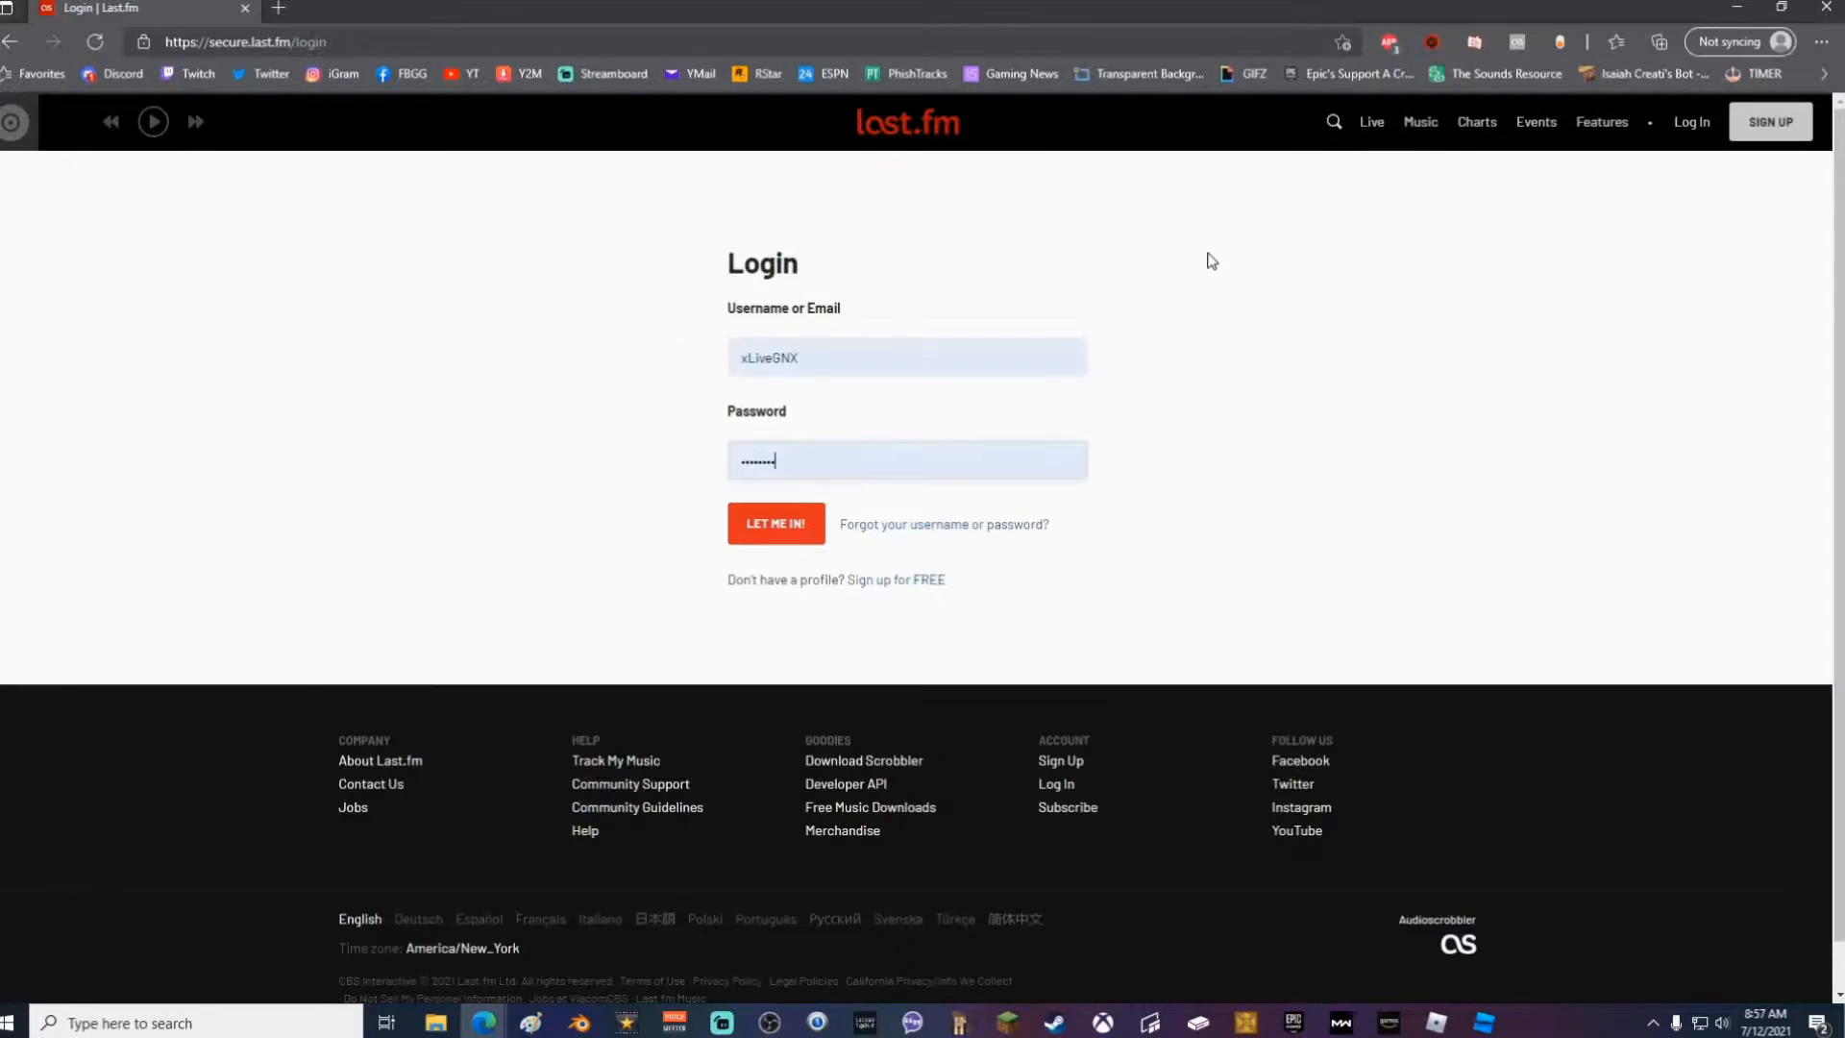
left_click(774, 523)
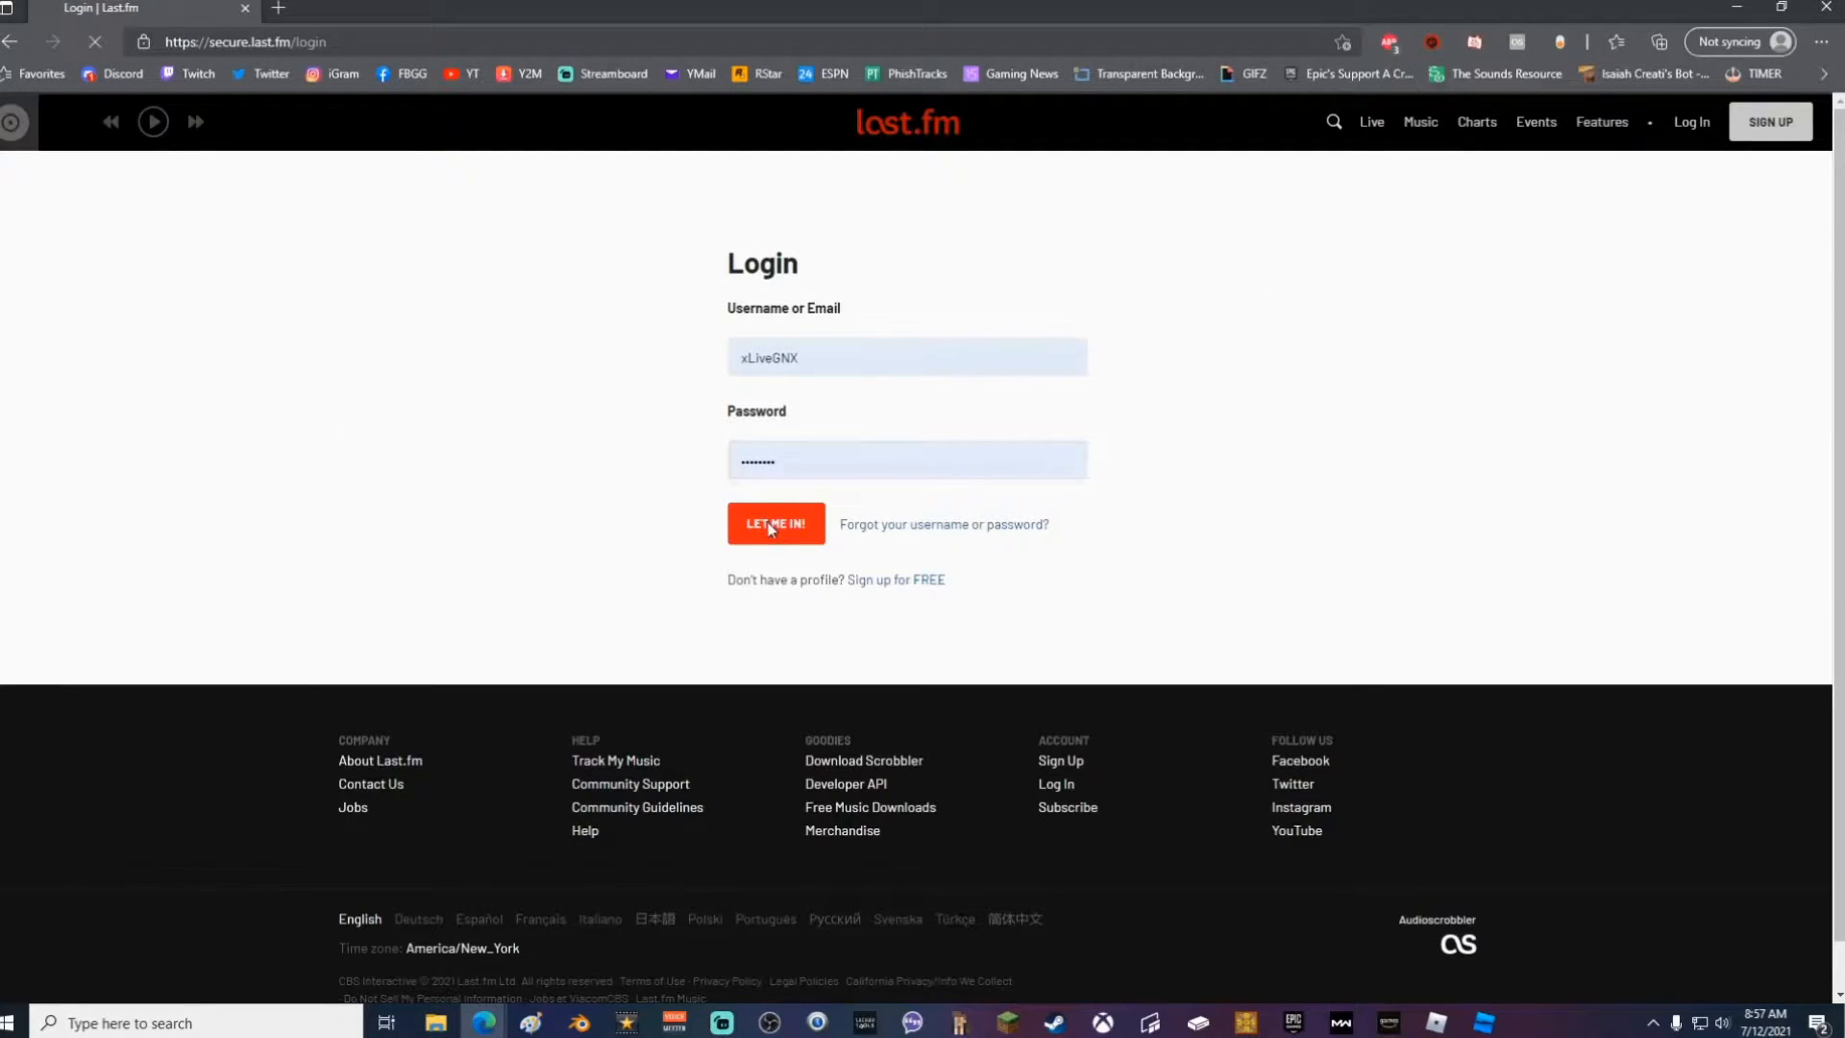
left_click(774, 523)
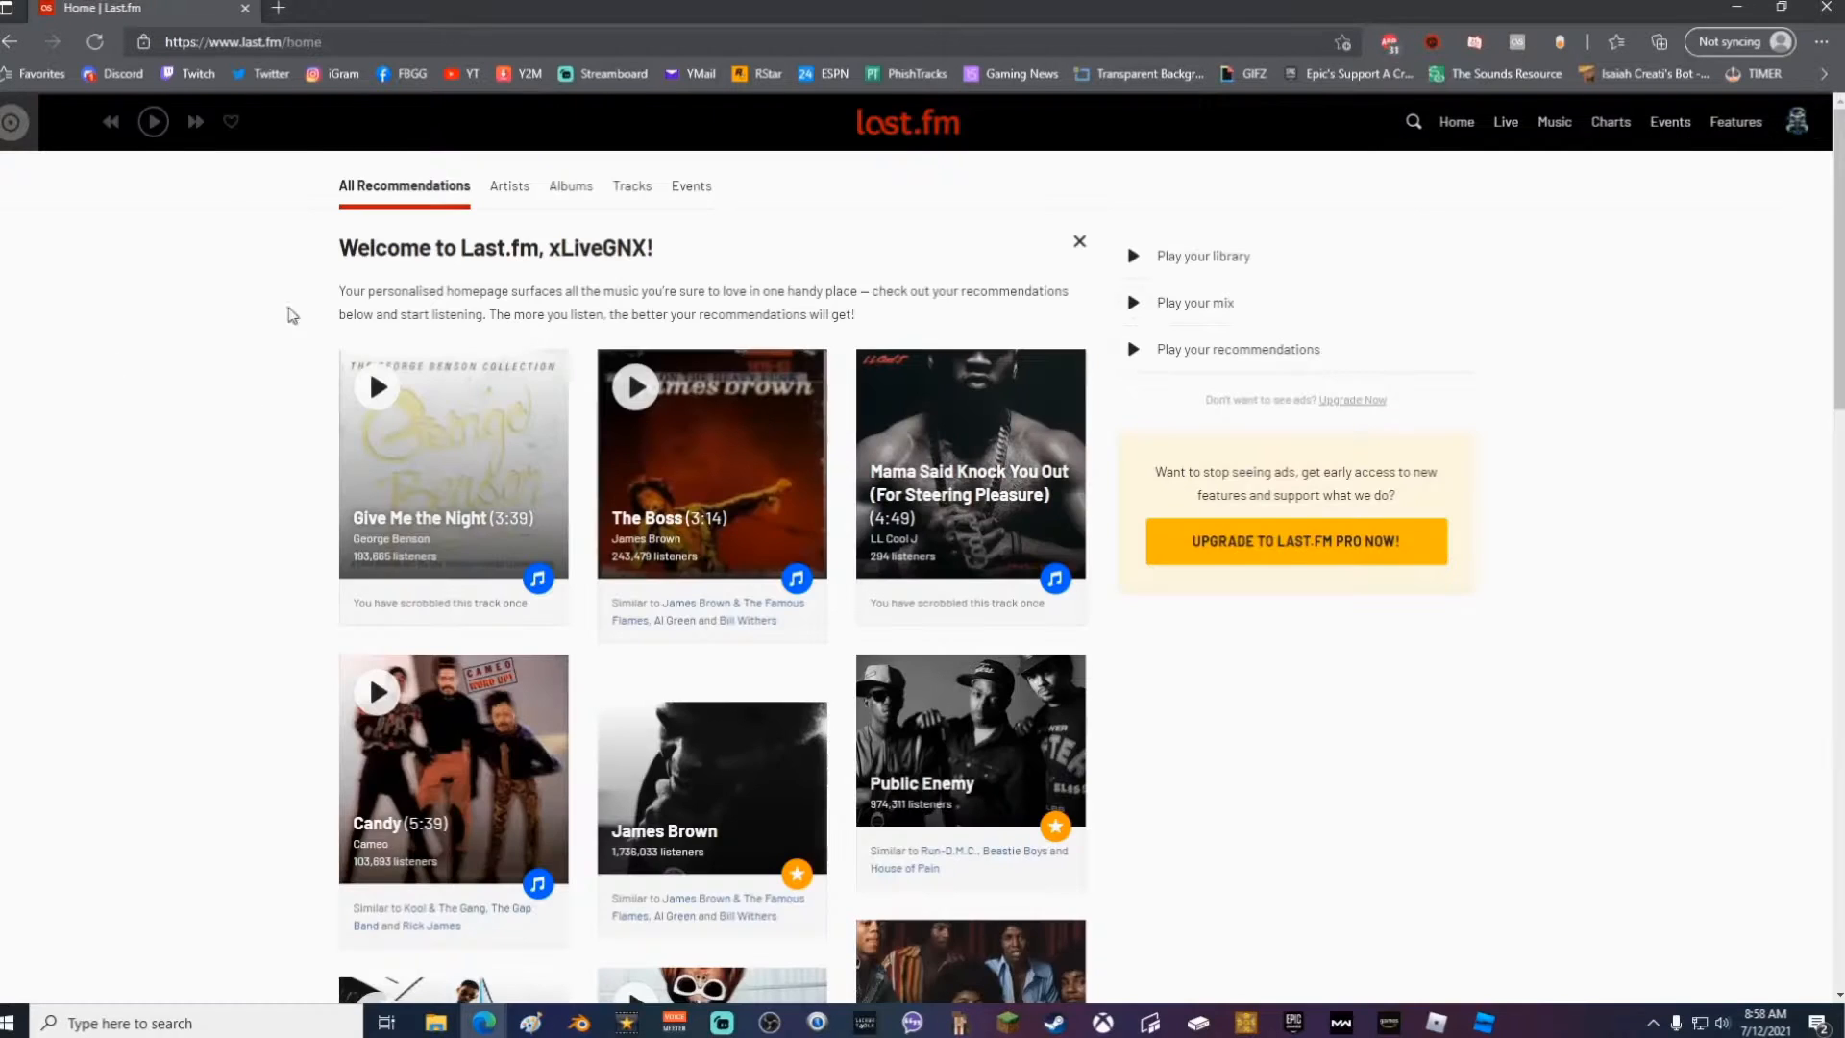
mouse_move(188, 308)
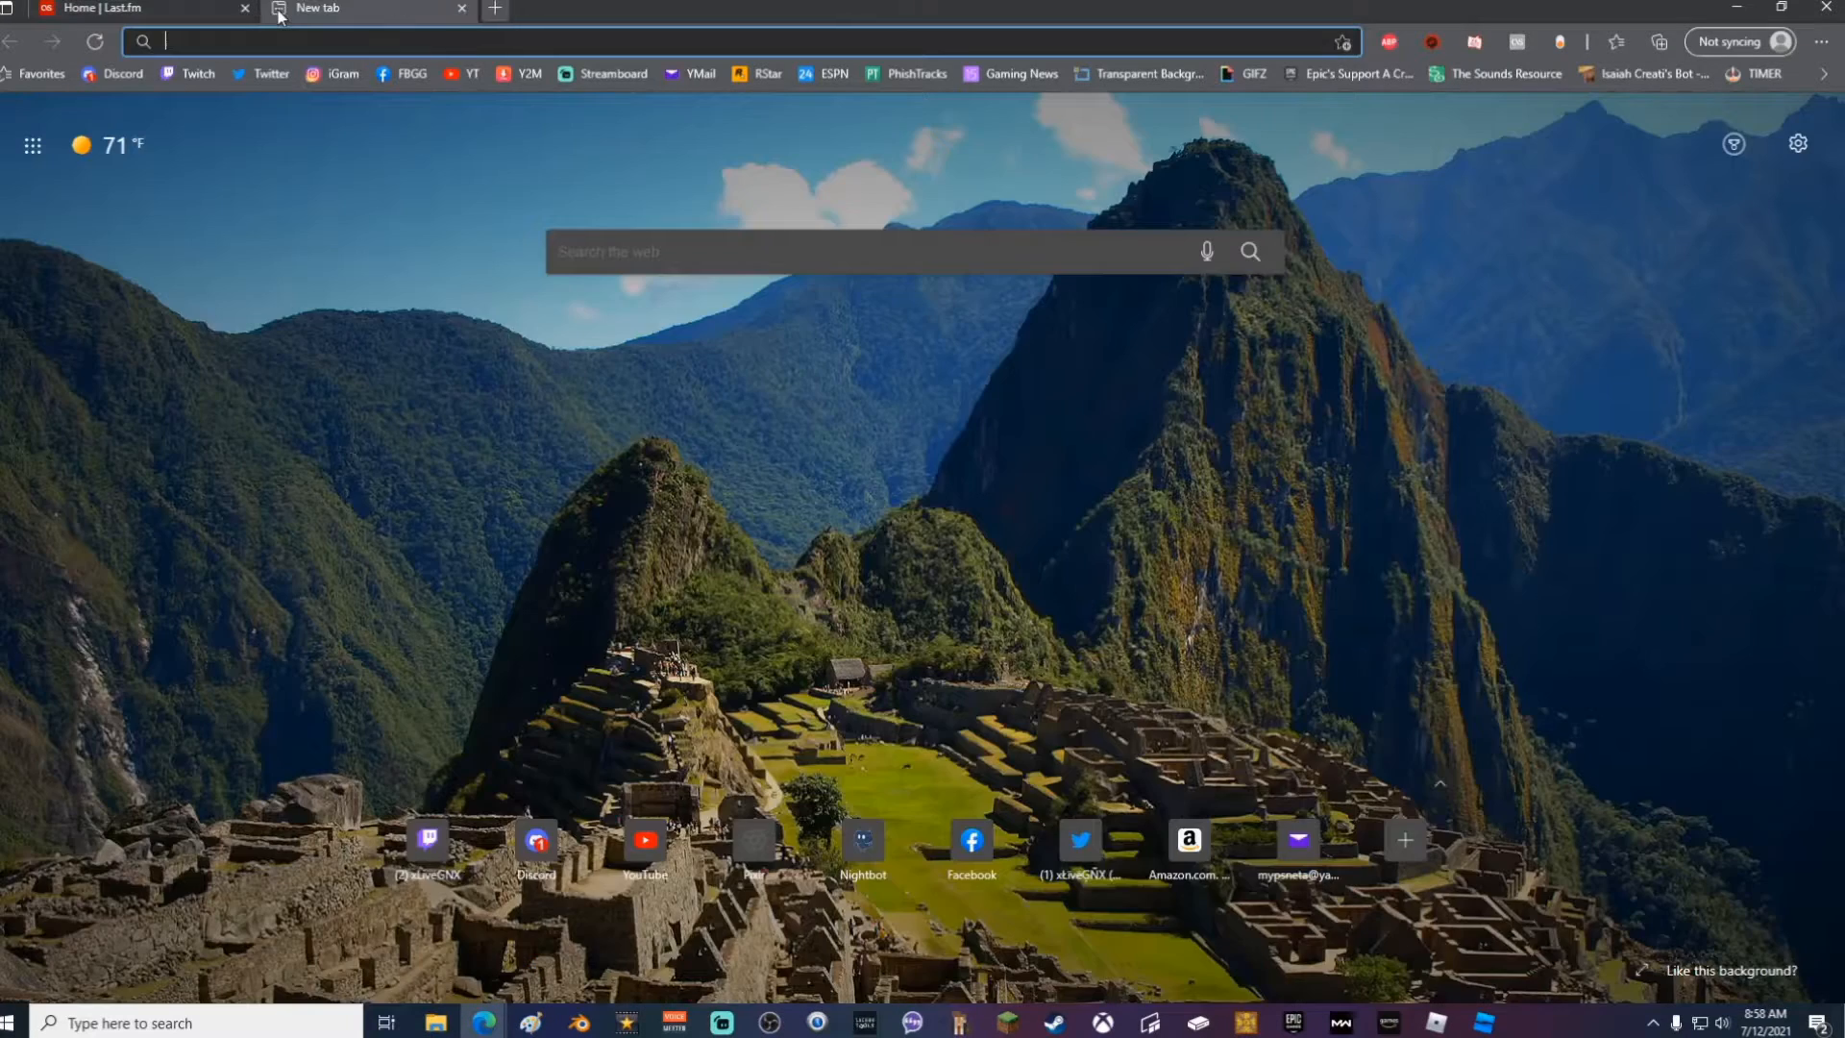
Load web-scrobbler.com in the new tab to reach the download options
type("web-scrobbler.com")
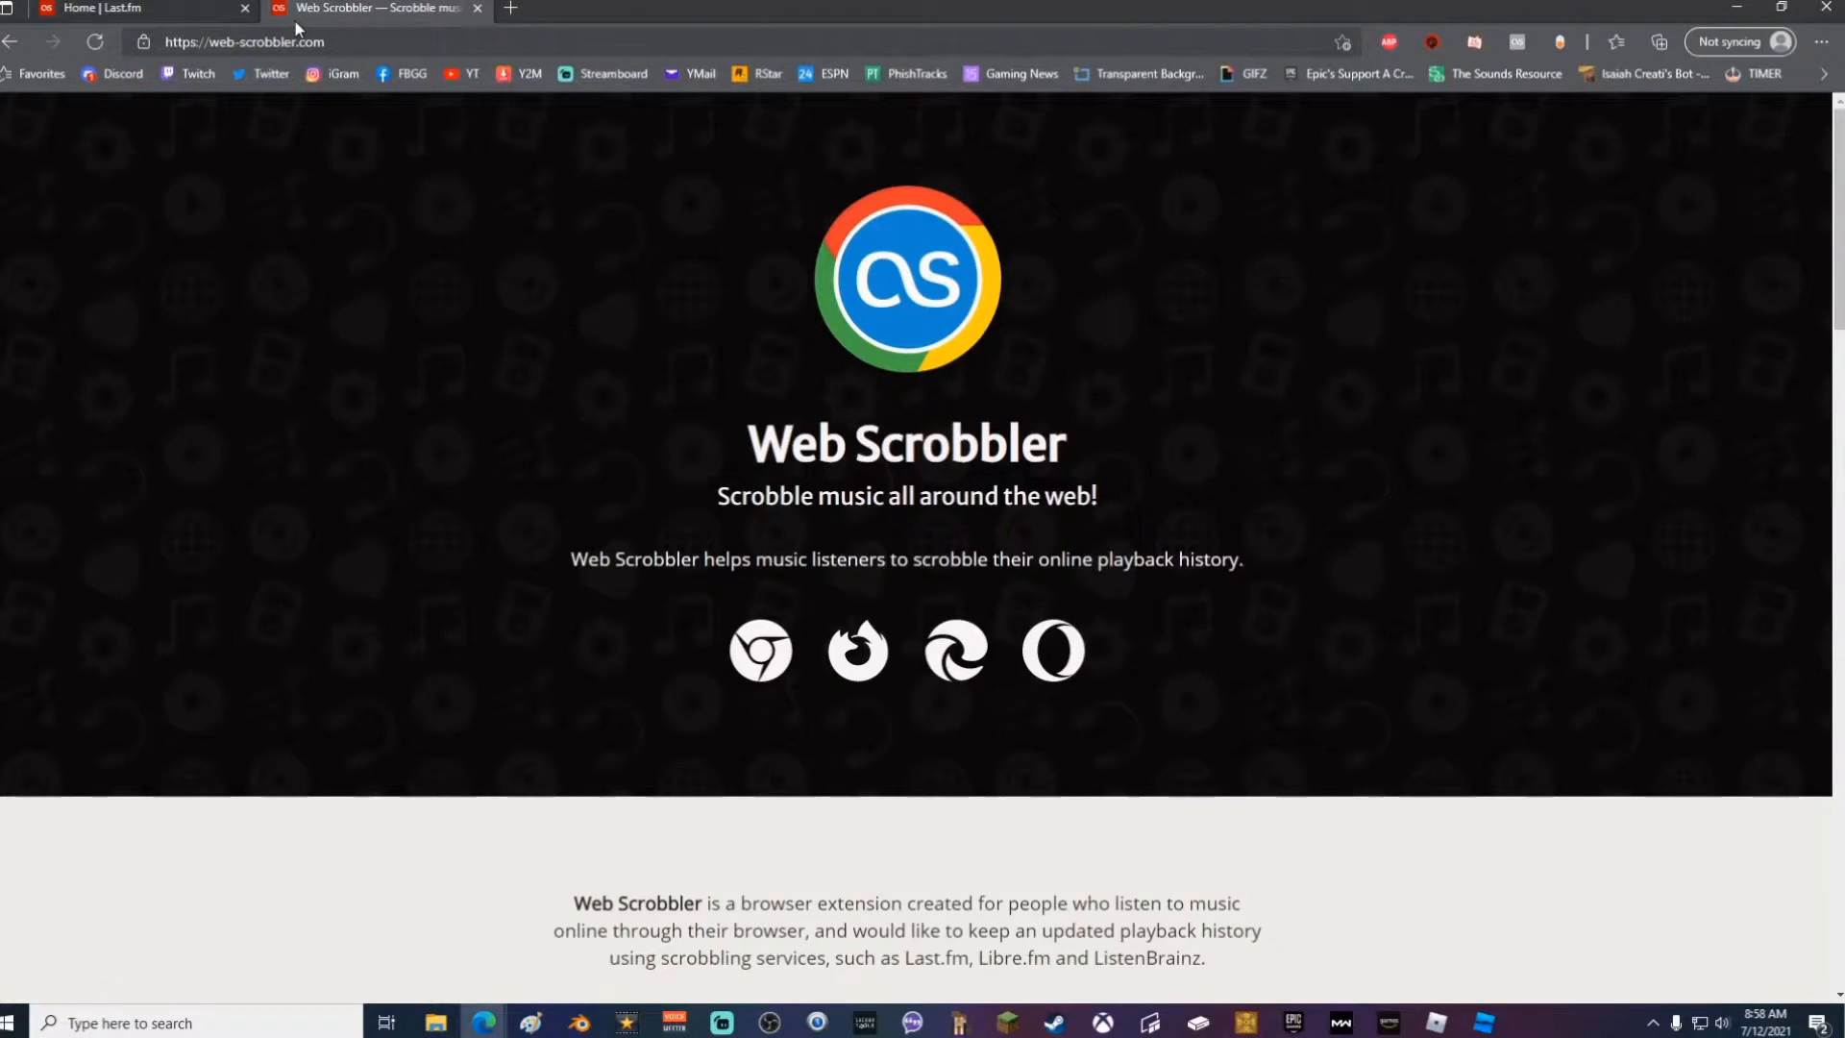
mouse_move(508, 198)
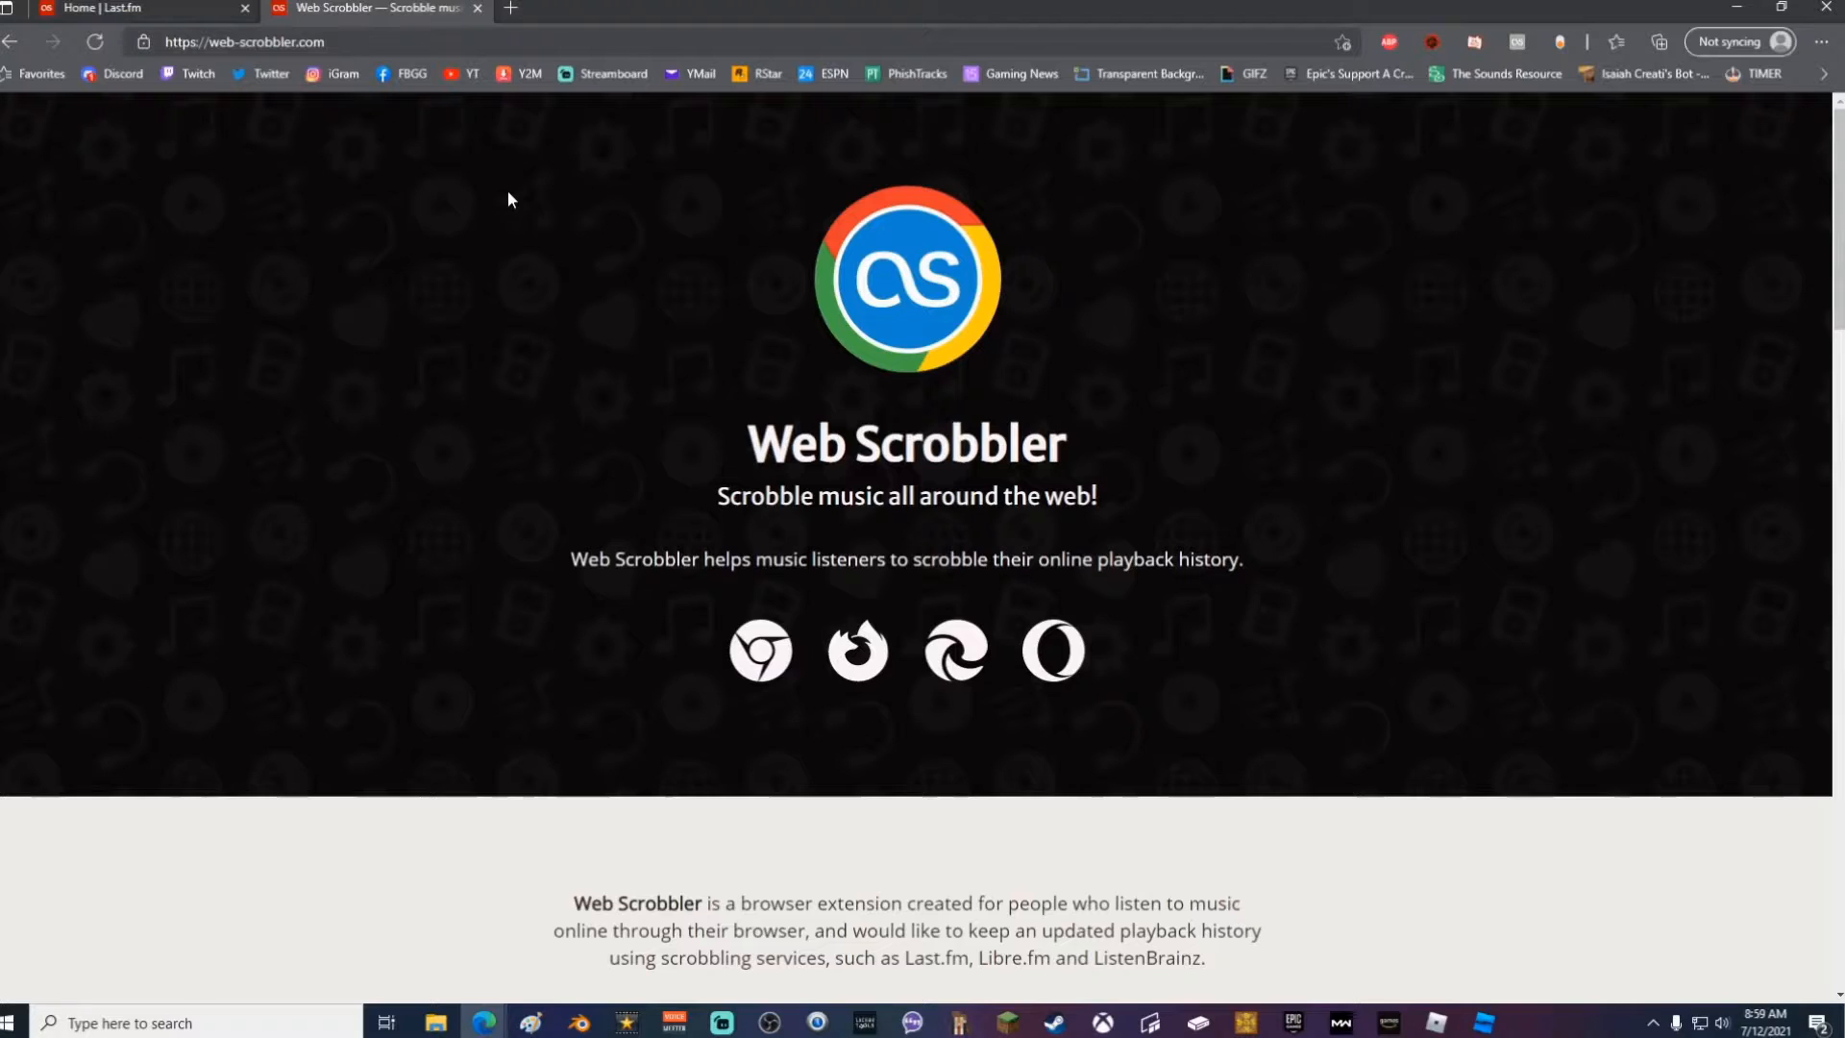
mouse_move(387, 591)
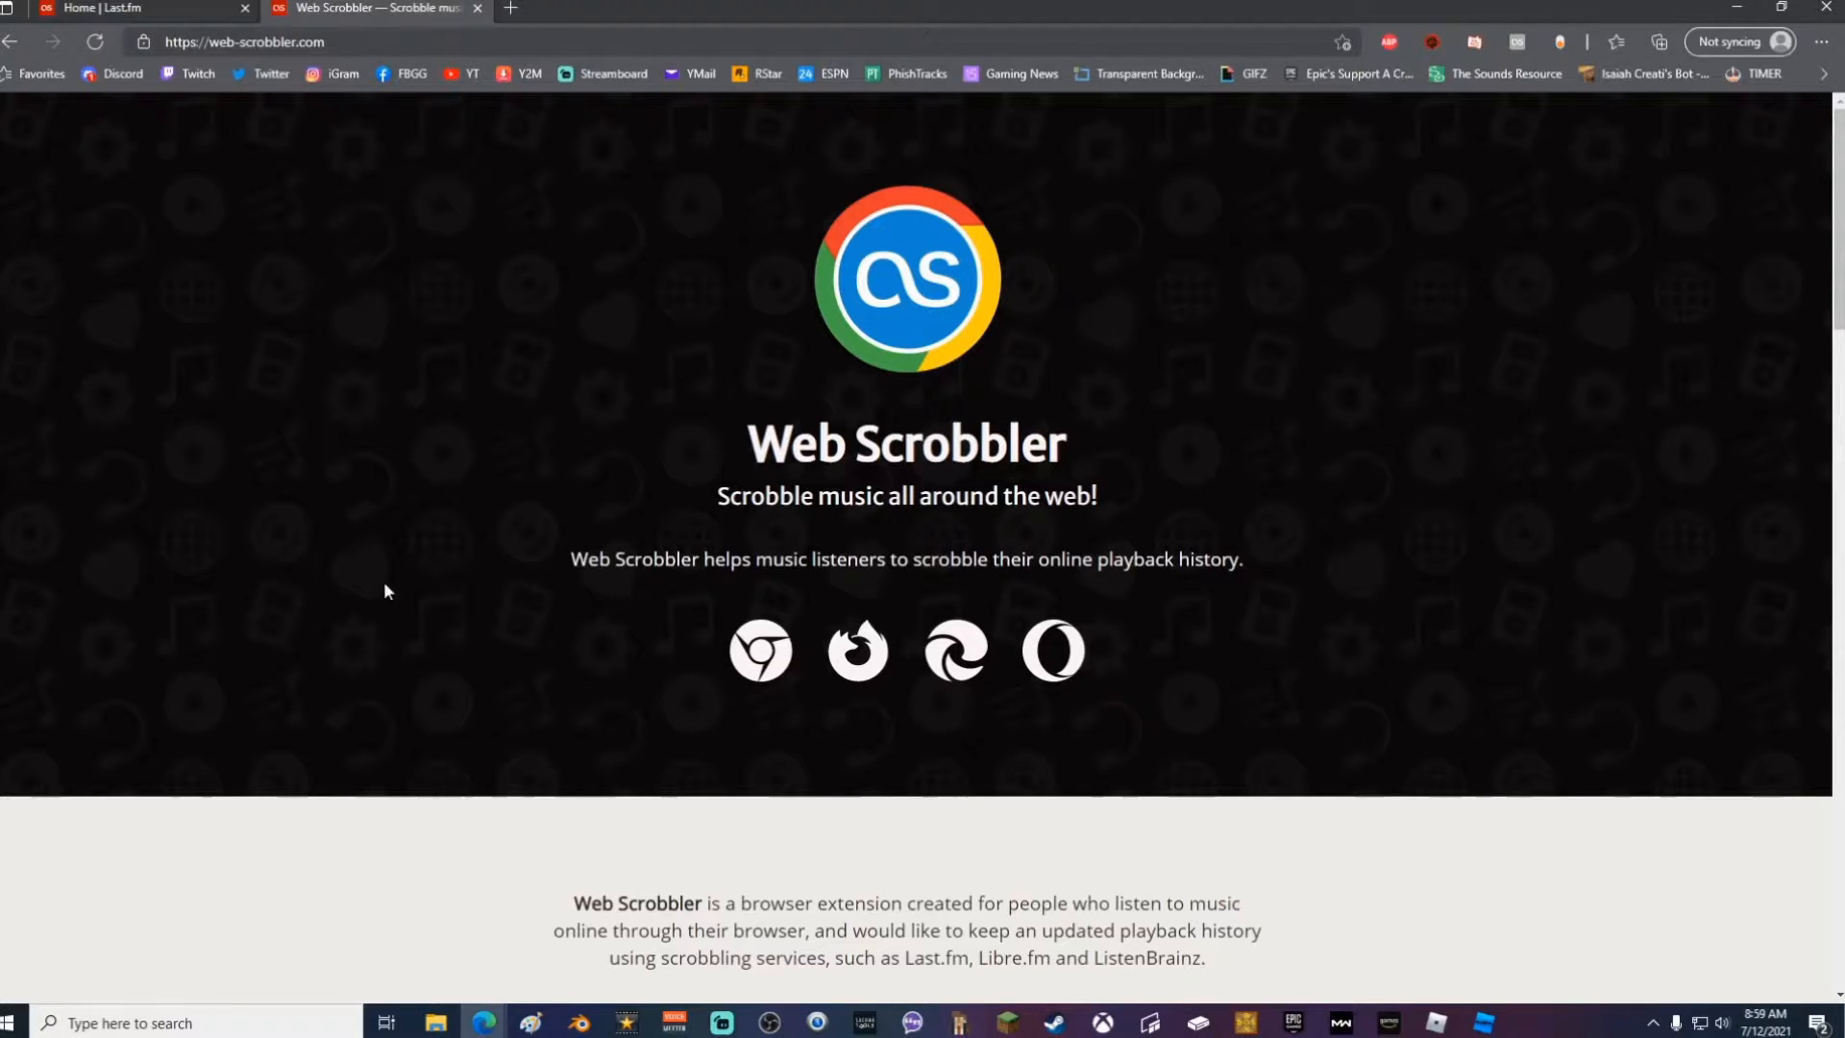
mouse_move(763, 745)
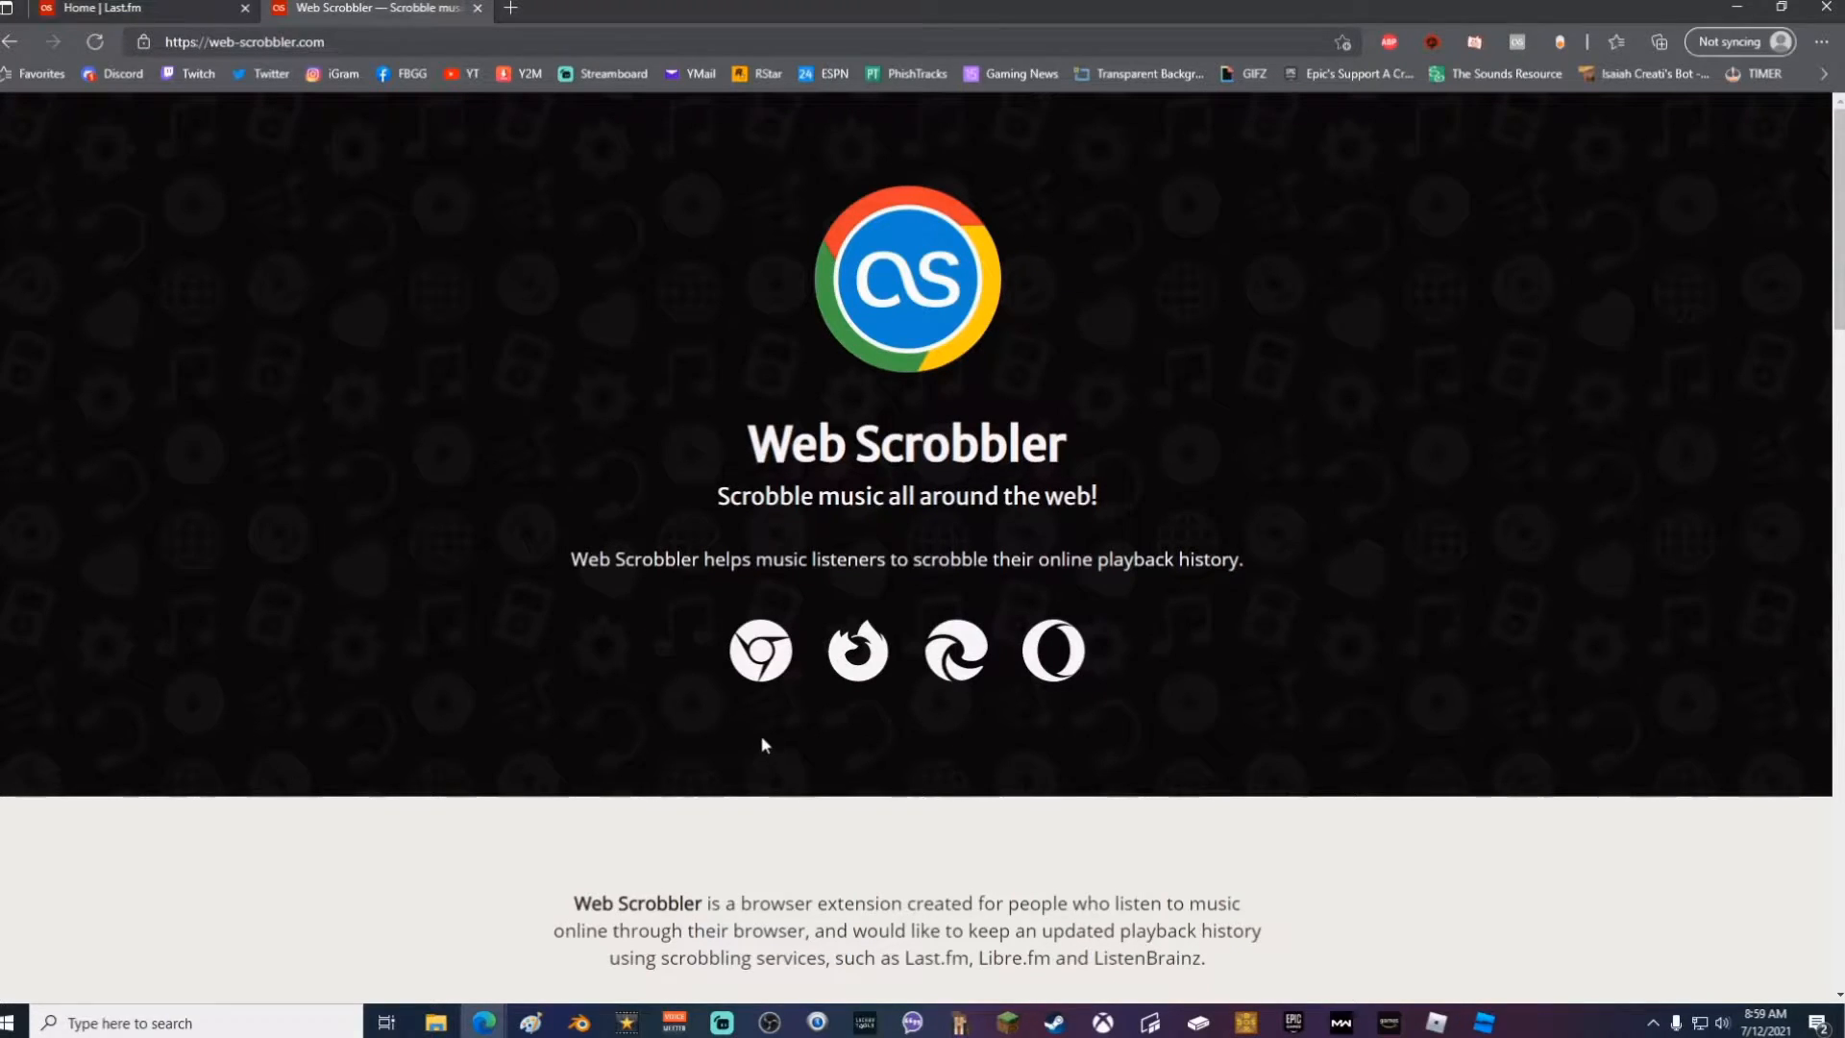
mouse_move(761, 650)
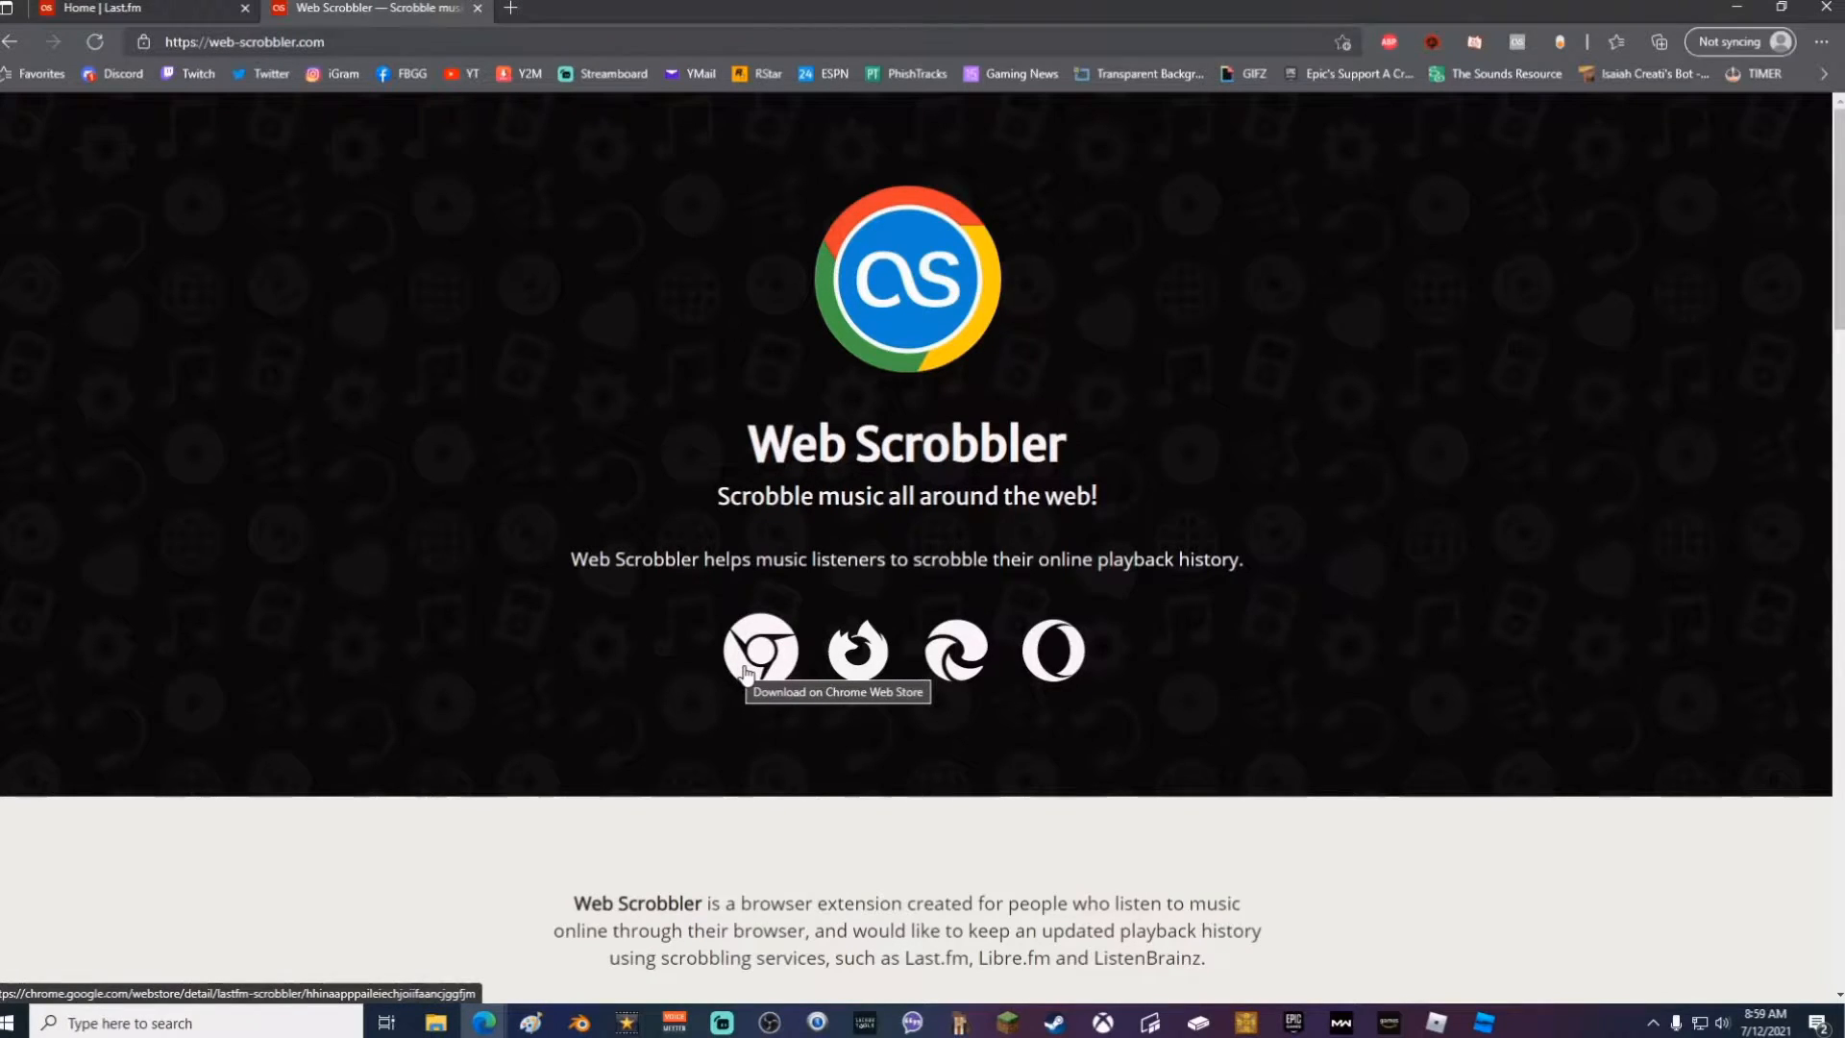
mouse_move(857, 654)
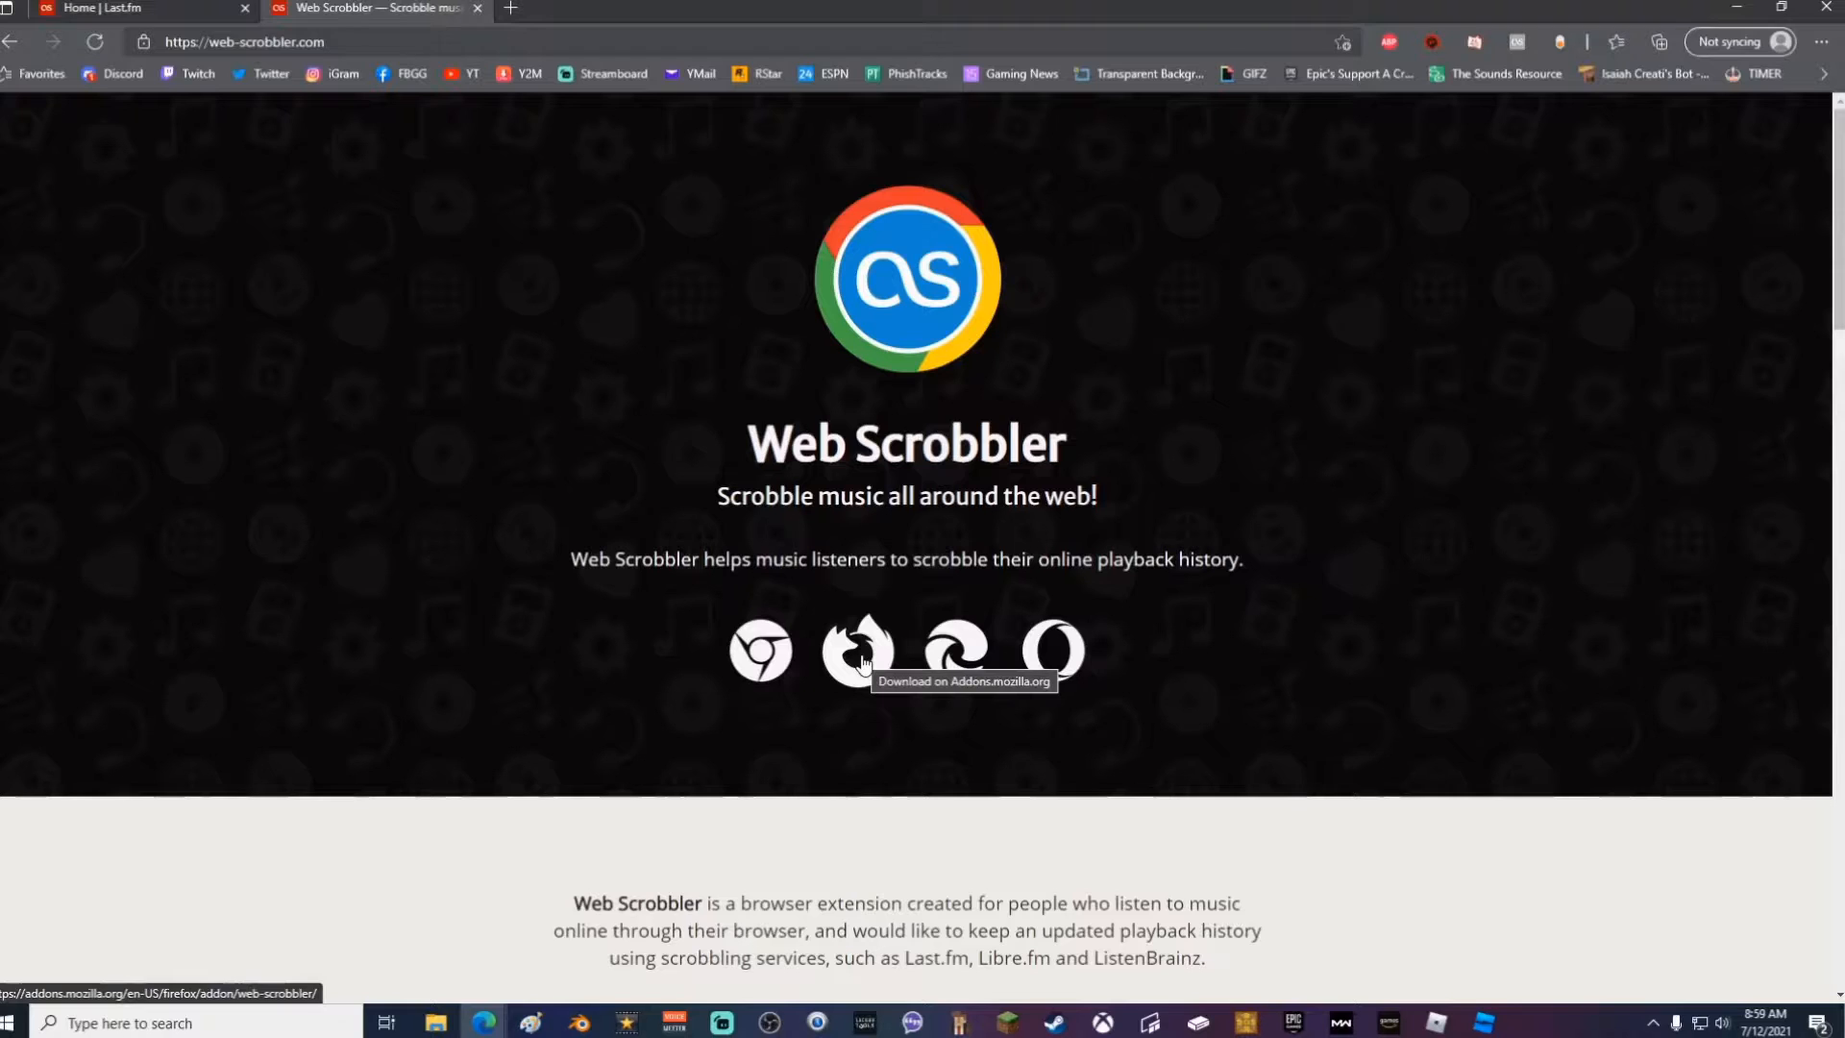
mouse_move(924, 707)
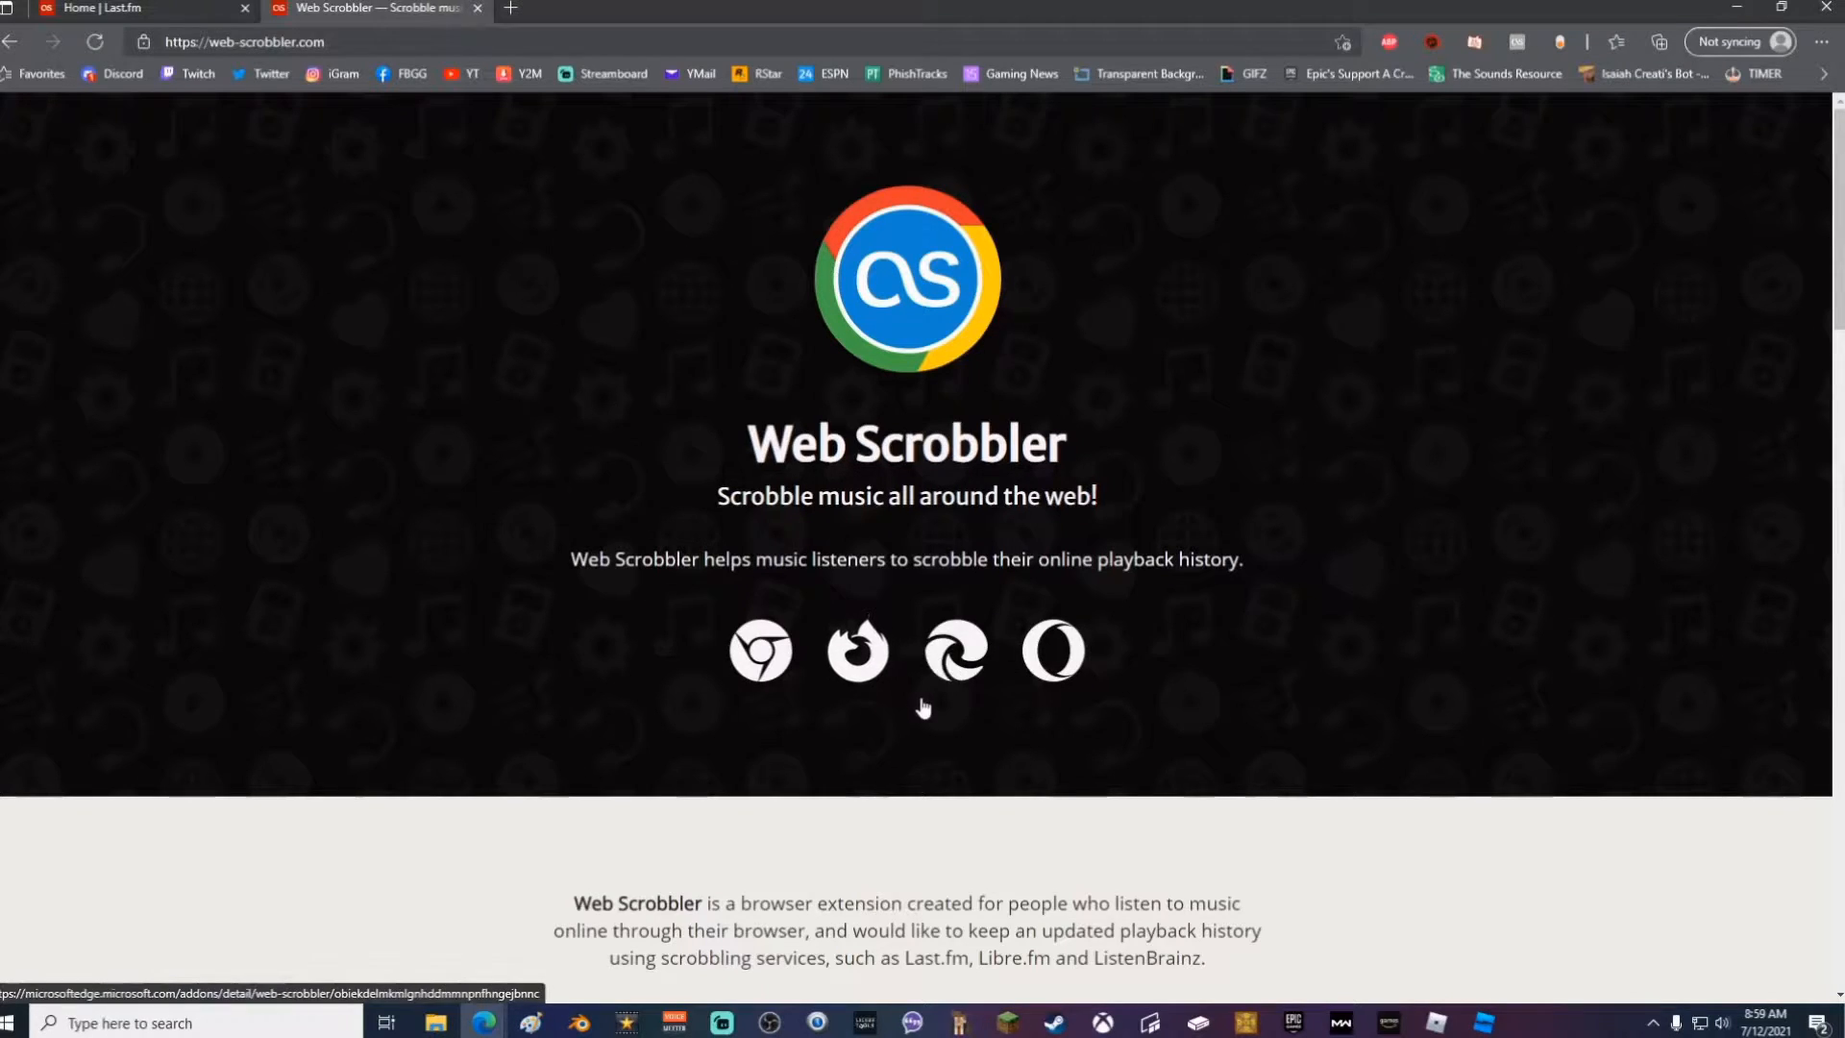
mouse_move(959, 652)
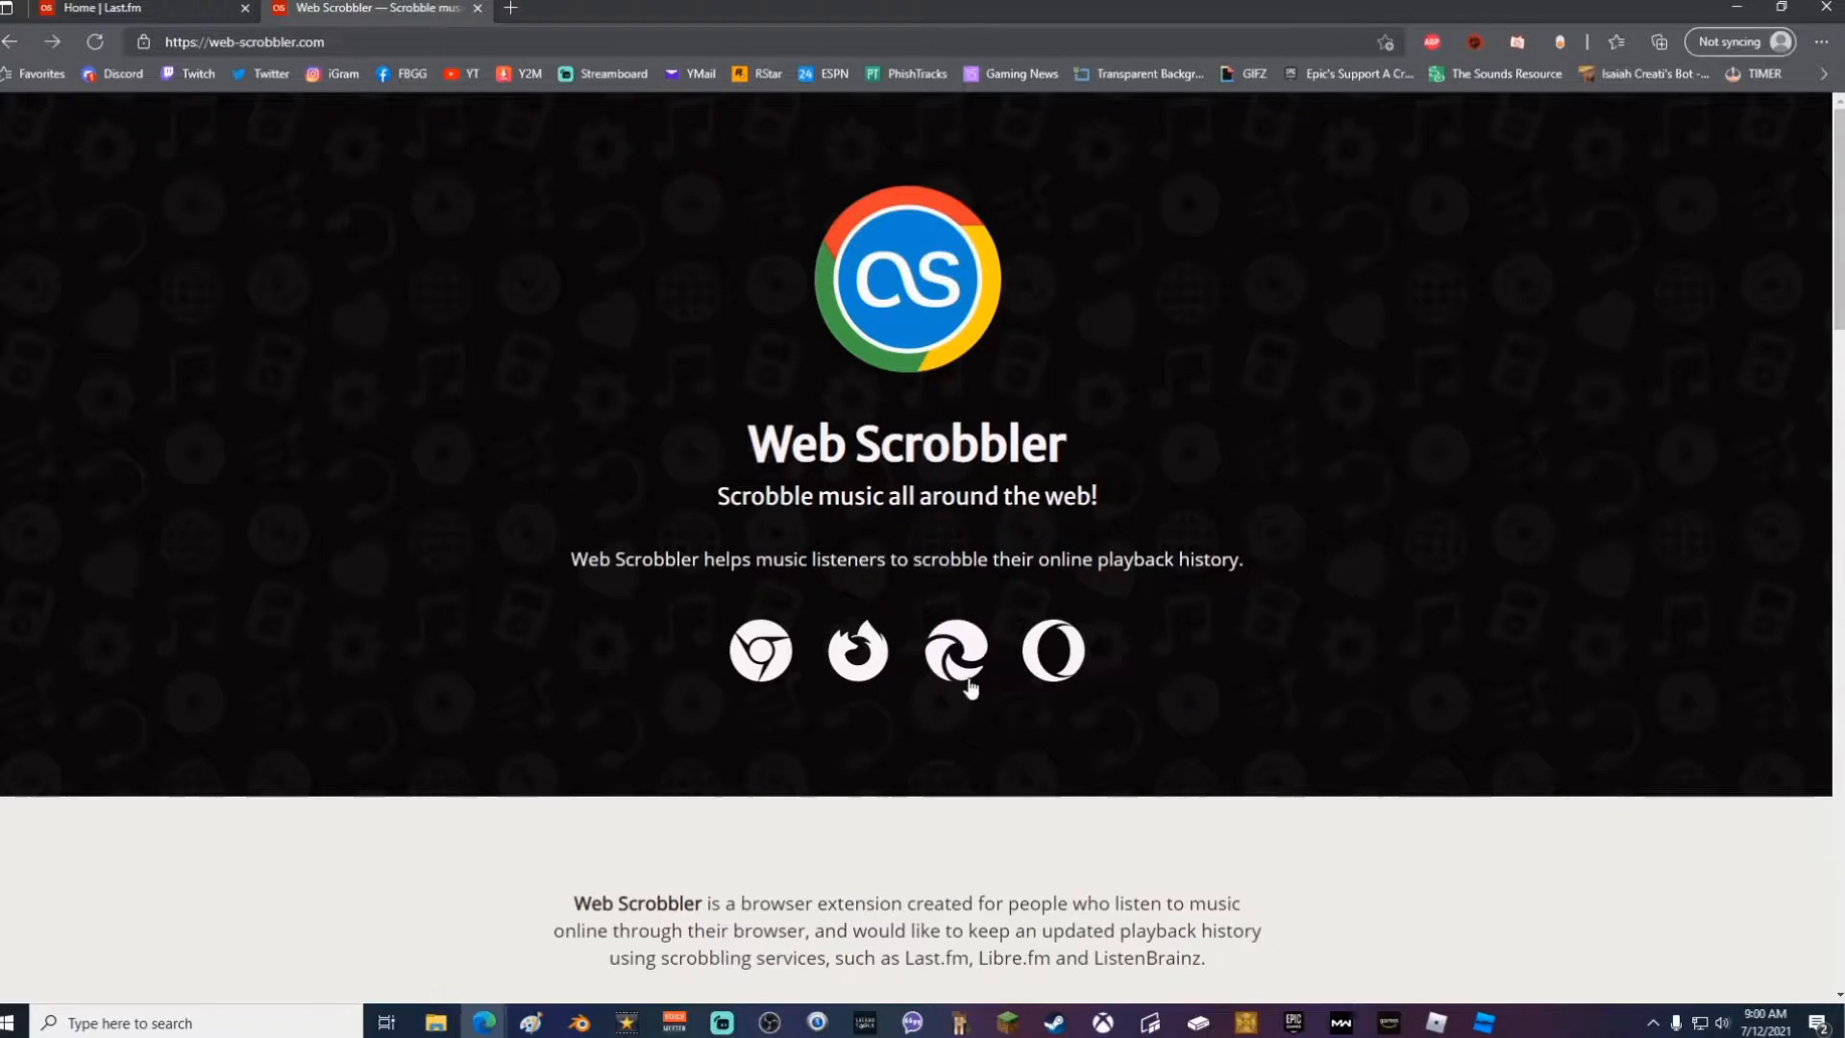
mouse_move(955, 647)
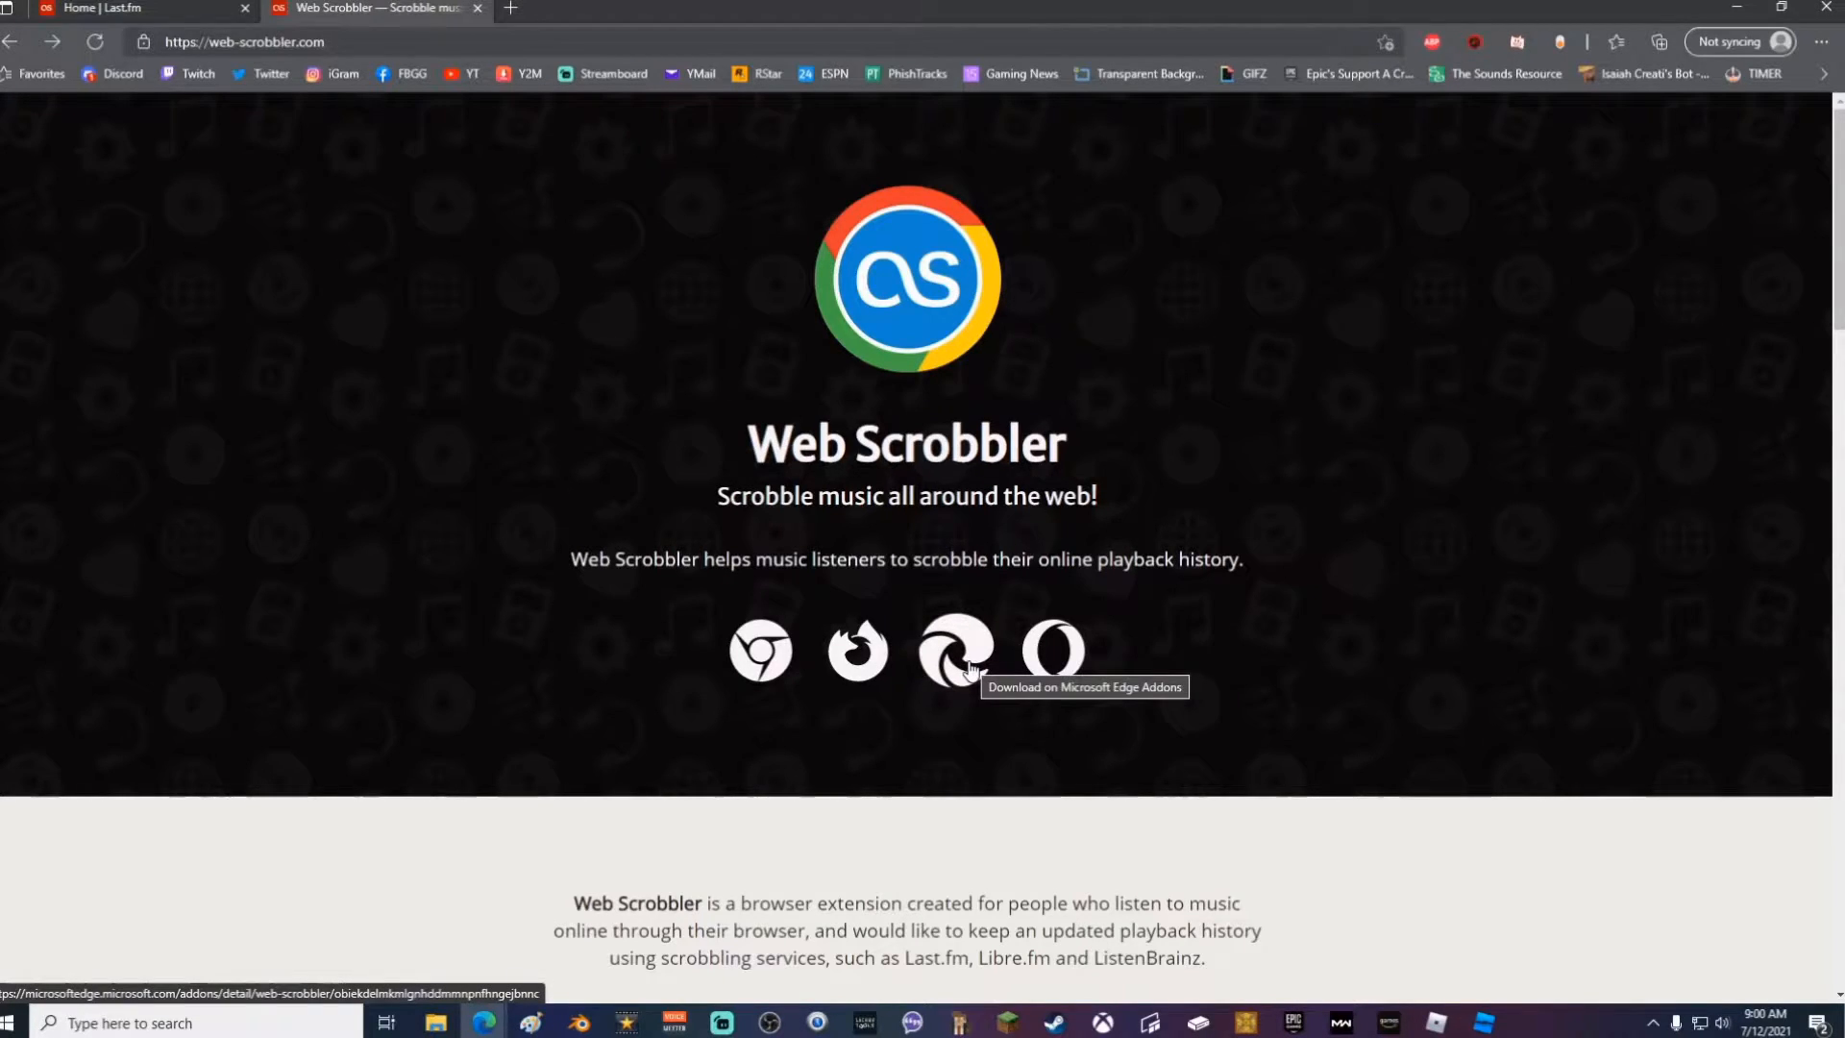
Add the Web Scrobbler extension to Edge from its Add-ons store listing
left_click(955, 651)
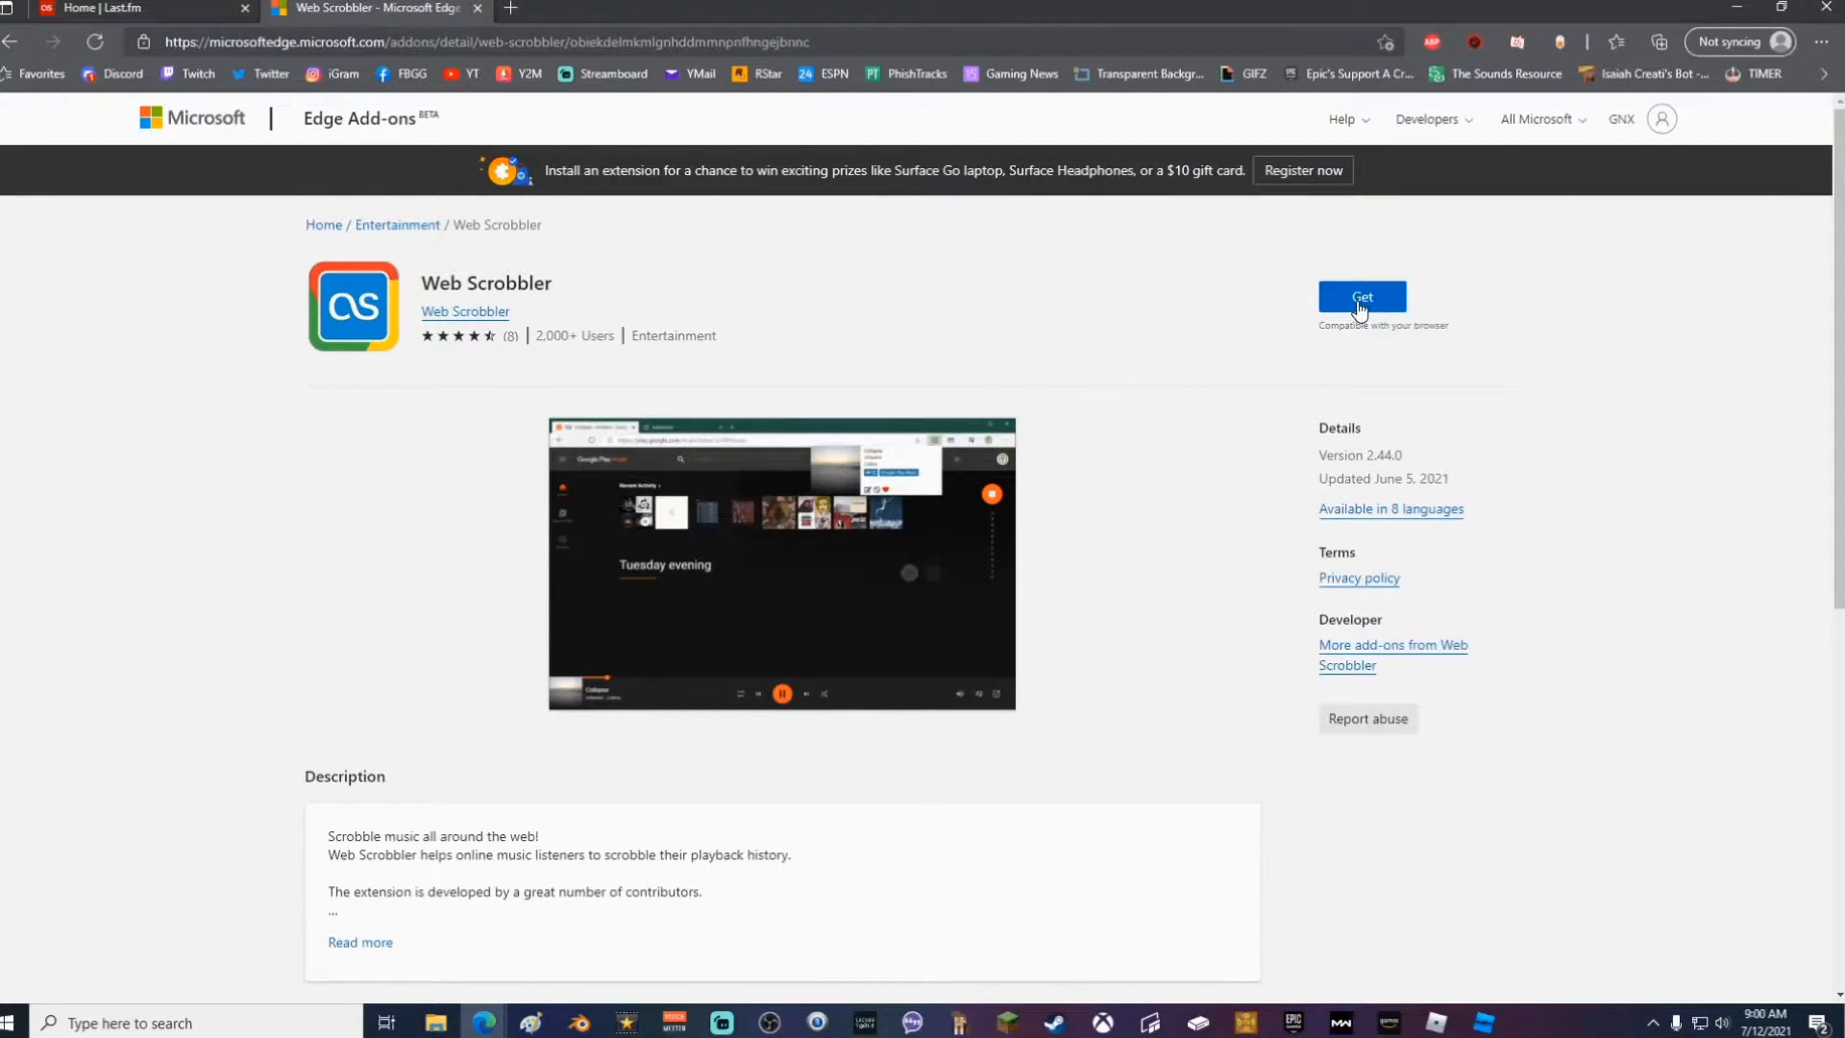
left_click(1361, 296)
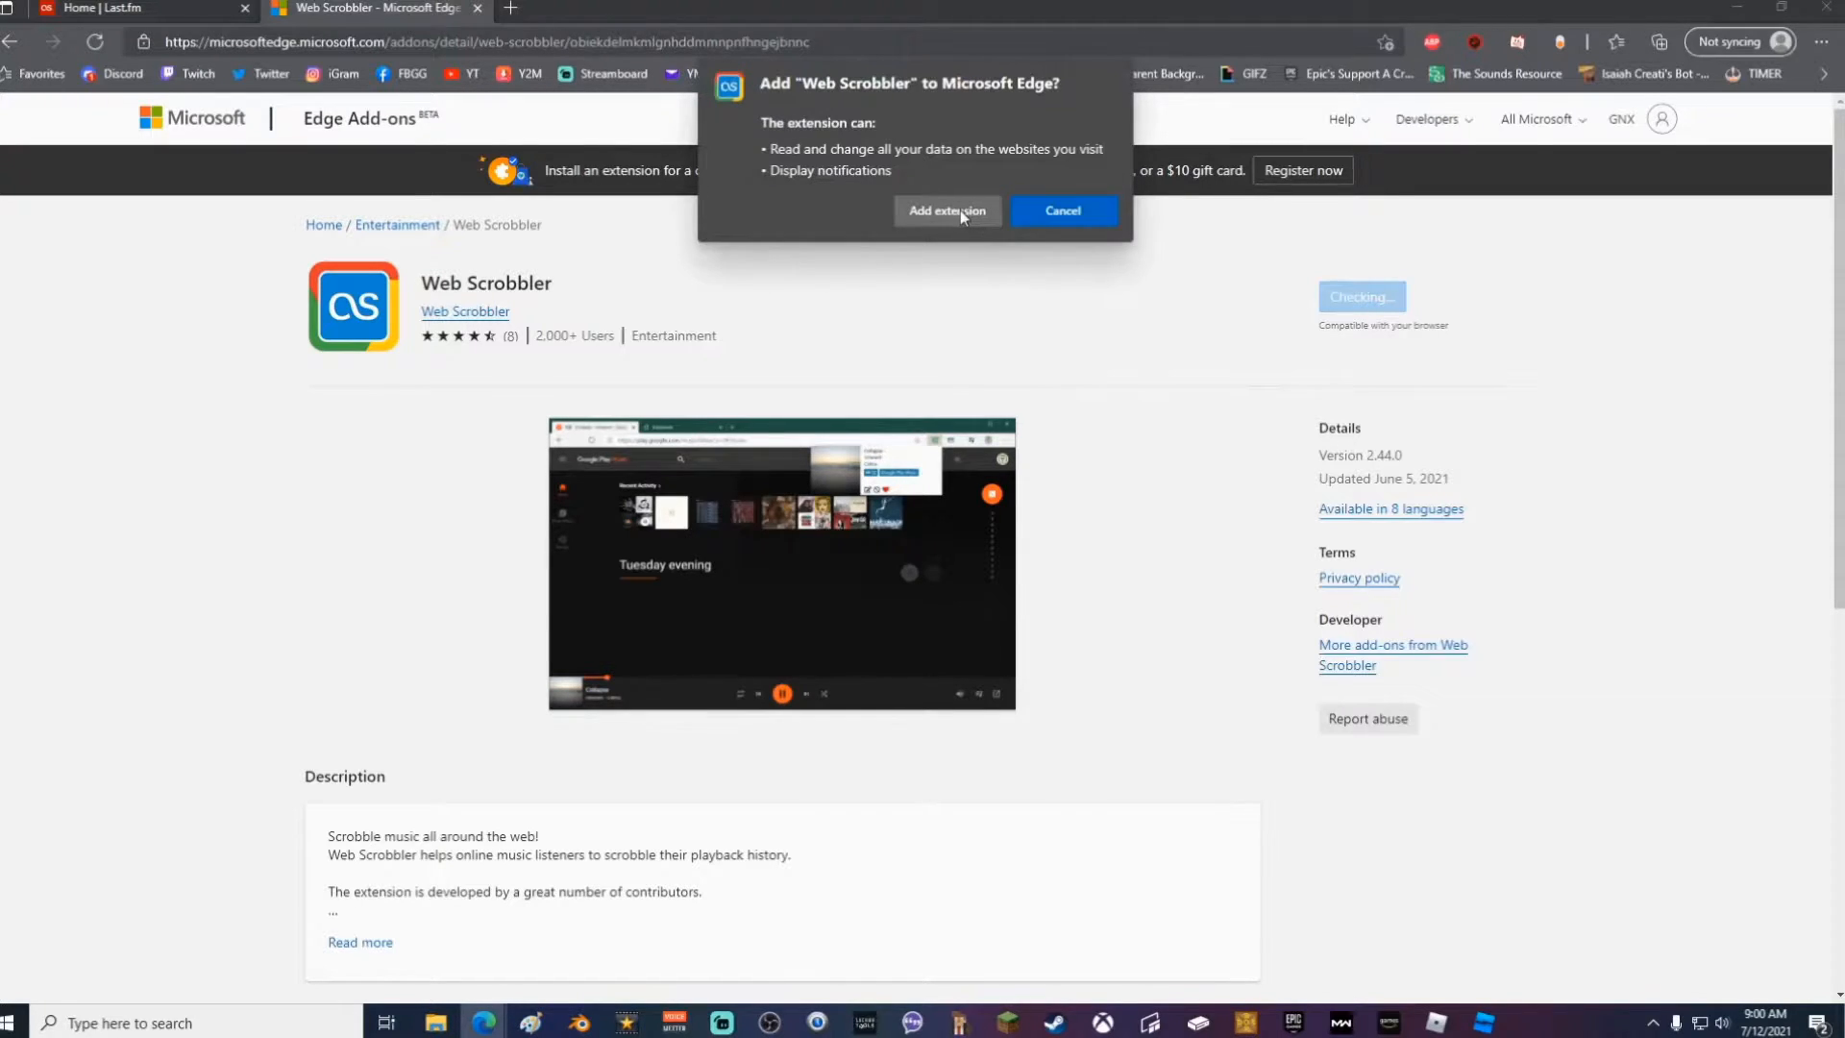
left_click(1060, 211)
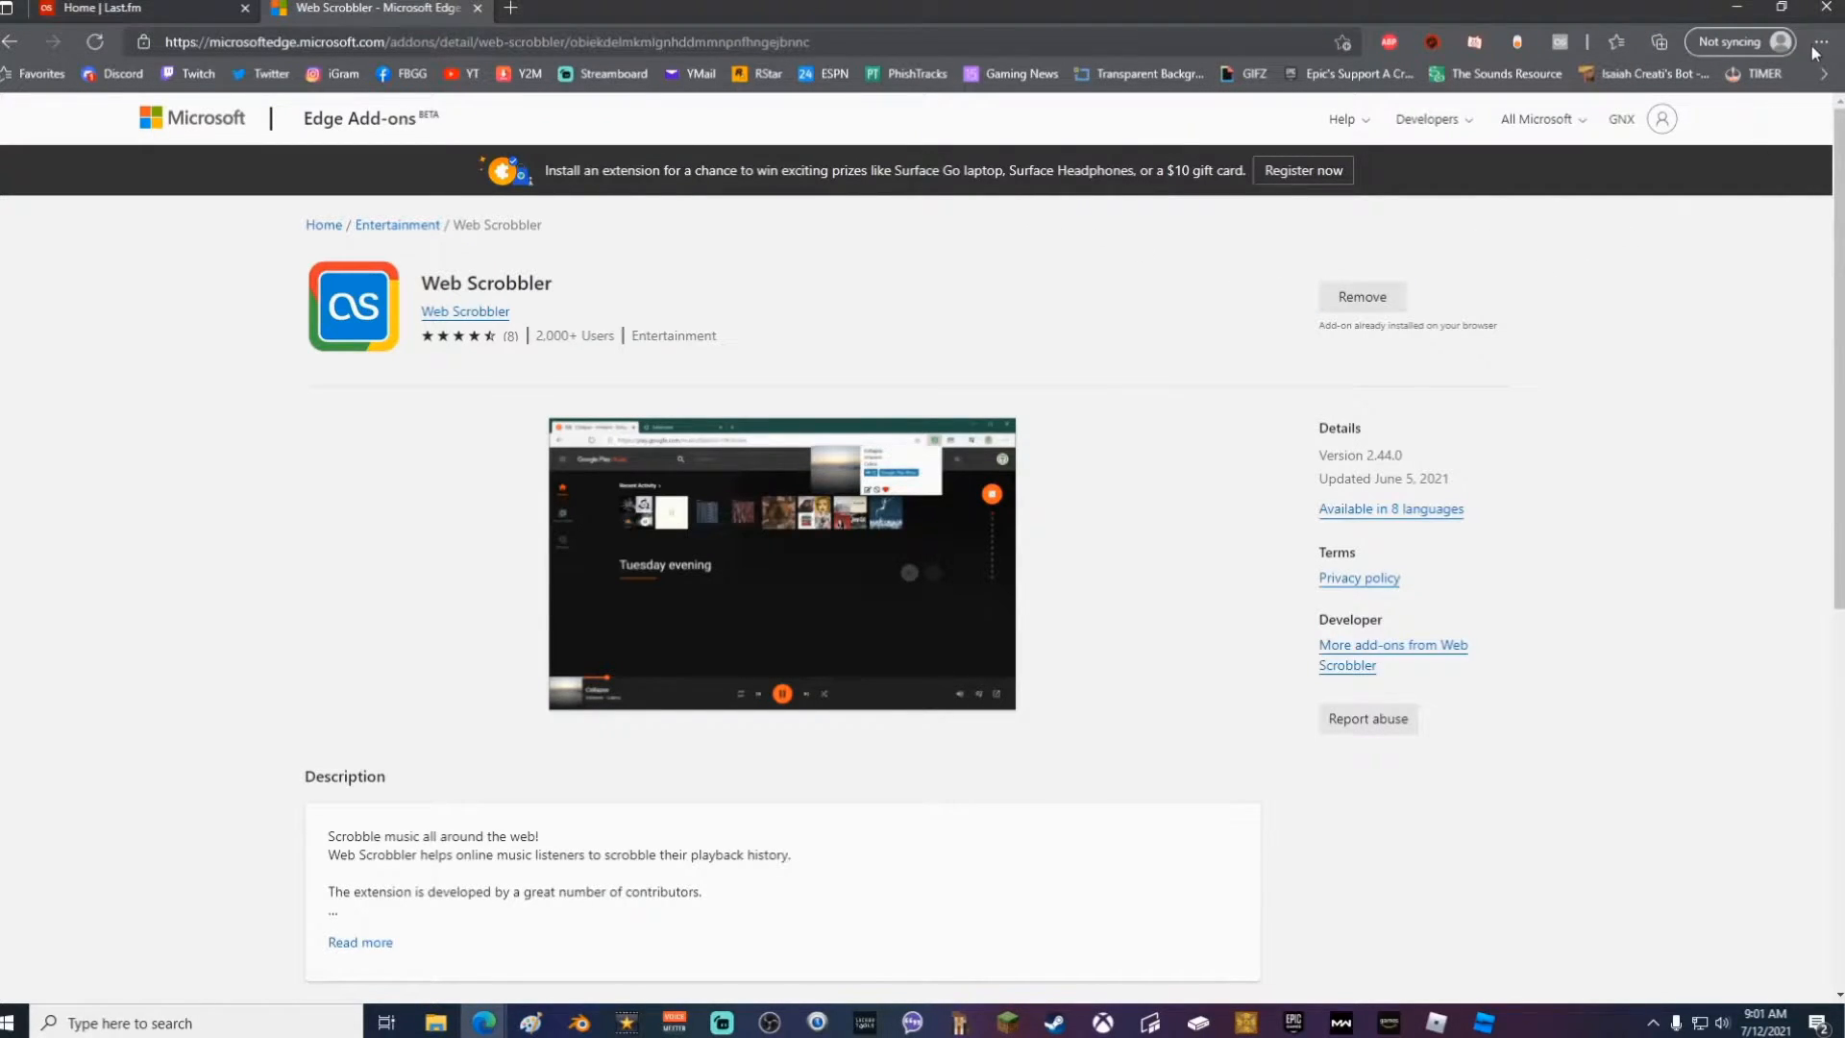
View Web Scrobbler's details on Edge's extensions page, enabled with all-sites access
left_click(1822, 43)
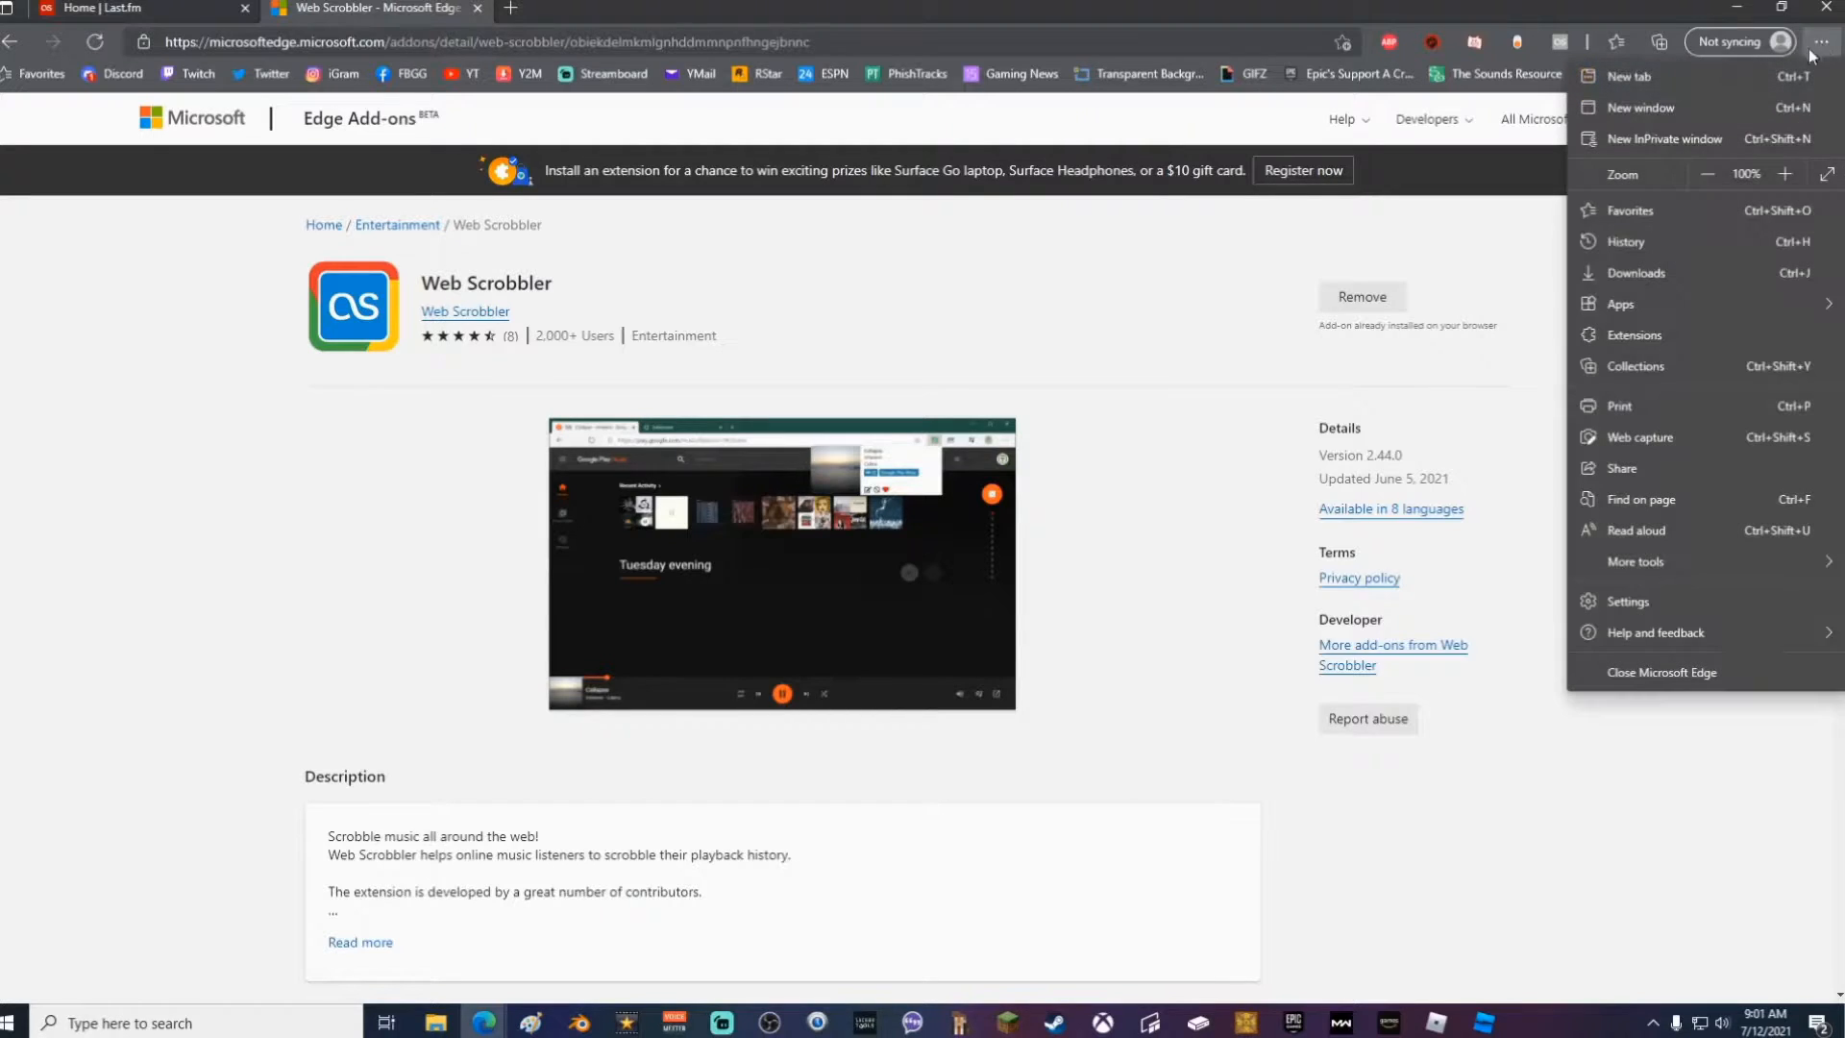
left_click(1634, 335)
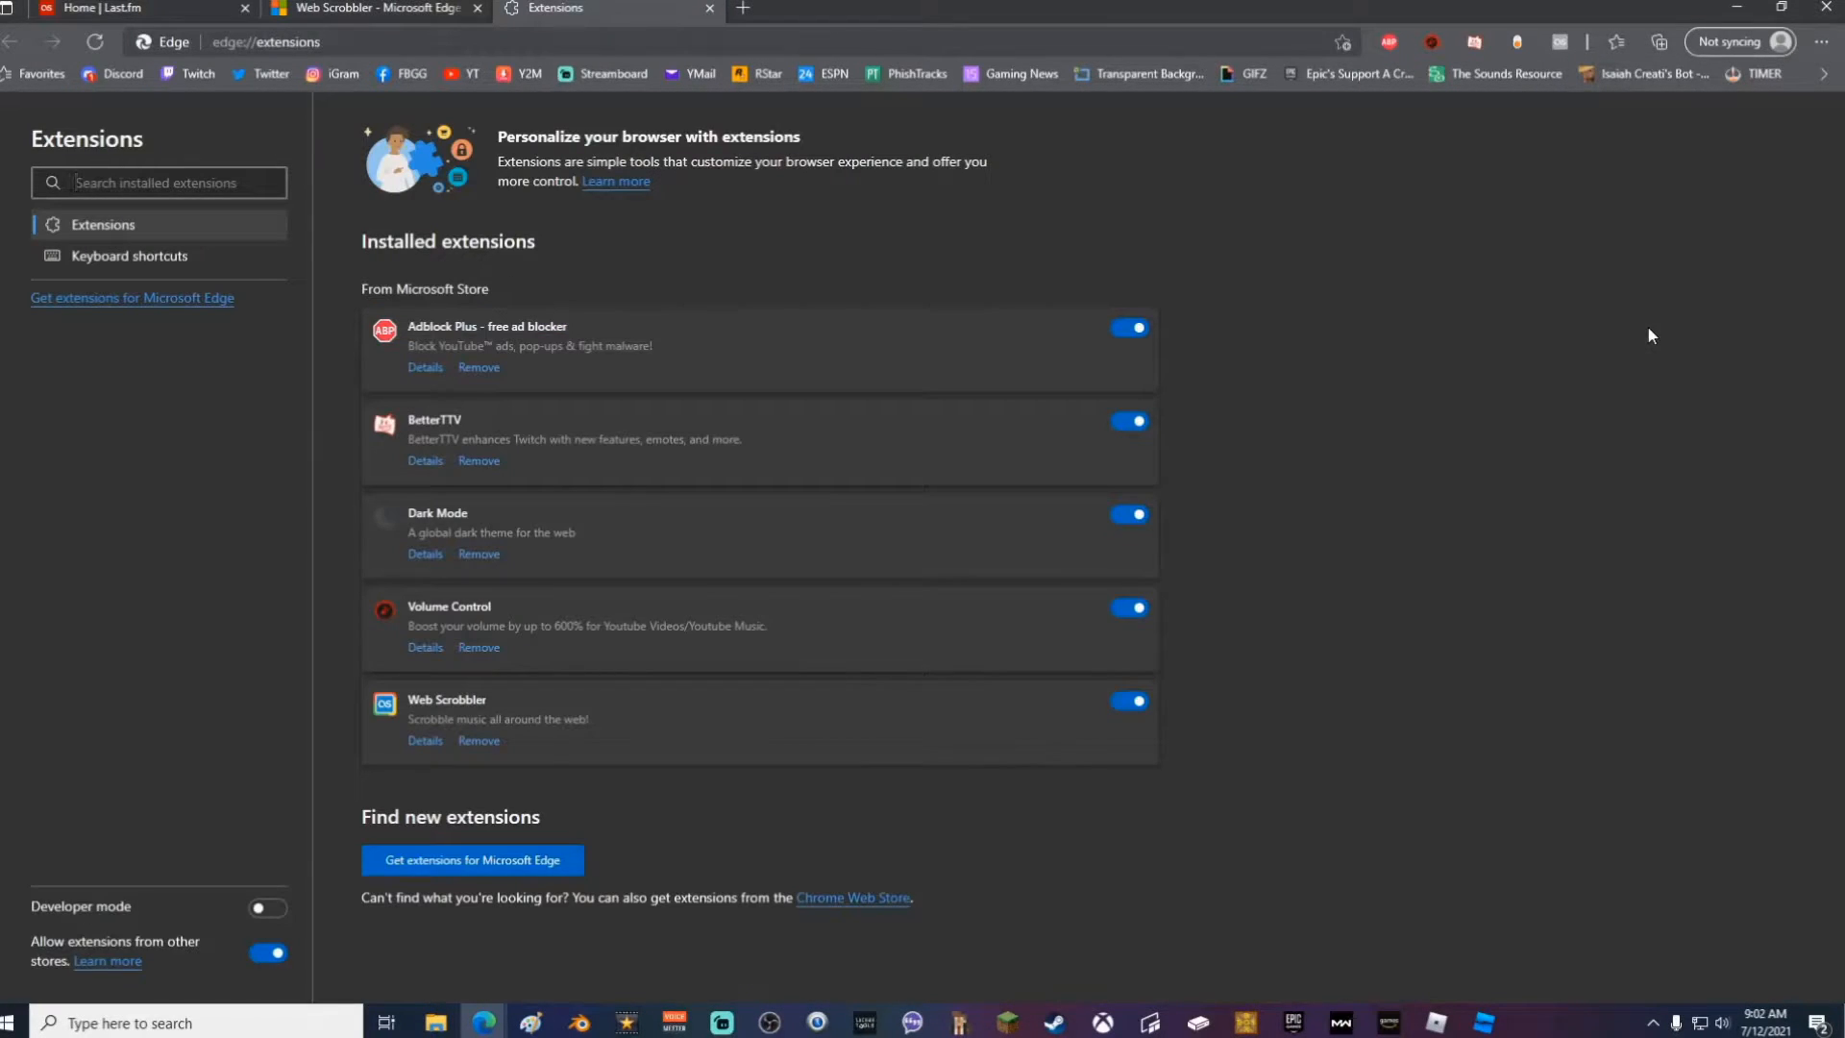
left_click(1126, 700)
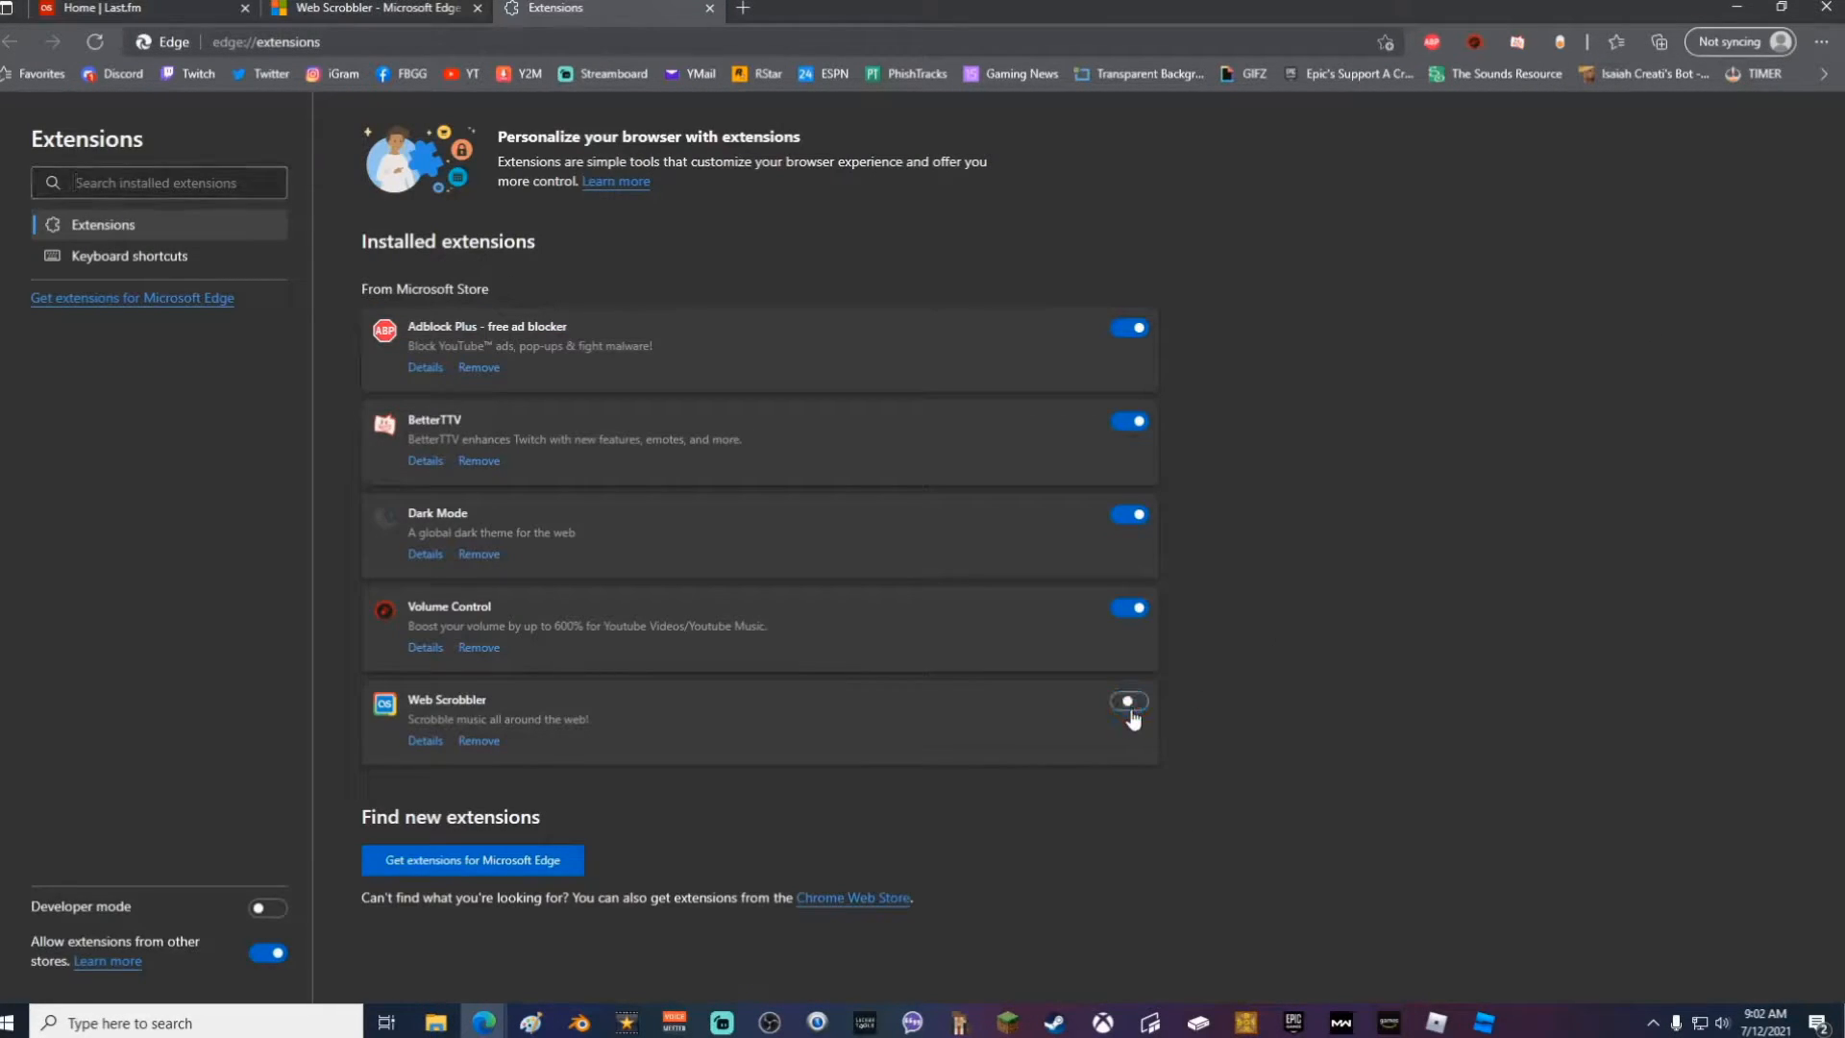
left_click(1128, 703)
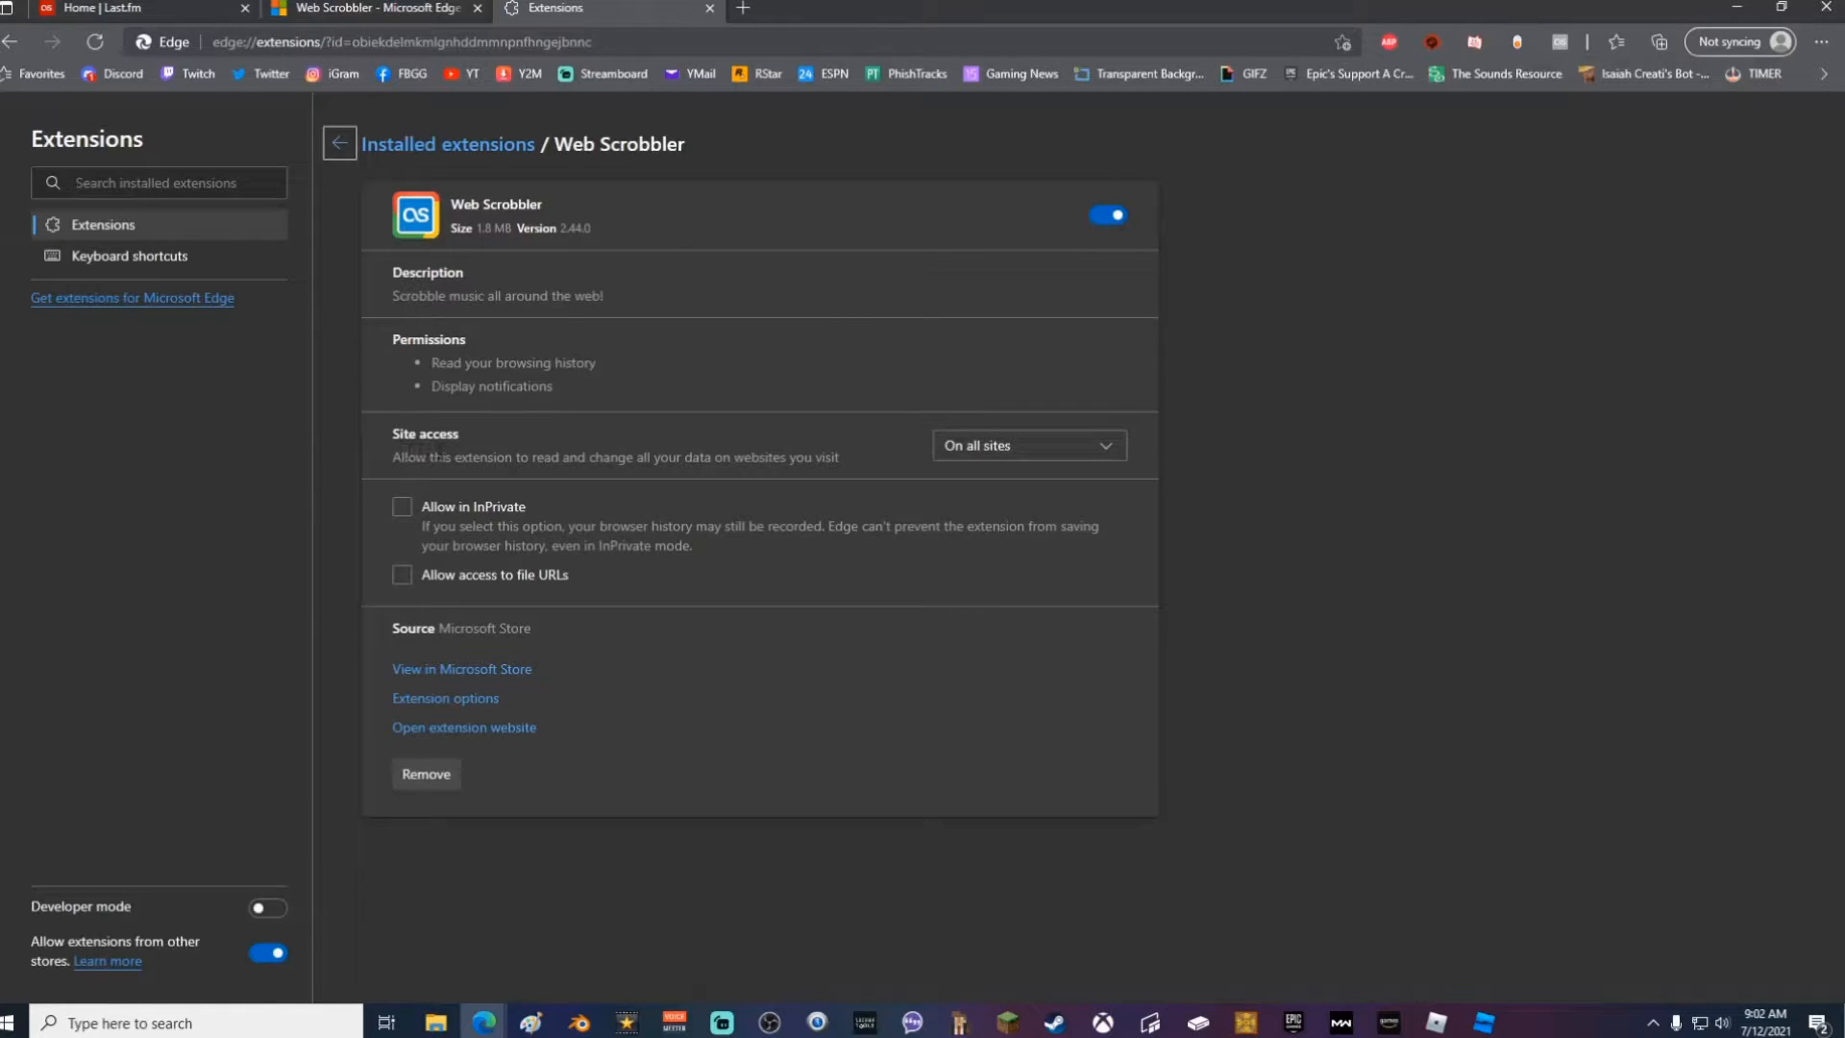
mouse_move(1009, 467)
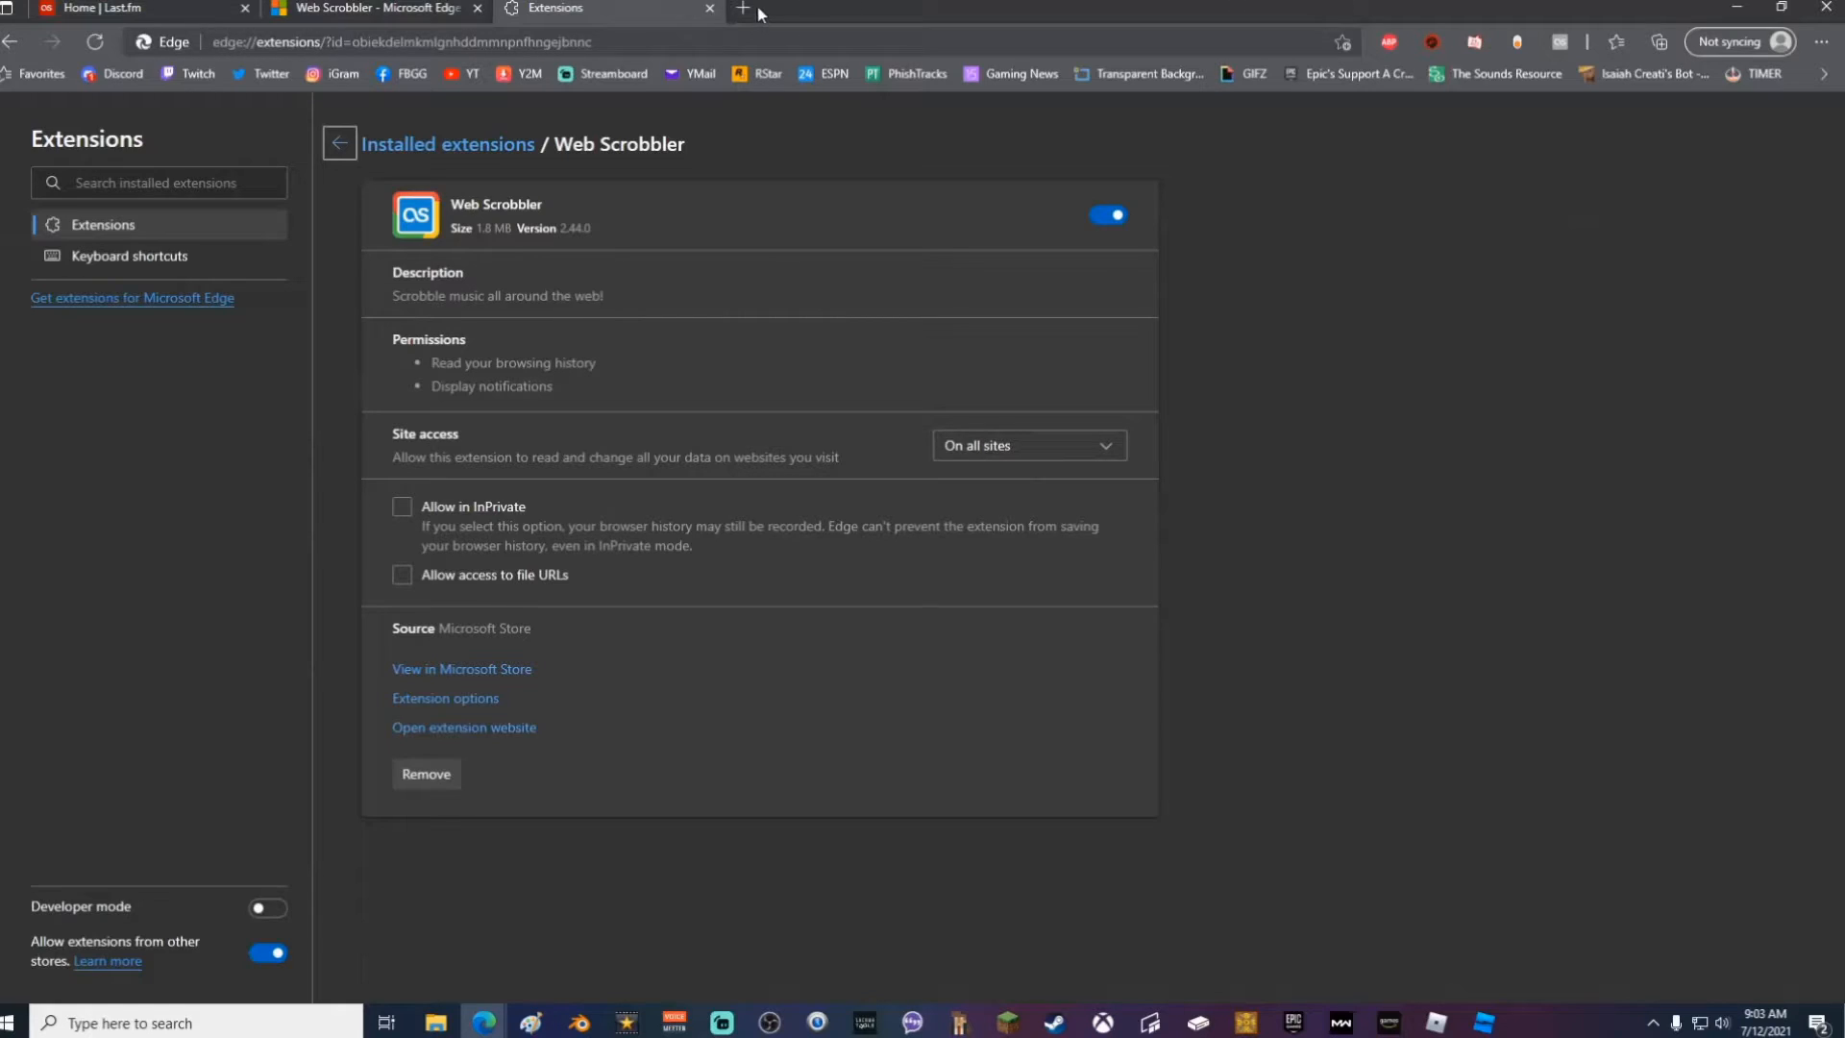
Search Nightbot's custom commands for !song and find no matching records
left_click(744, 7)
type("https://nightbot.tv/dashboard")
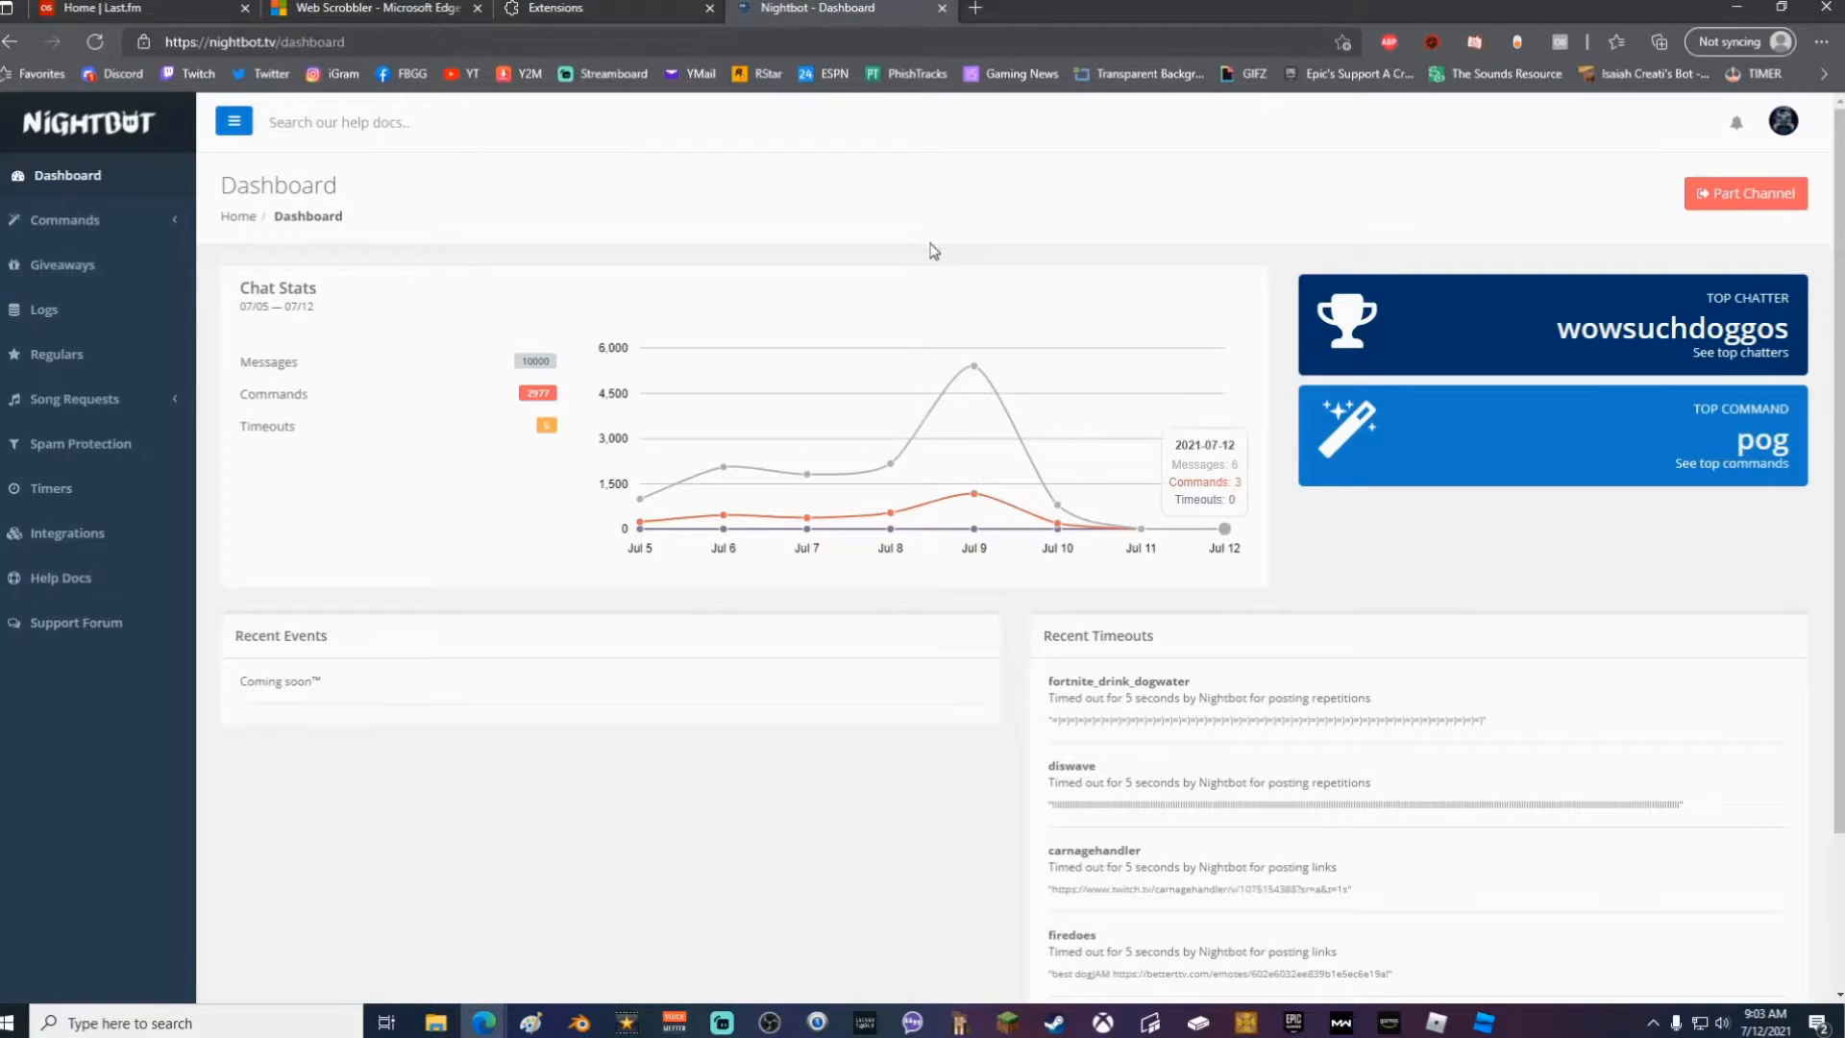
mouse_move(933, 259)
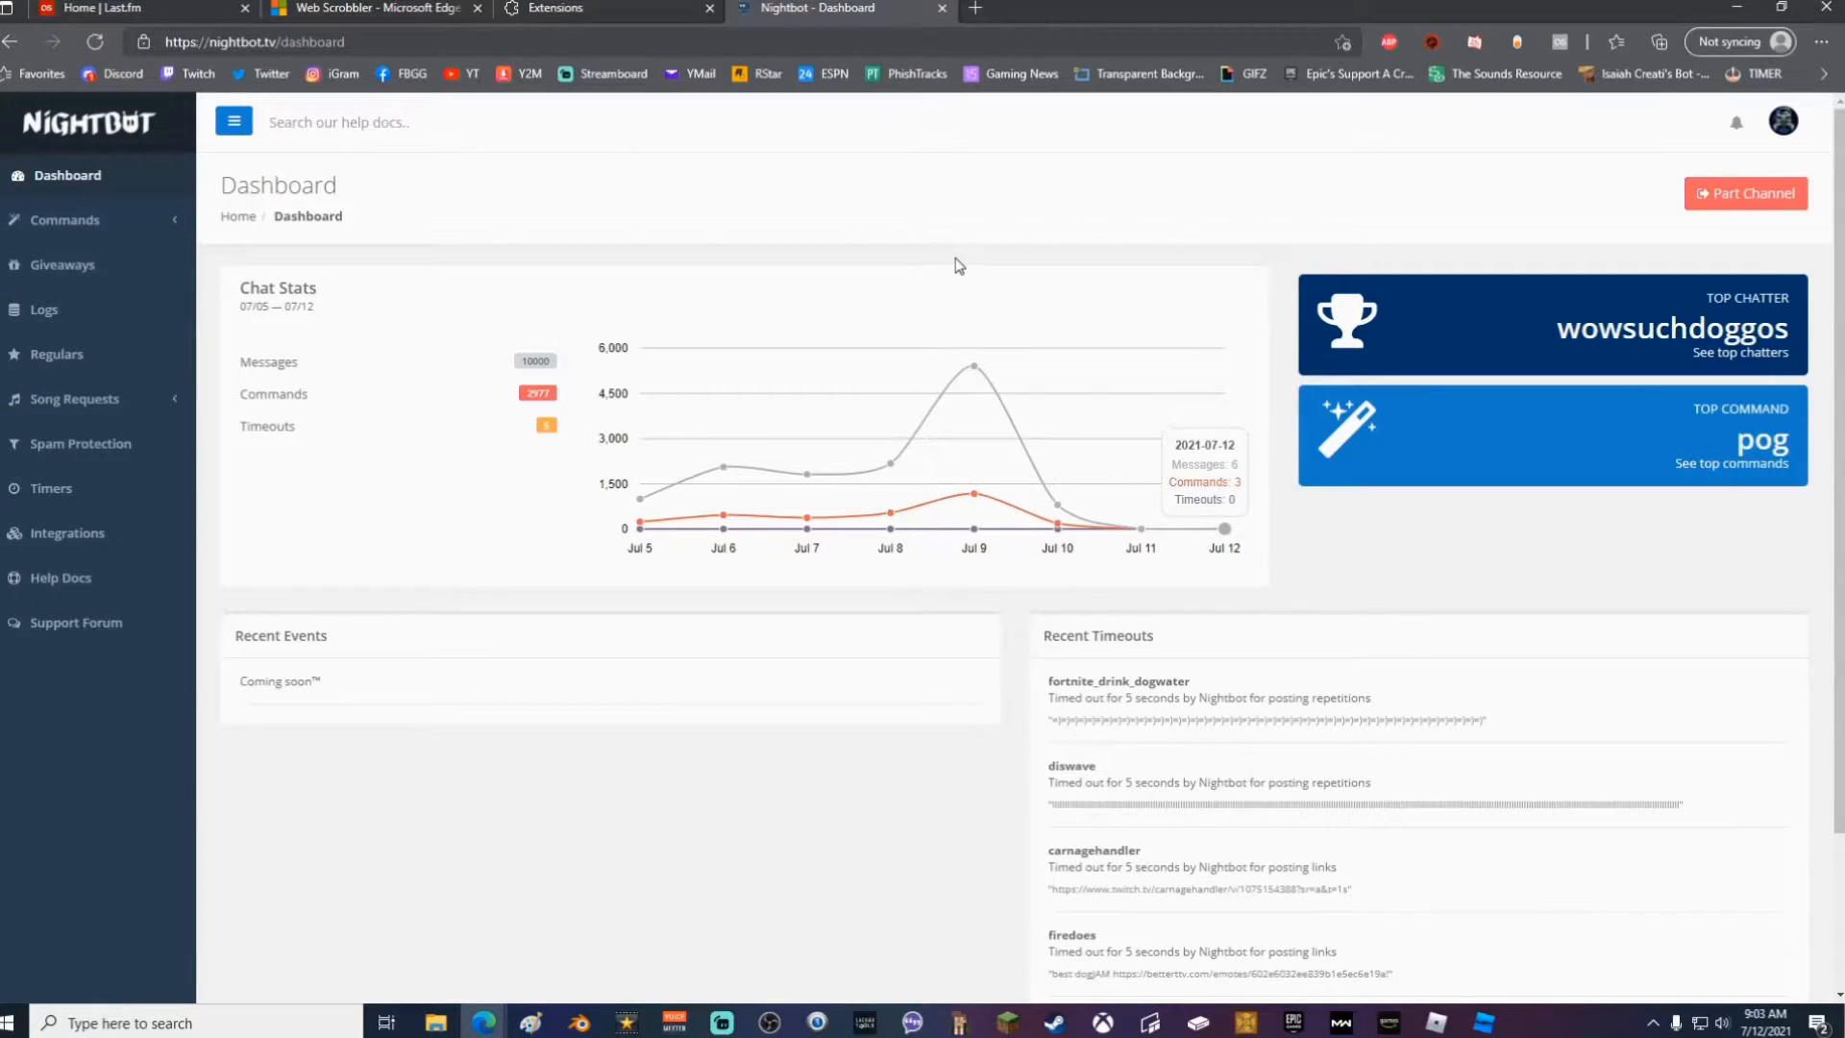
left_click(65, 219)
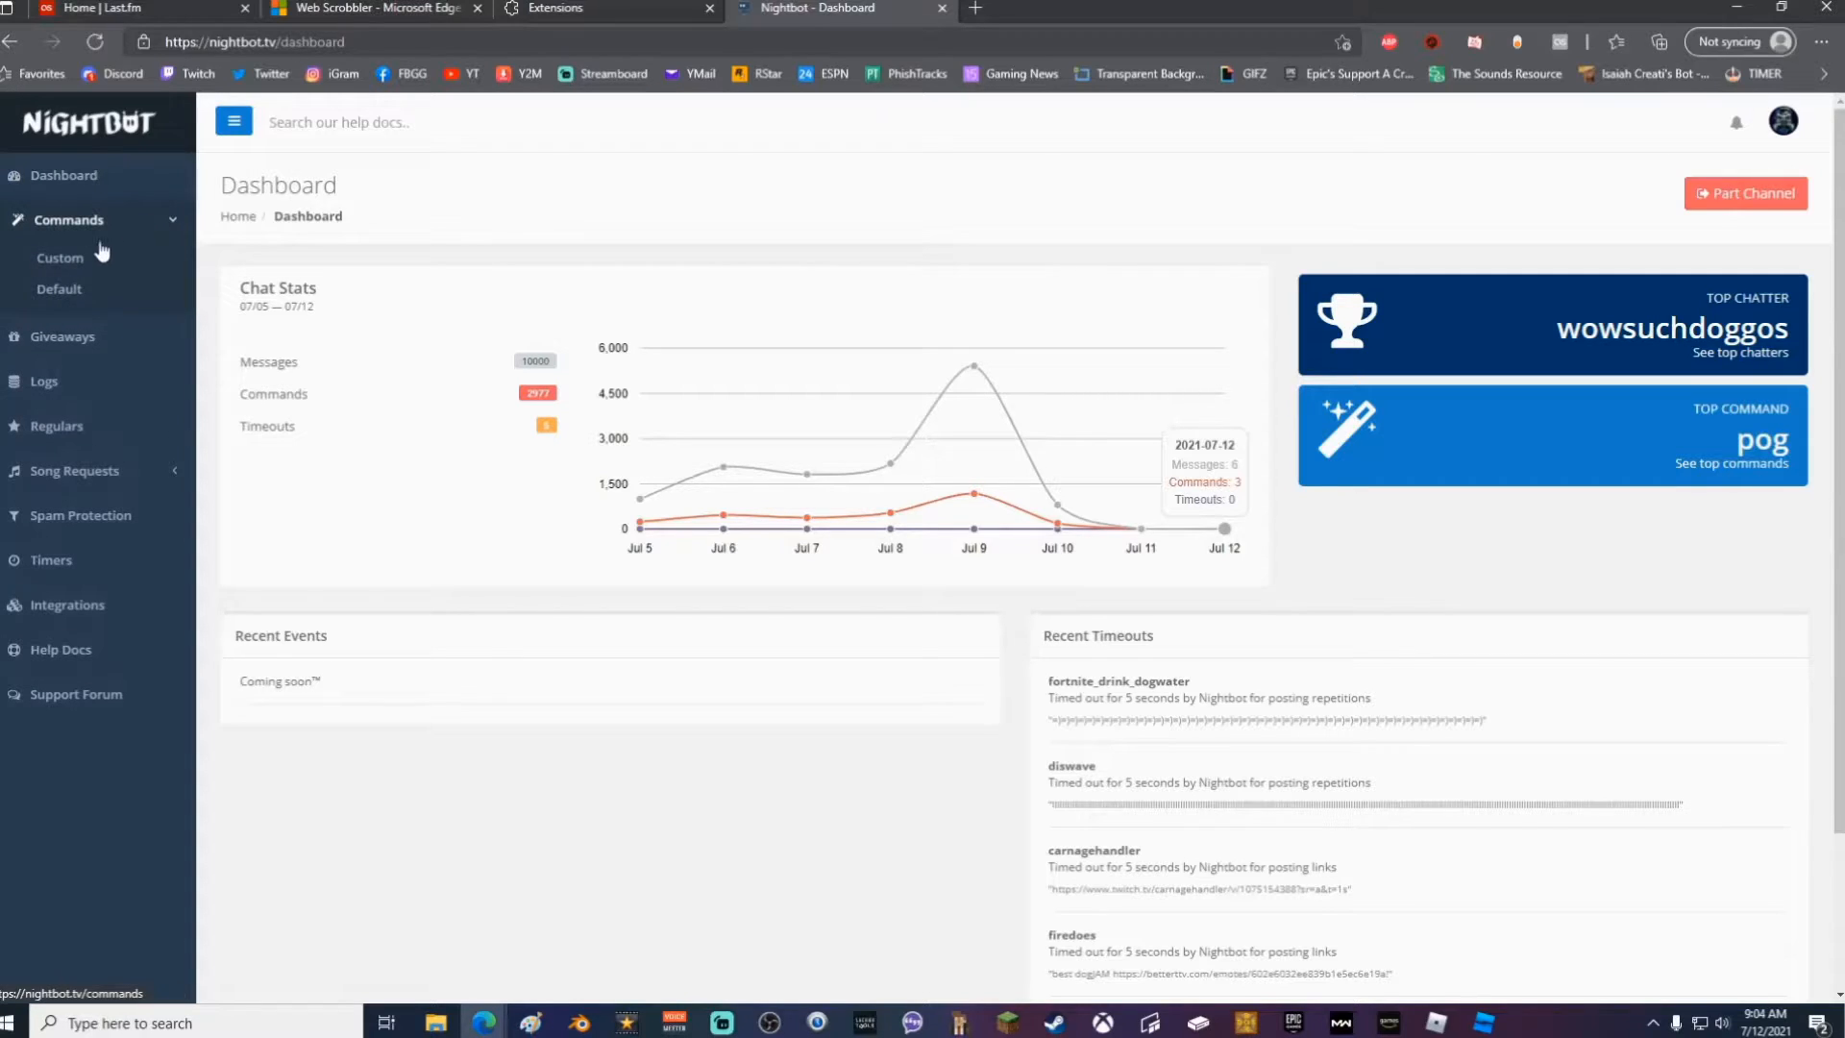
left_click(59, 258)
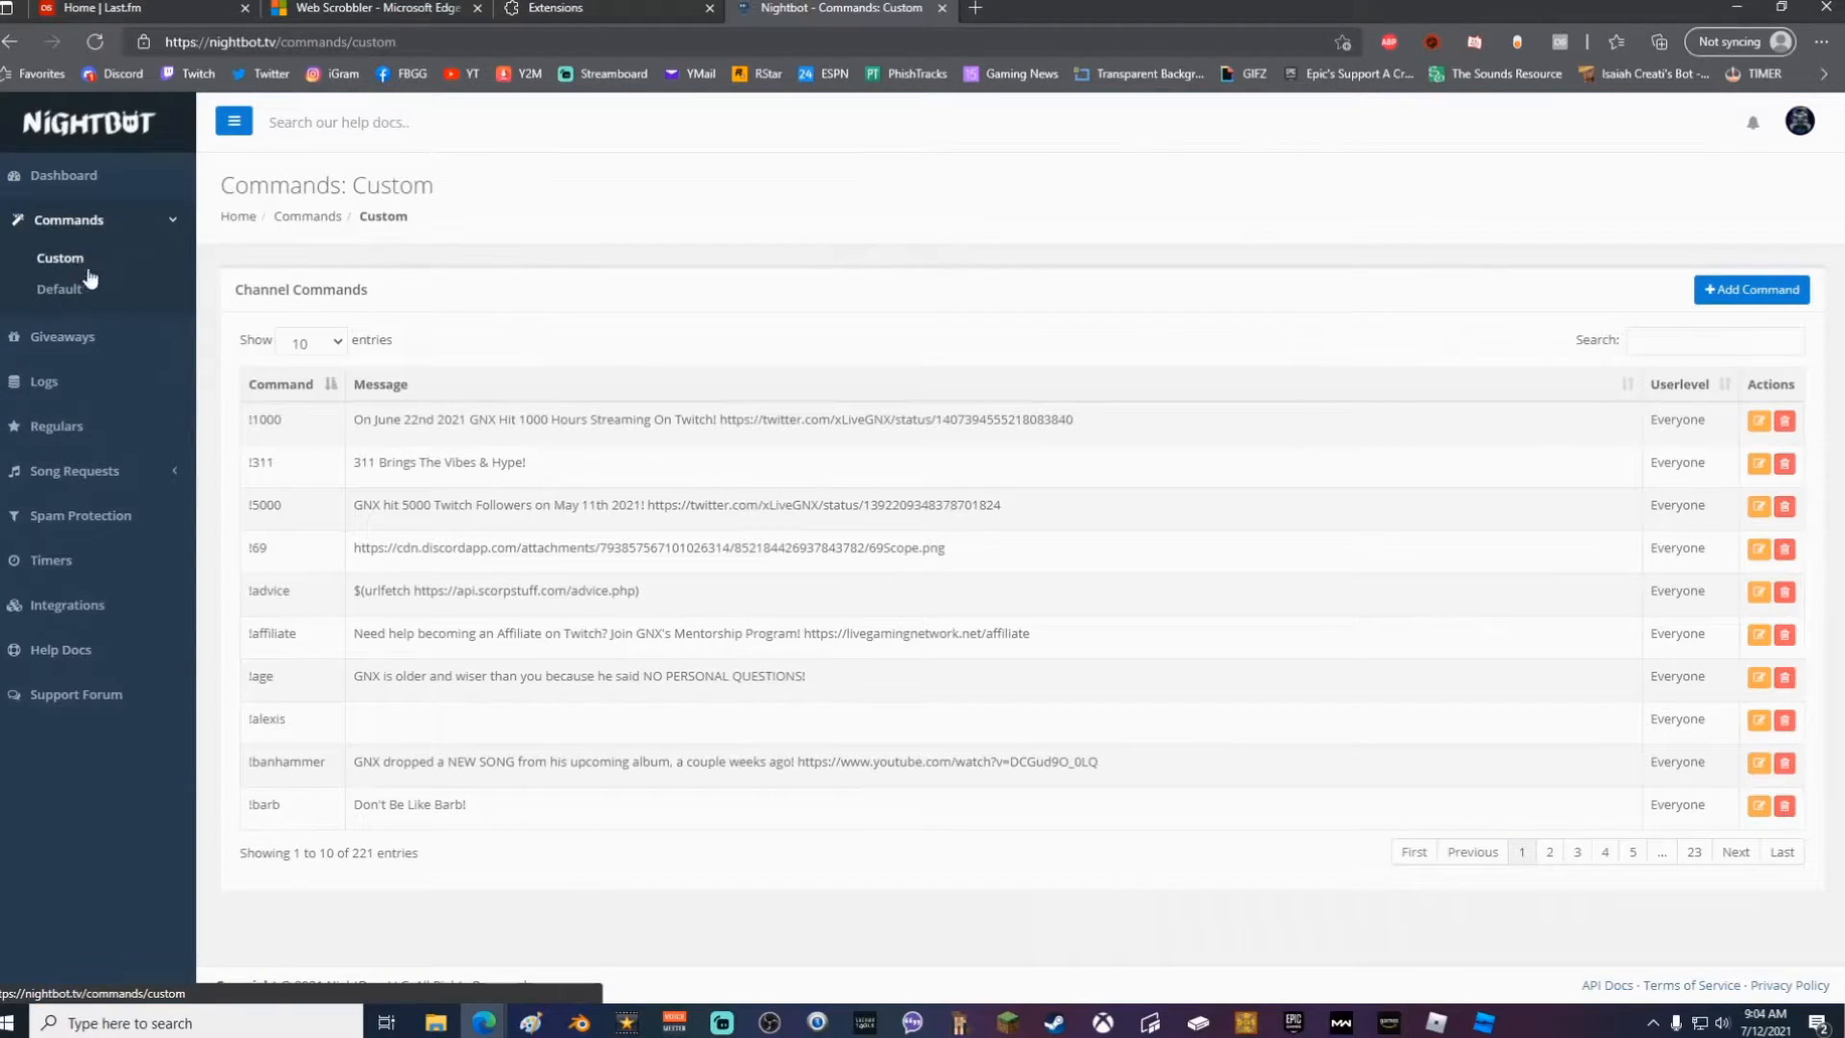
type("!song")
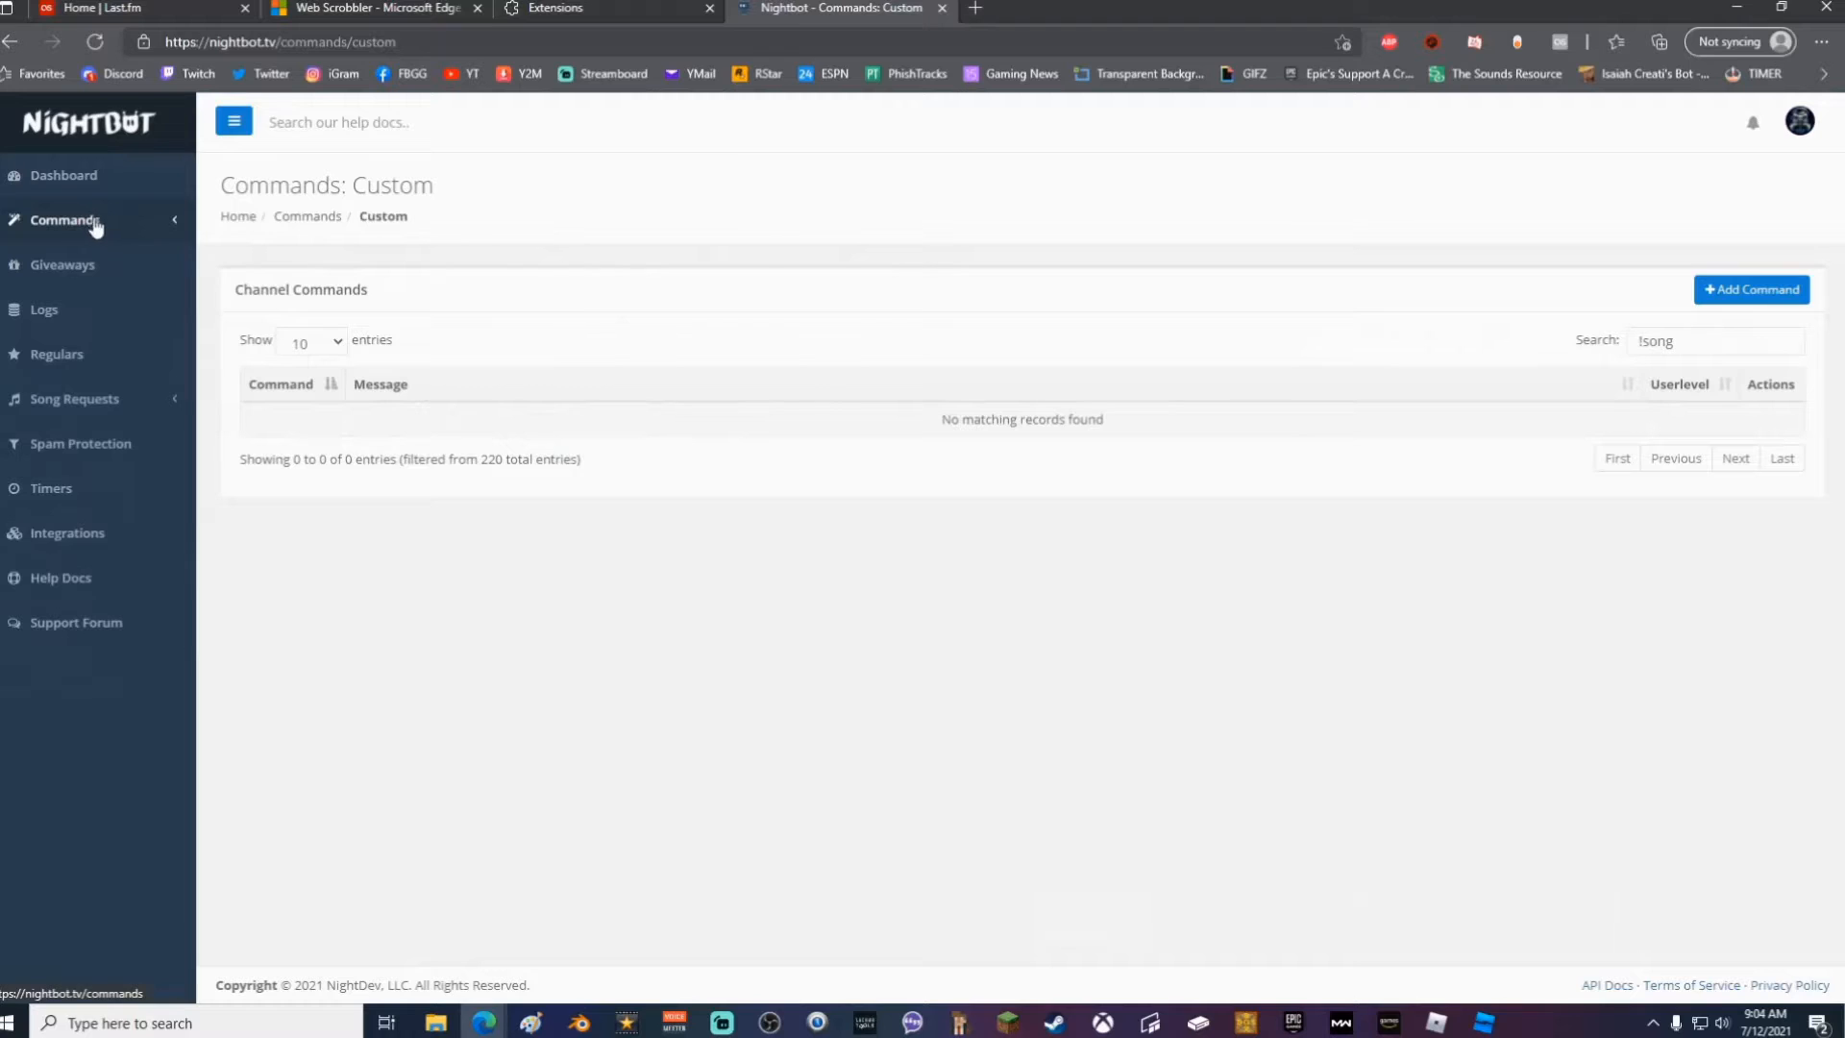
left_click(67, 219)
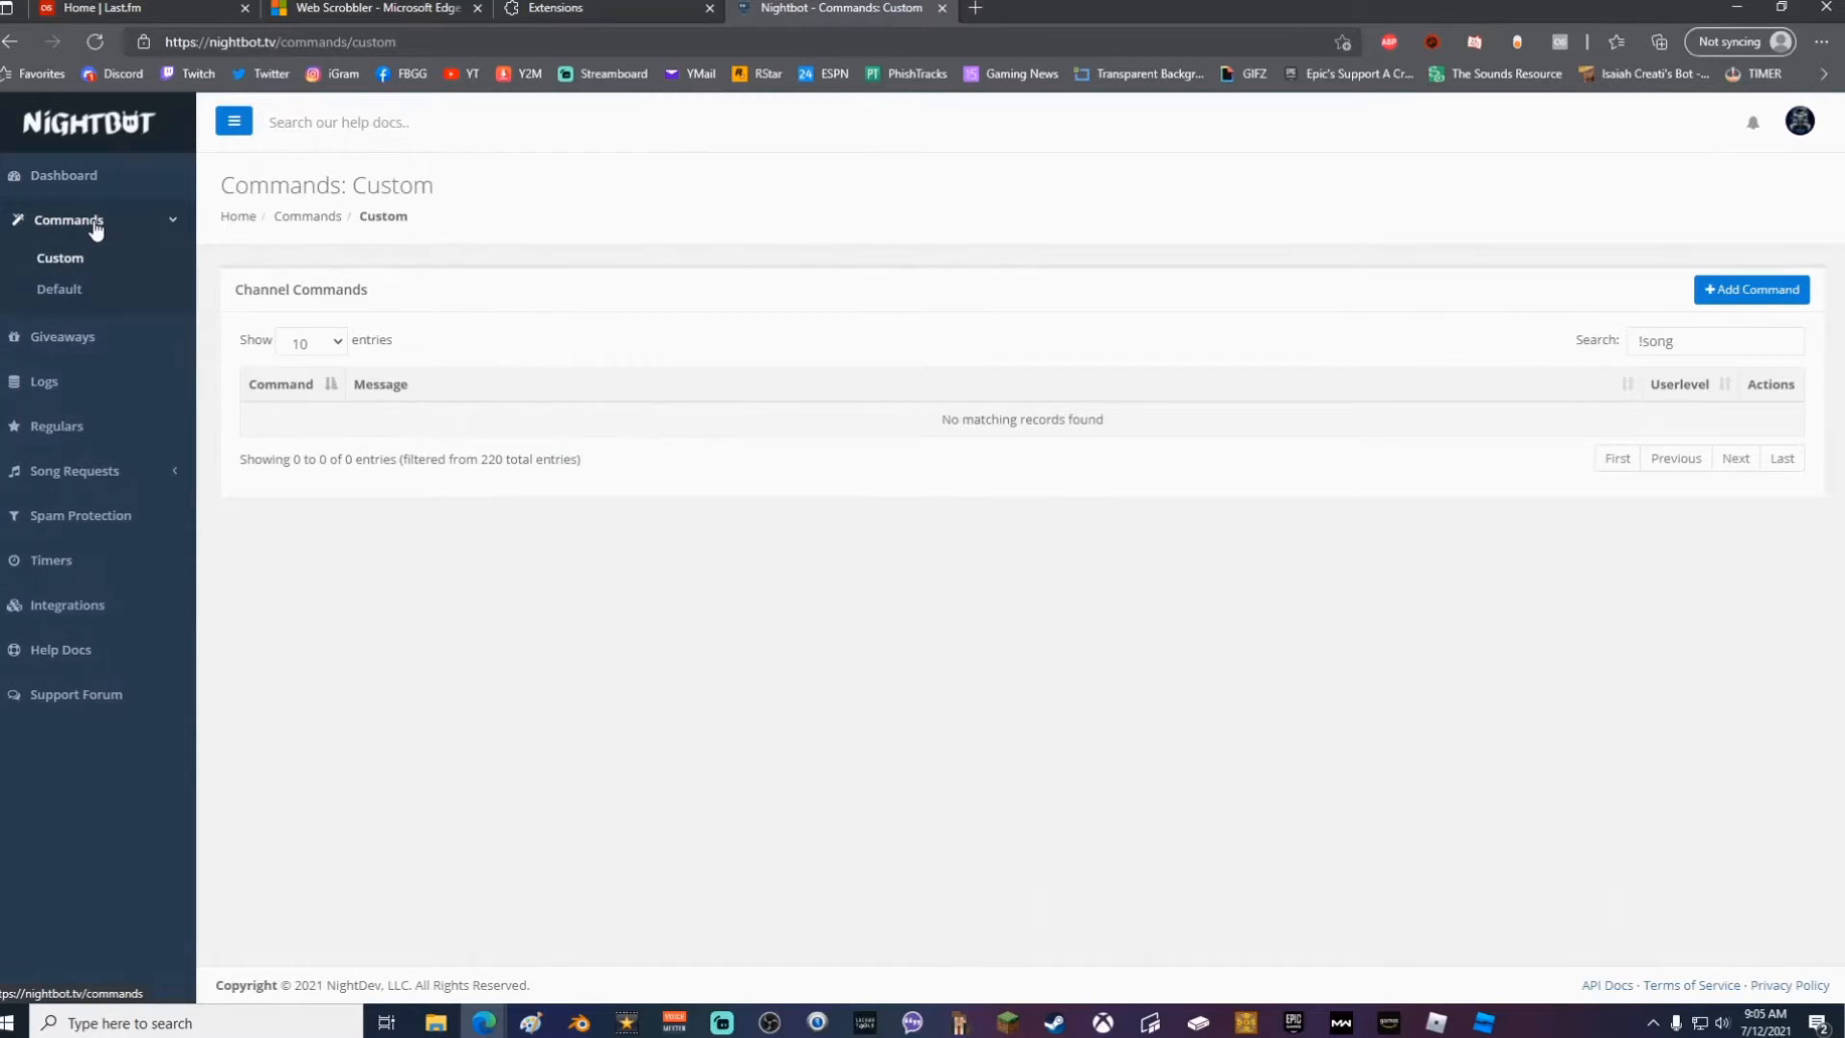
Create a !song command replying with $(lastfm xLiveGNX) and submit it
left_click(1750, 290)
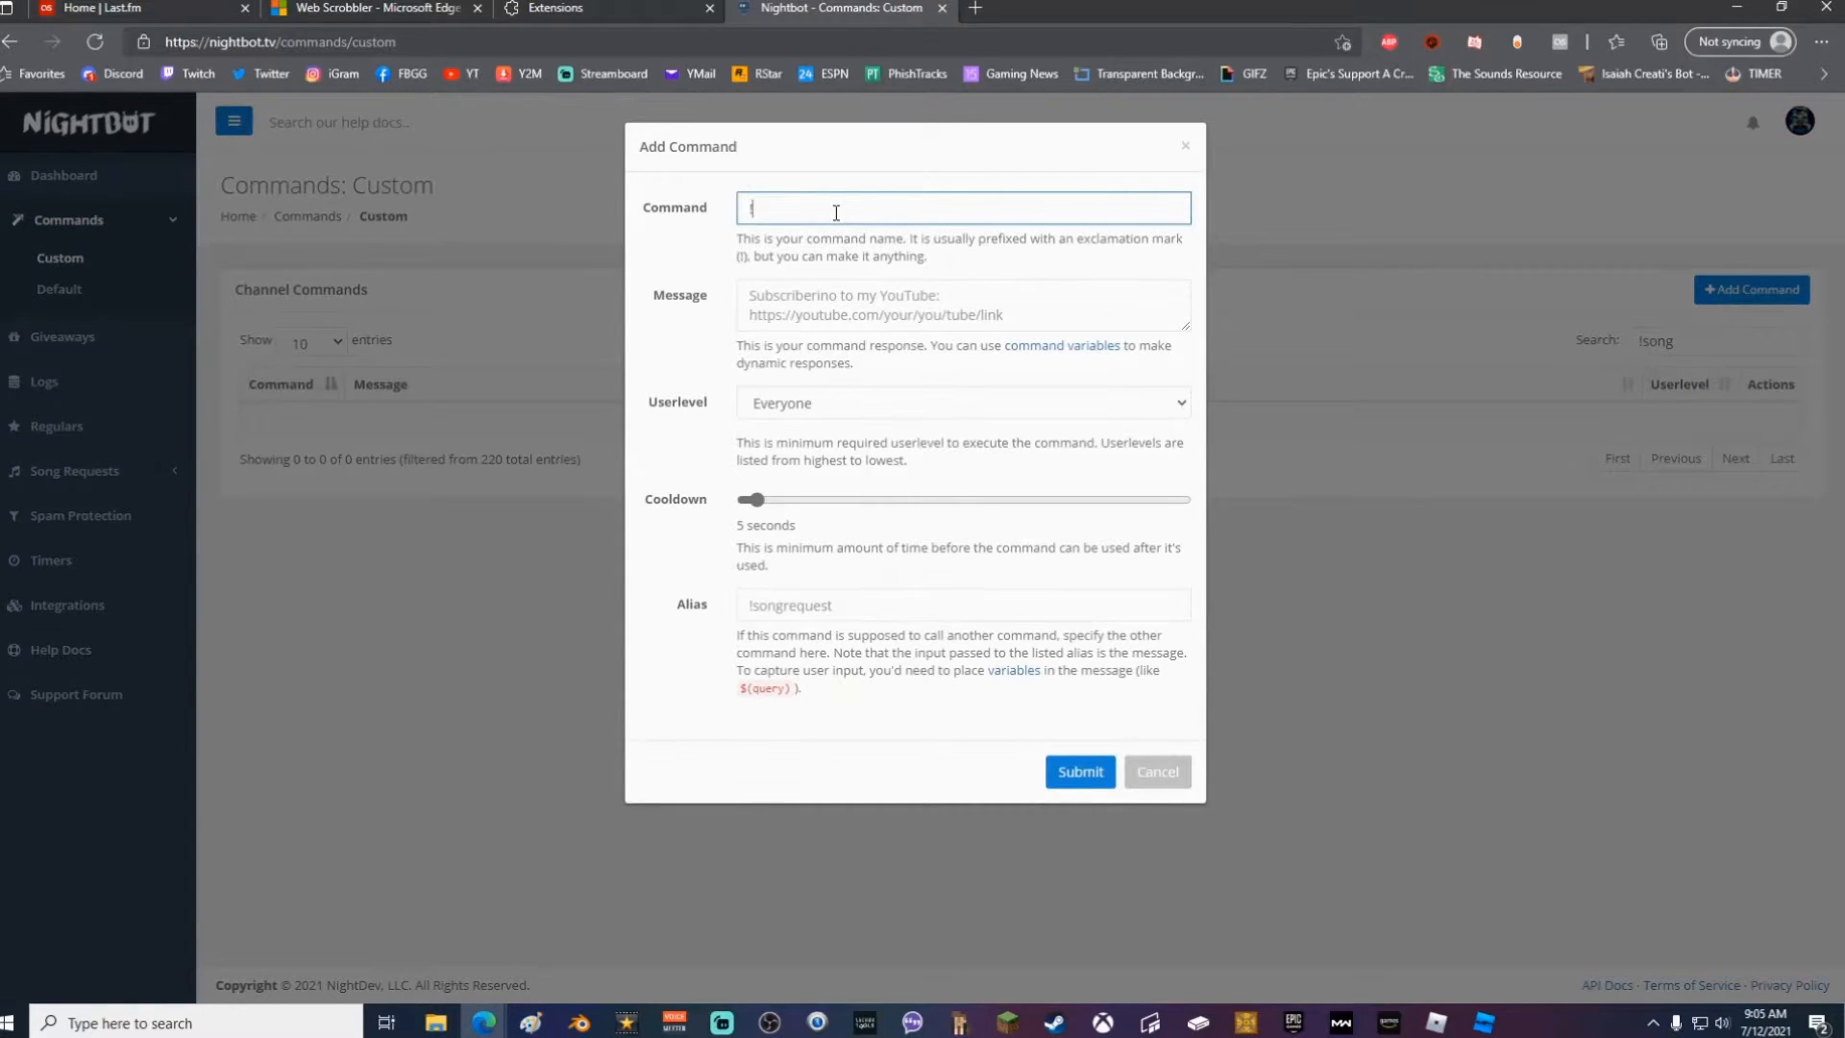
type("!song")
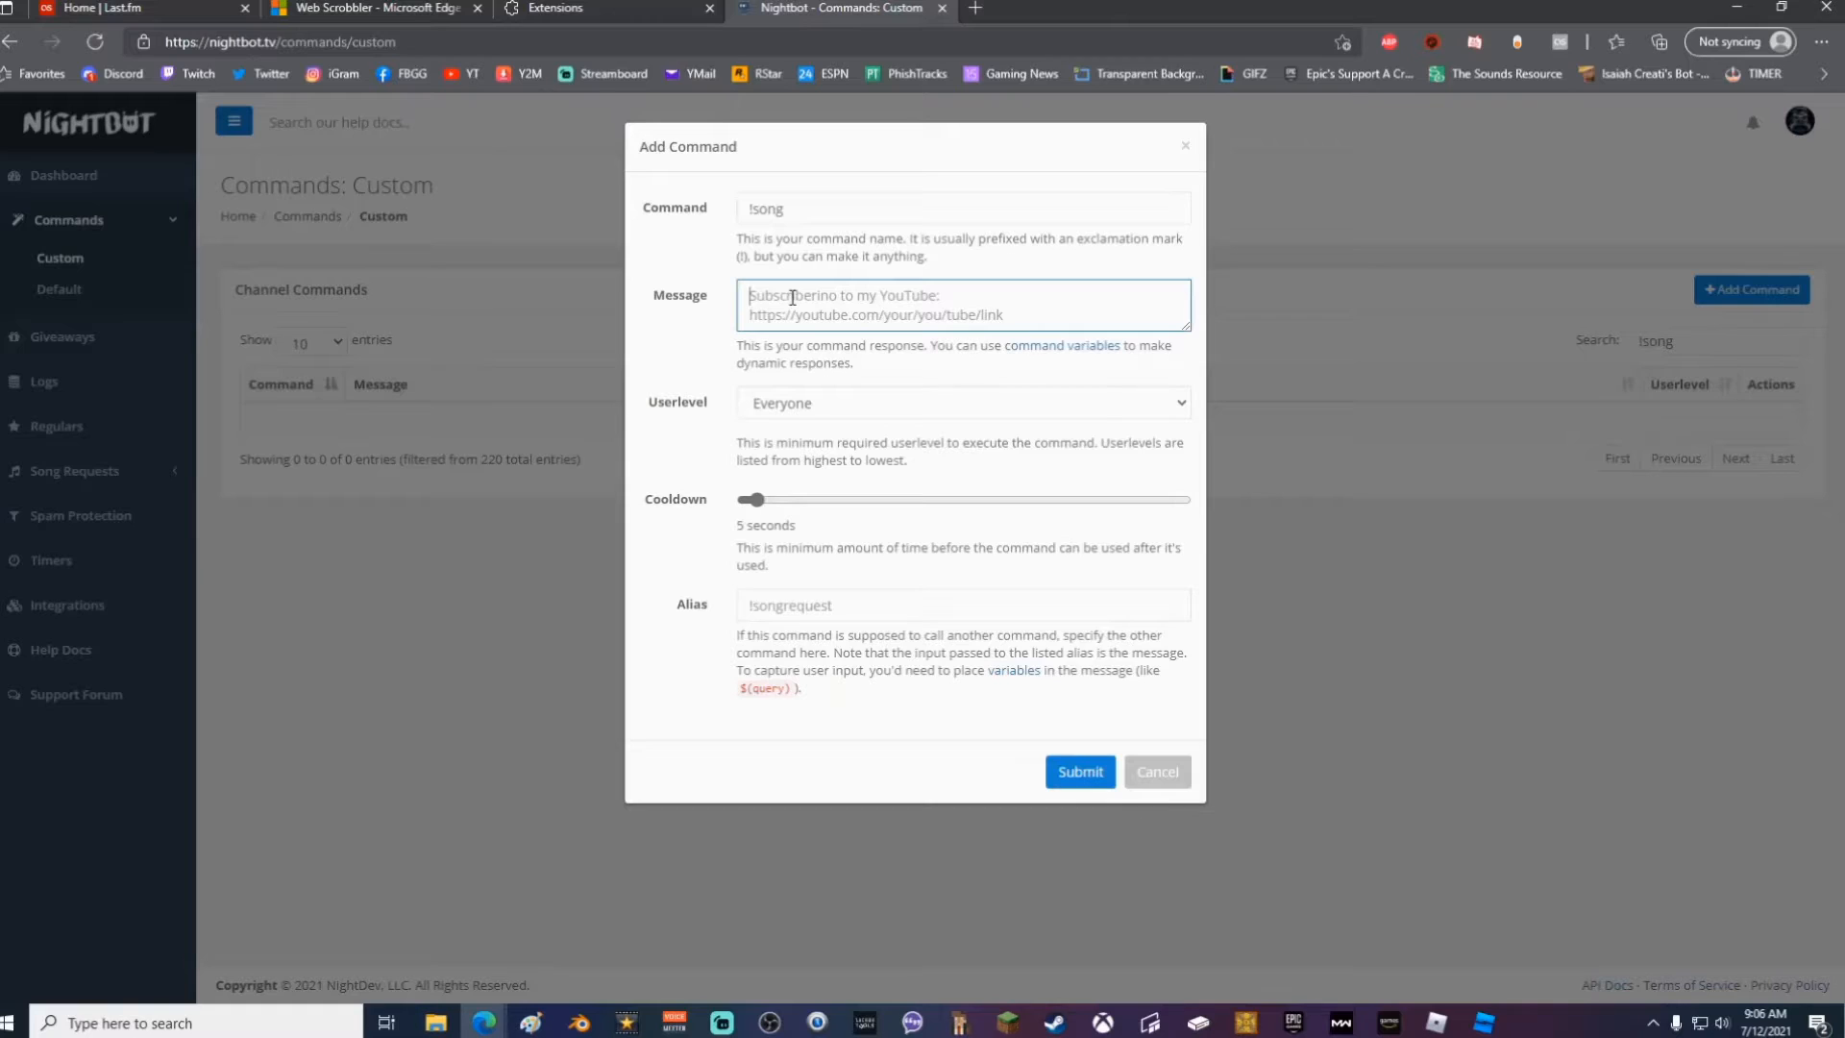
type("$(lastfm xLiveGNX)")
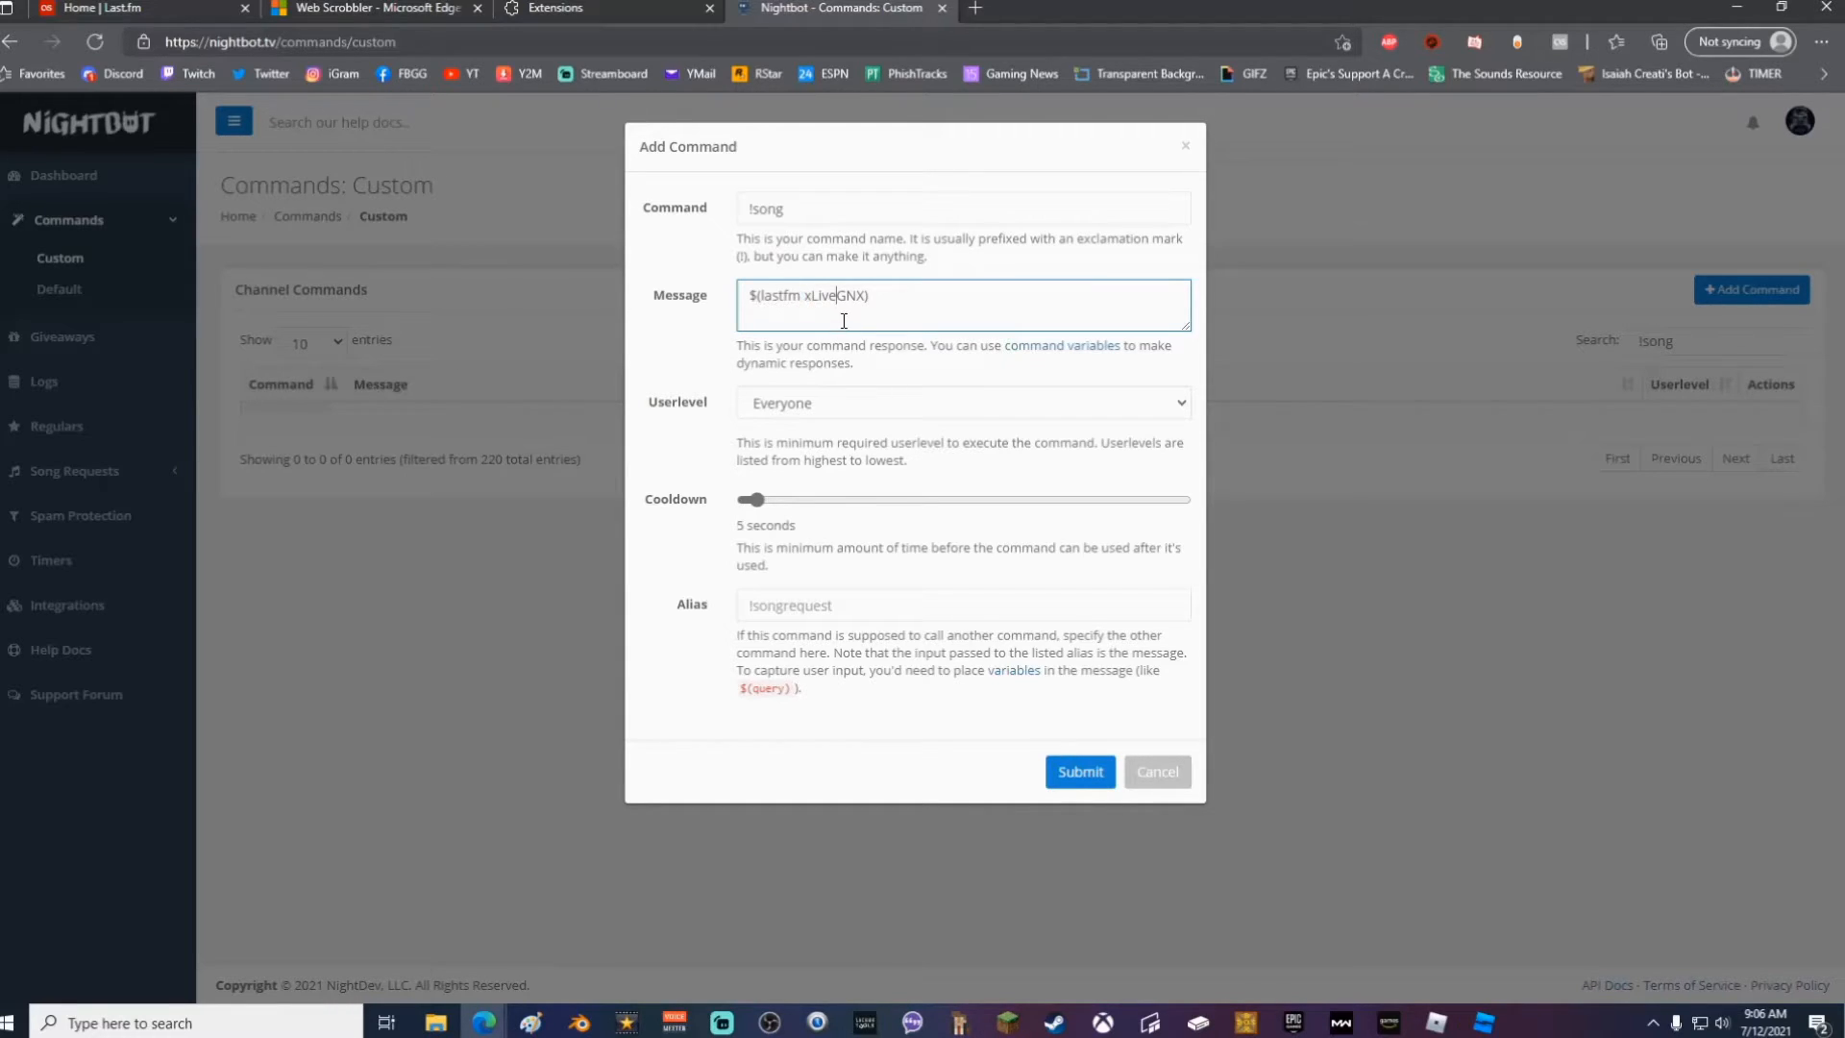
double_click(832, 296)
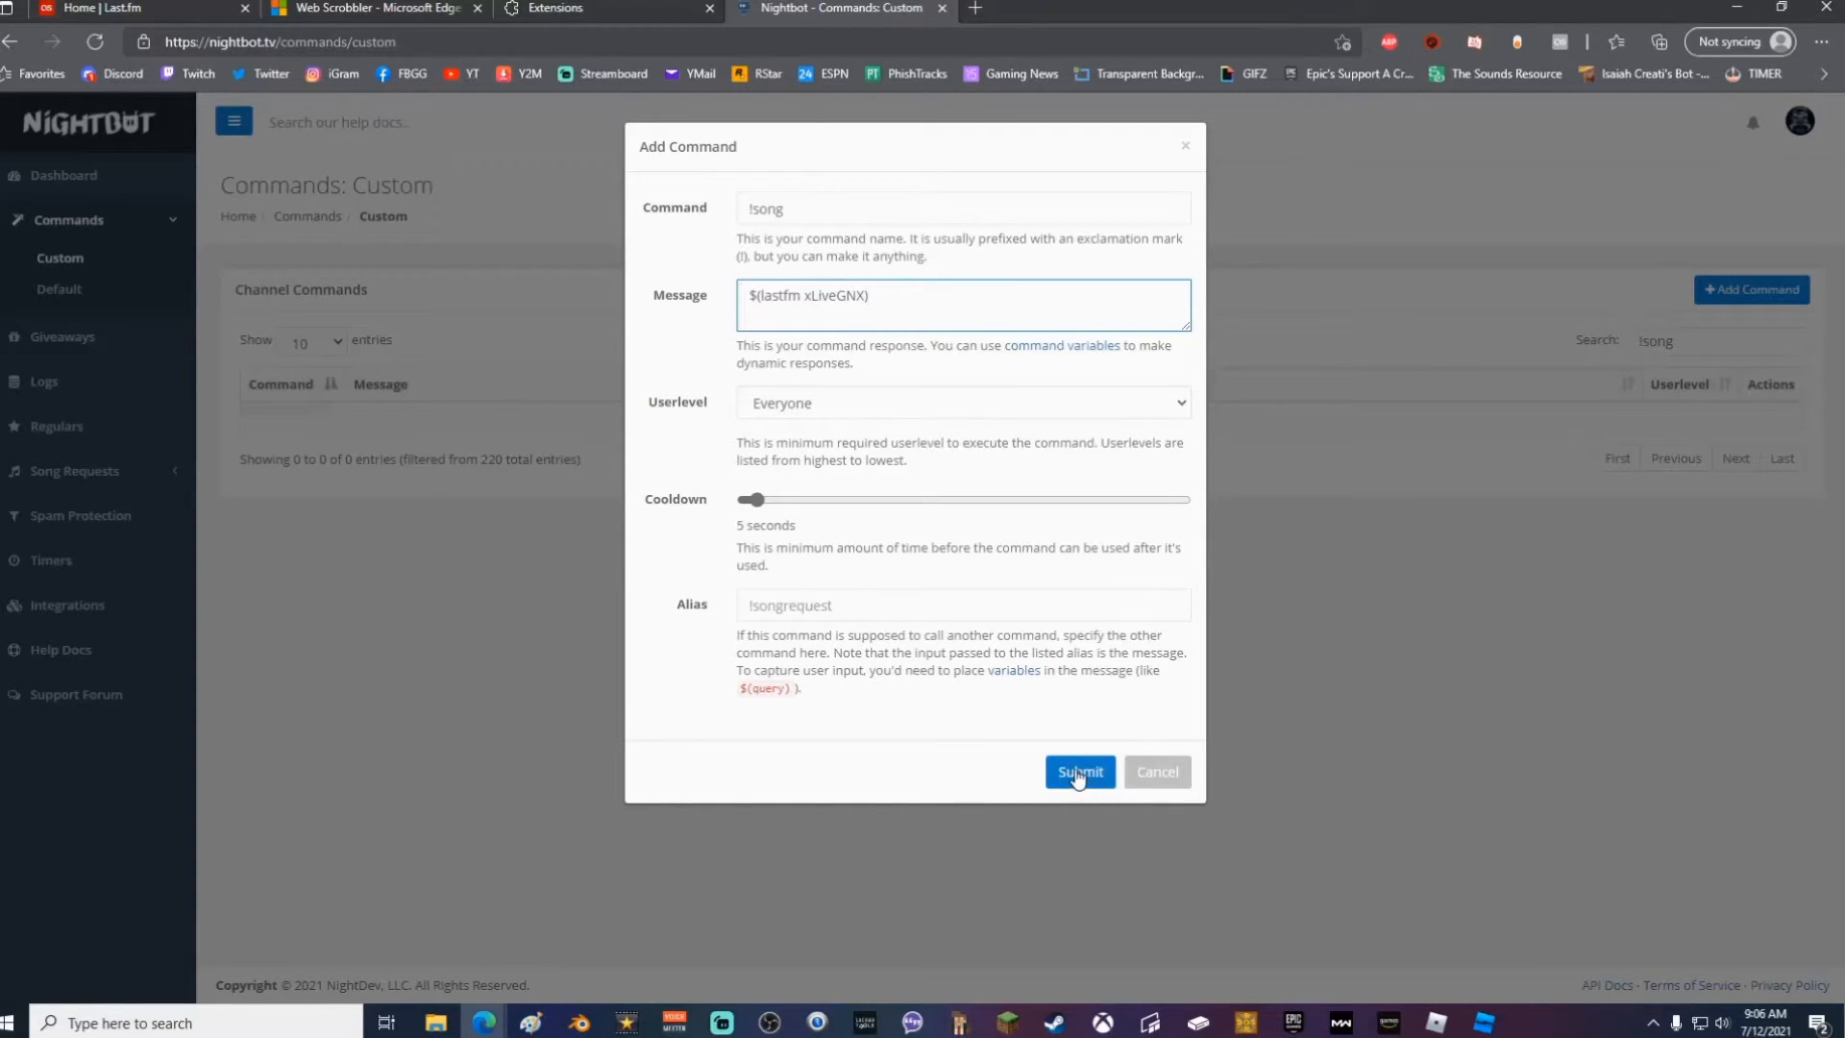
left_click(1076, 773)
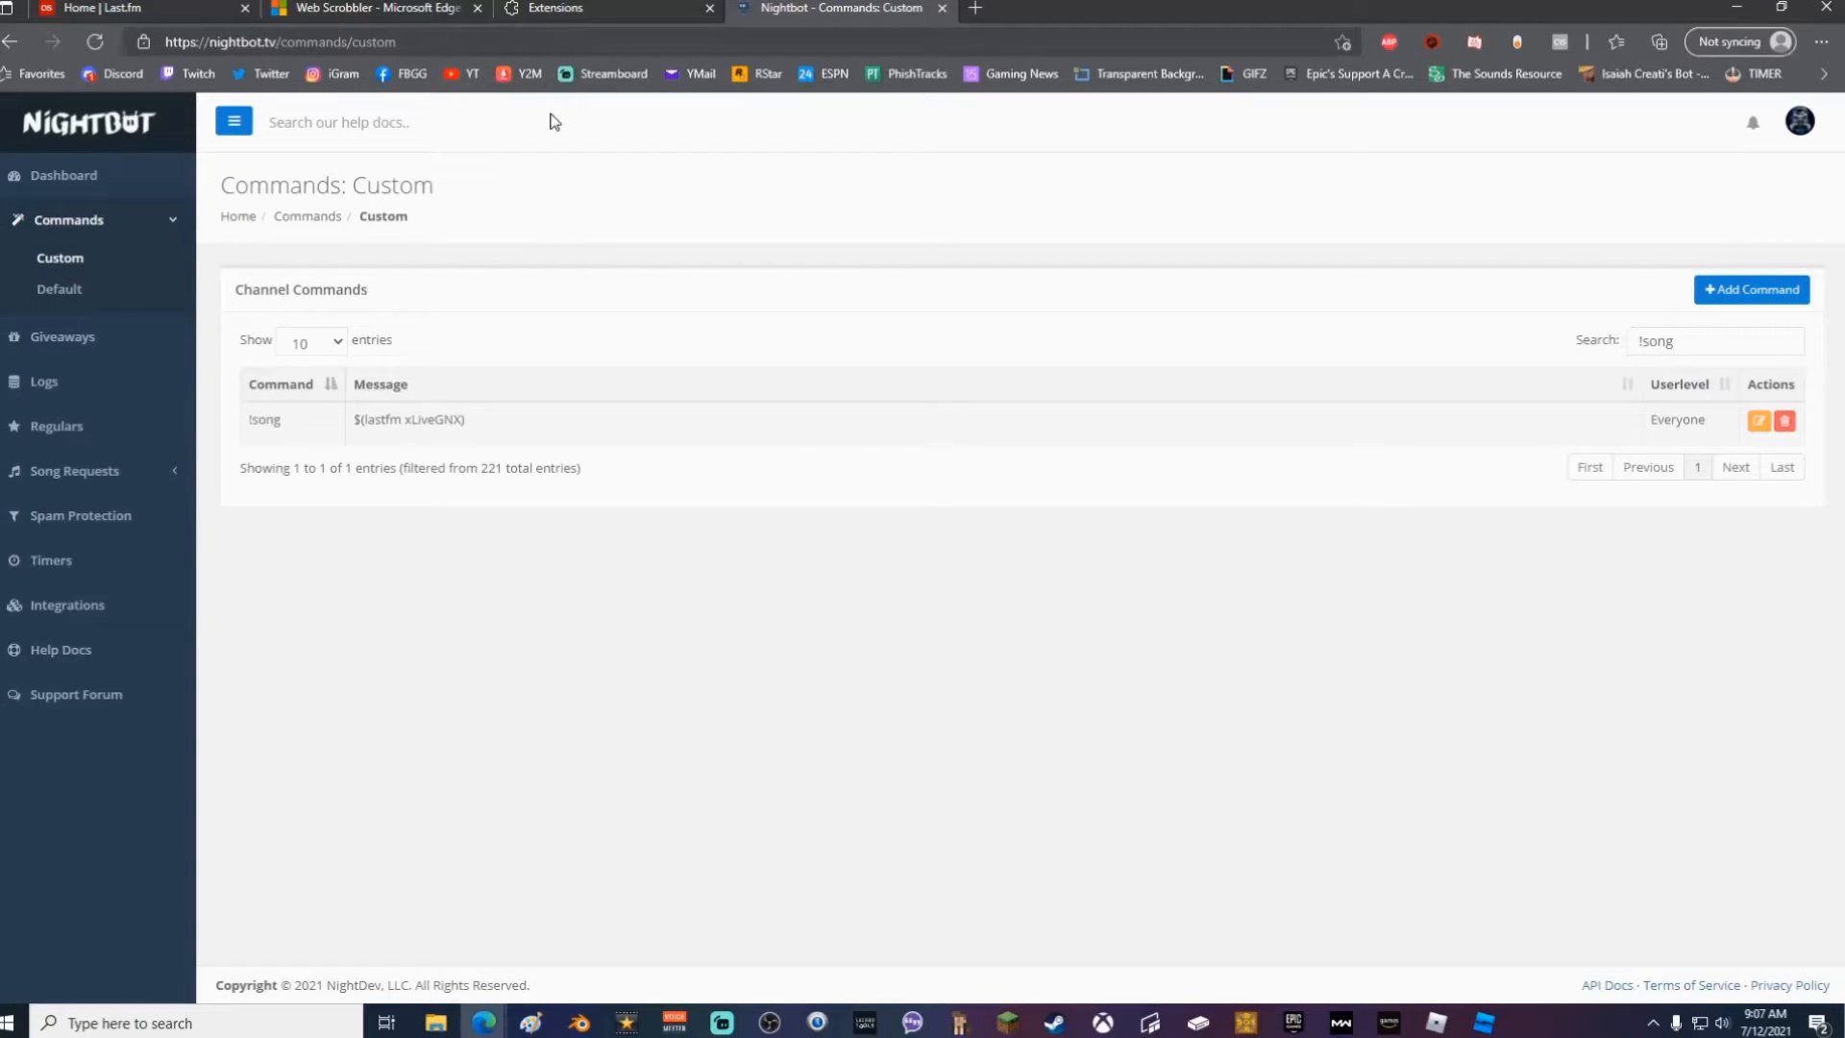
mouse_move(576, 206)
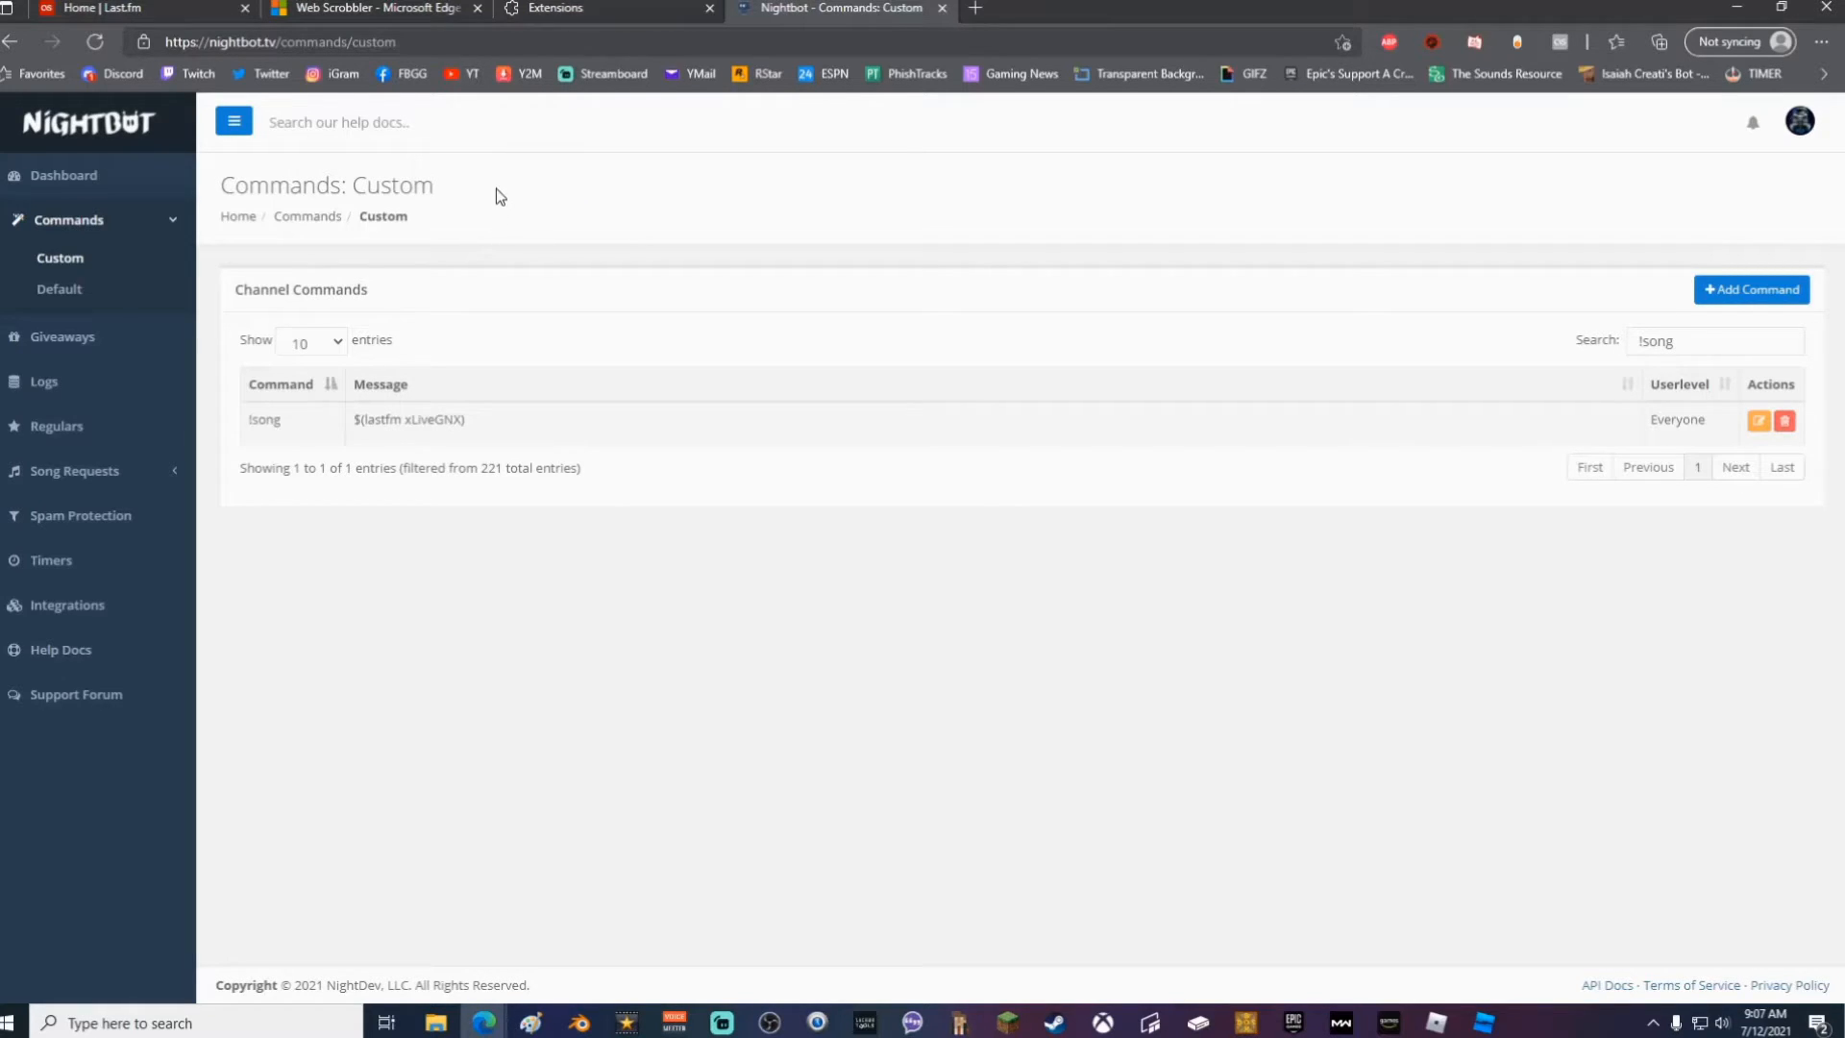
mouse_move(1088, 279)
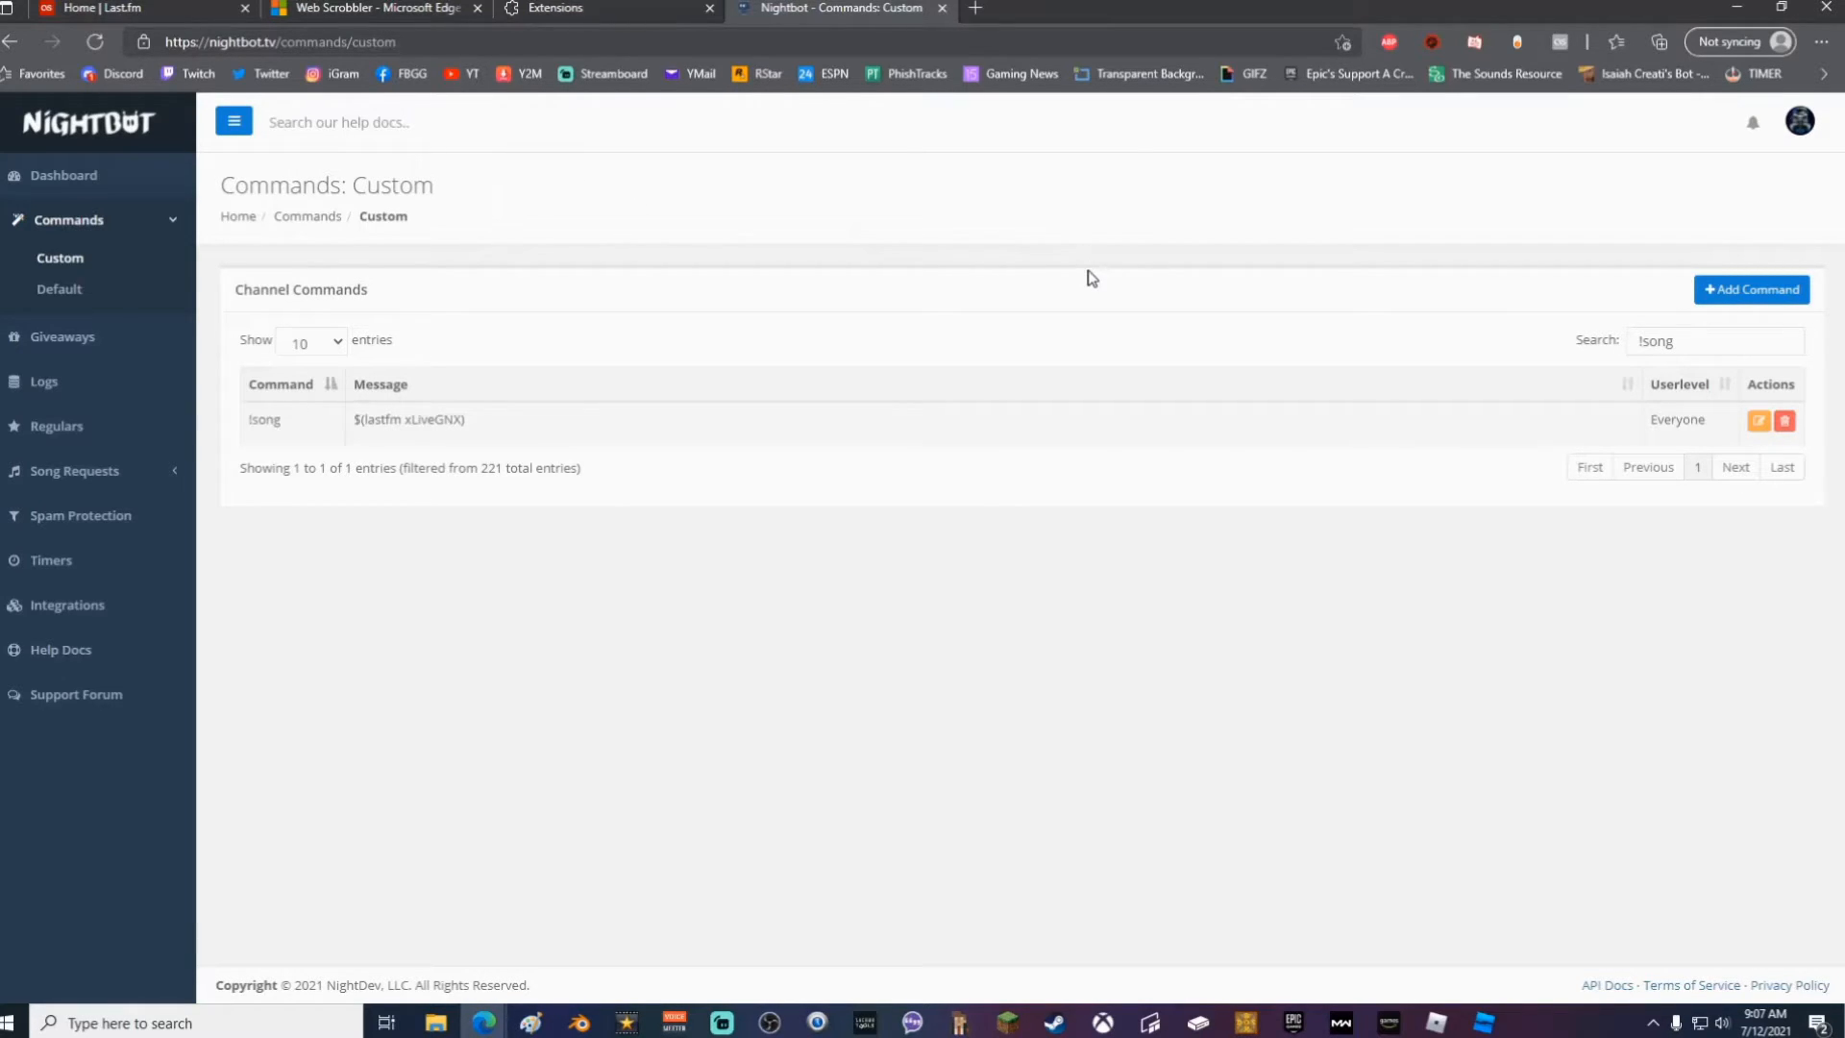
mouse_move(1026, 184)
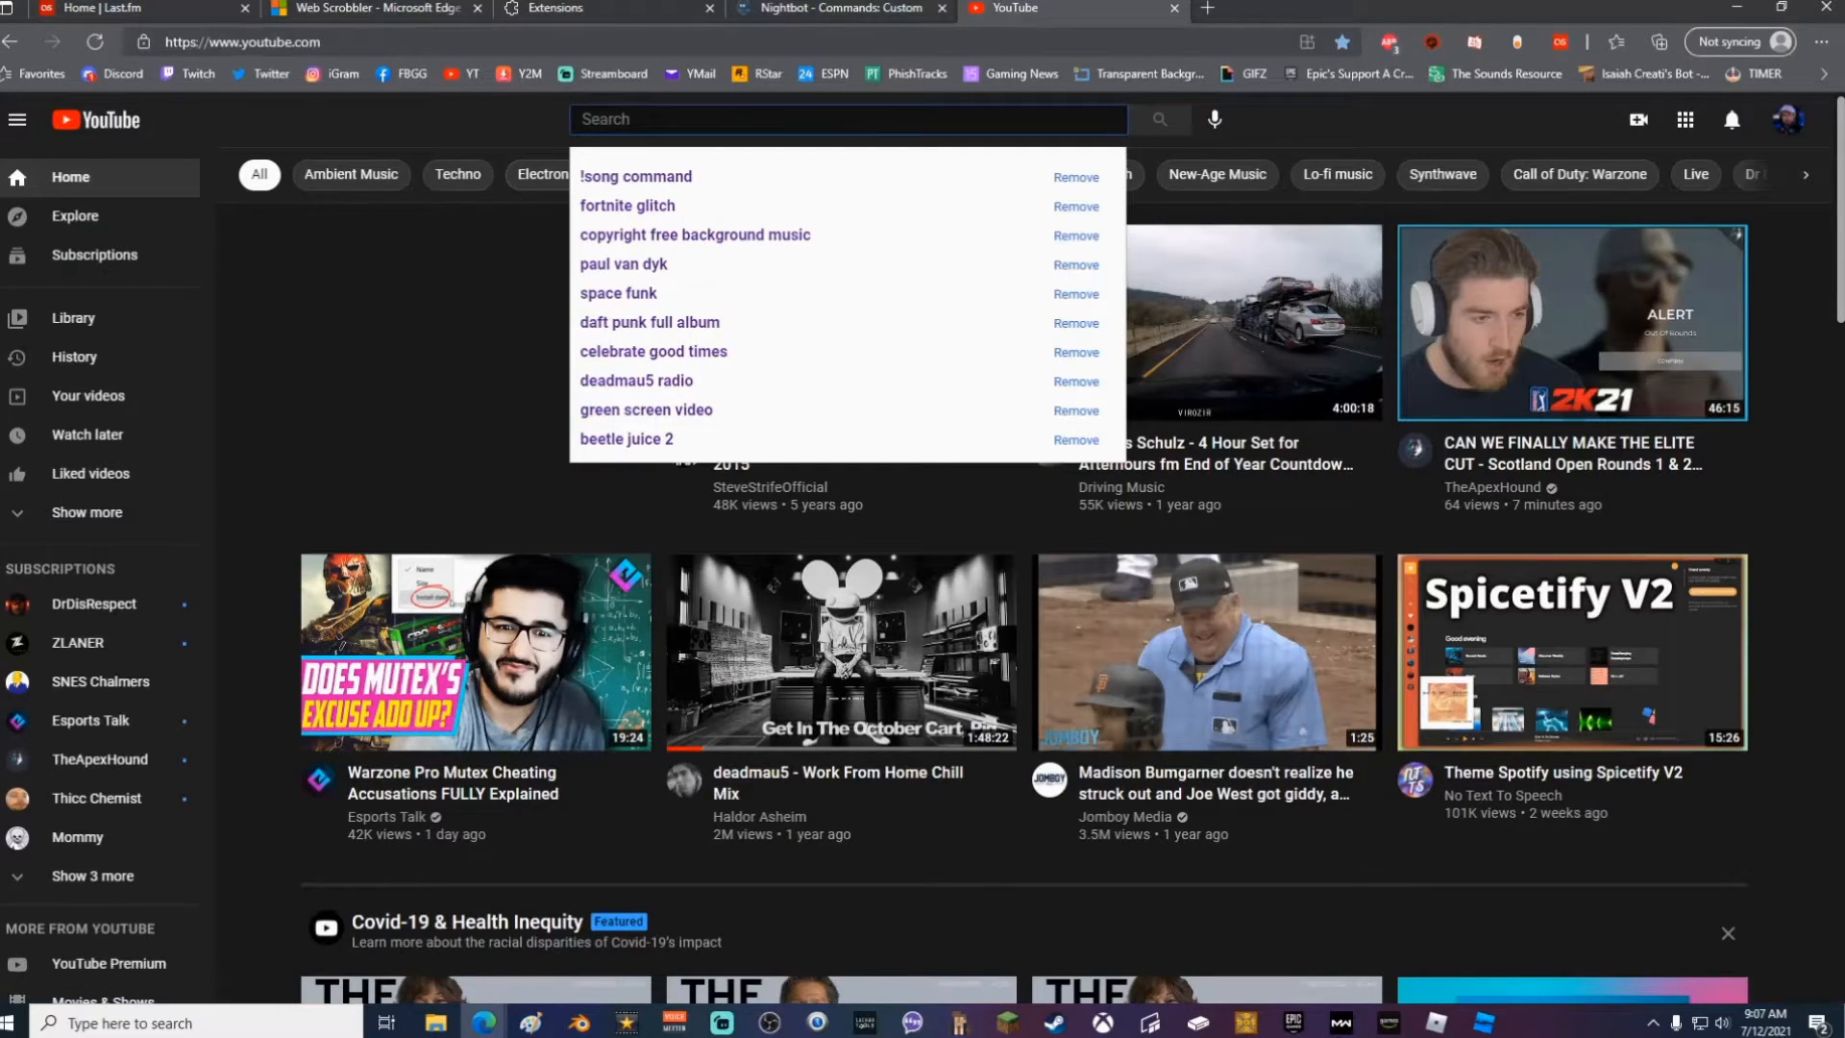
Play a streambeats video on YouTube and reach Web Scrobbler's options after its error
type("streambeats")
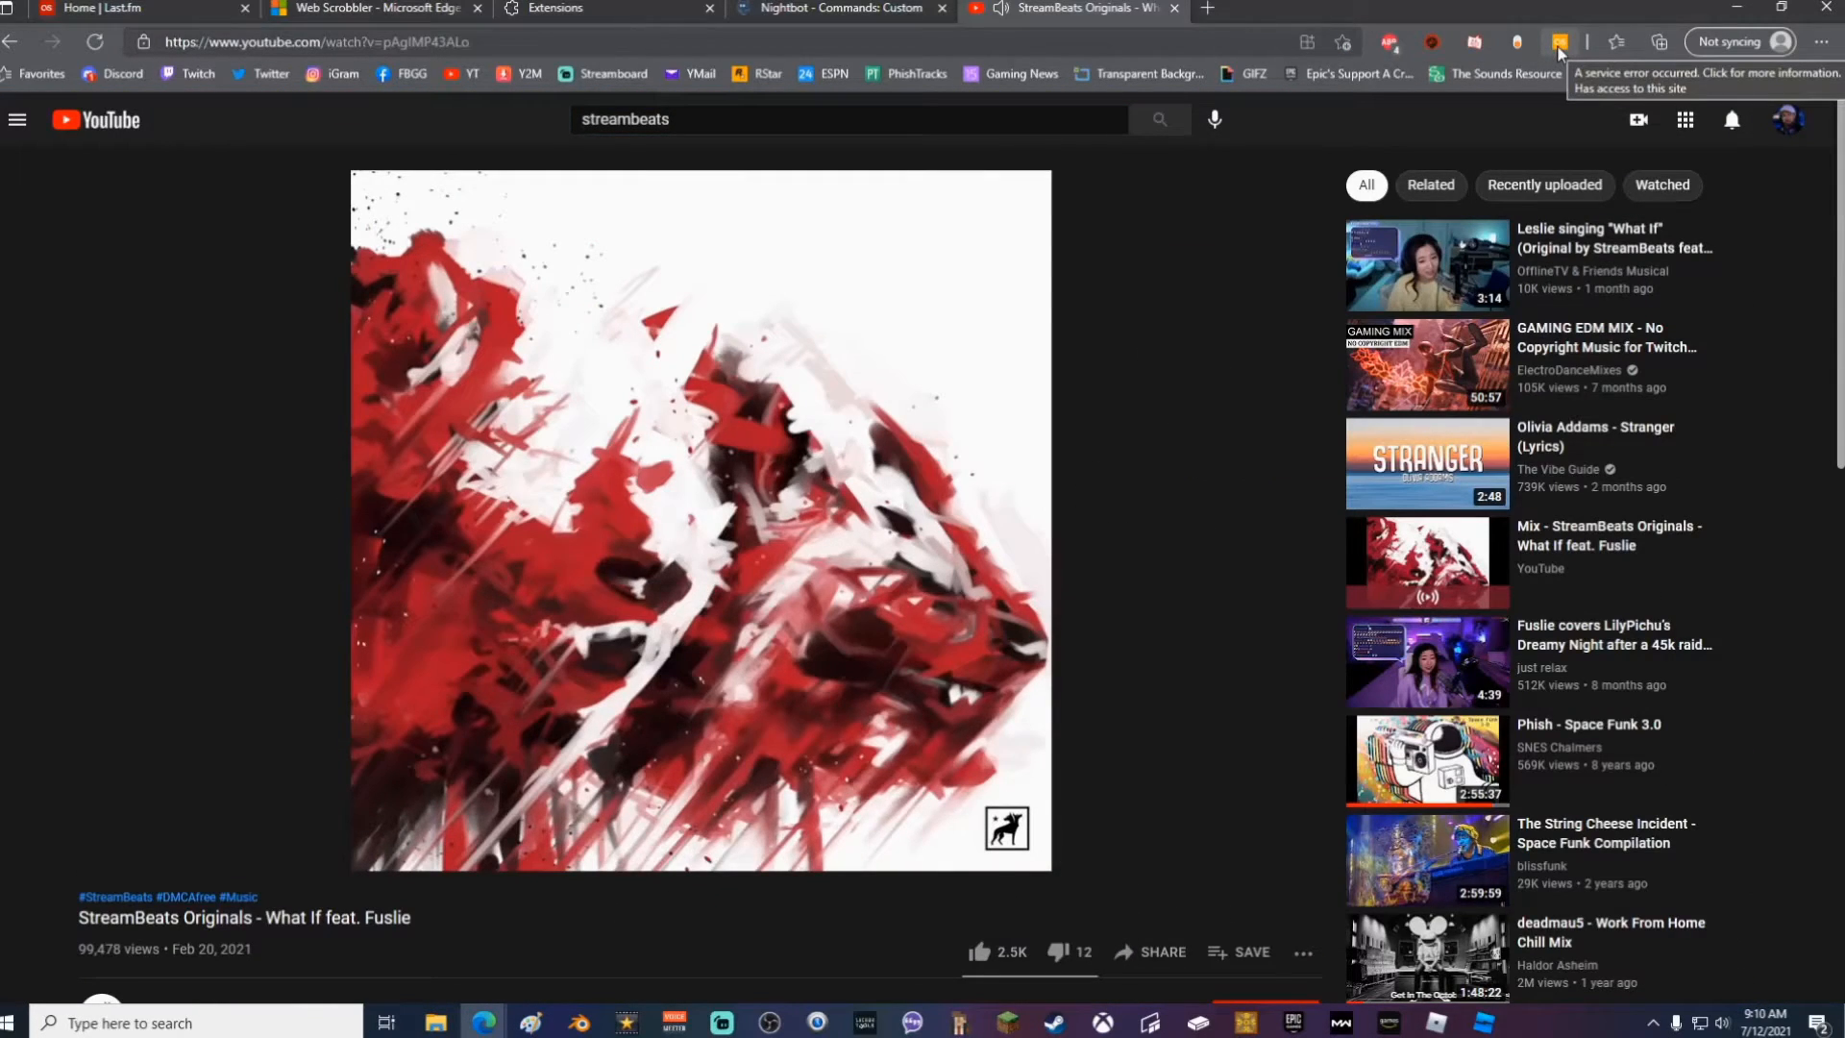
left_click(1558, 43)
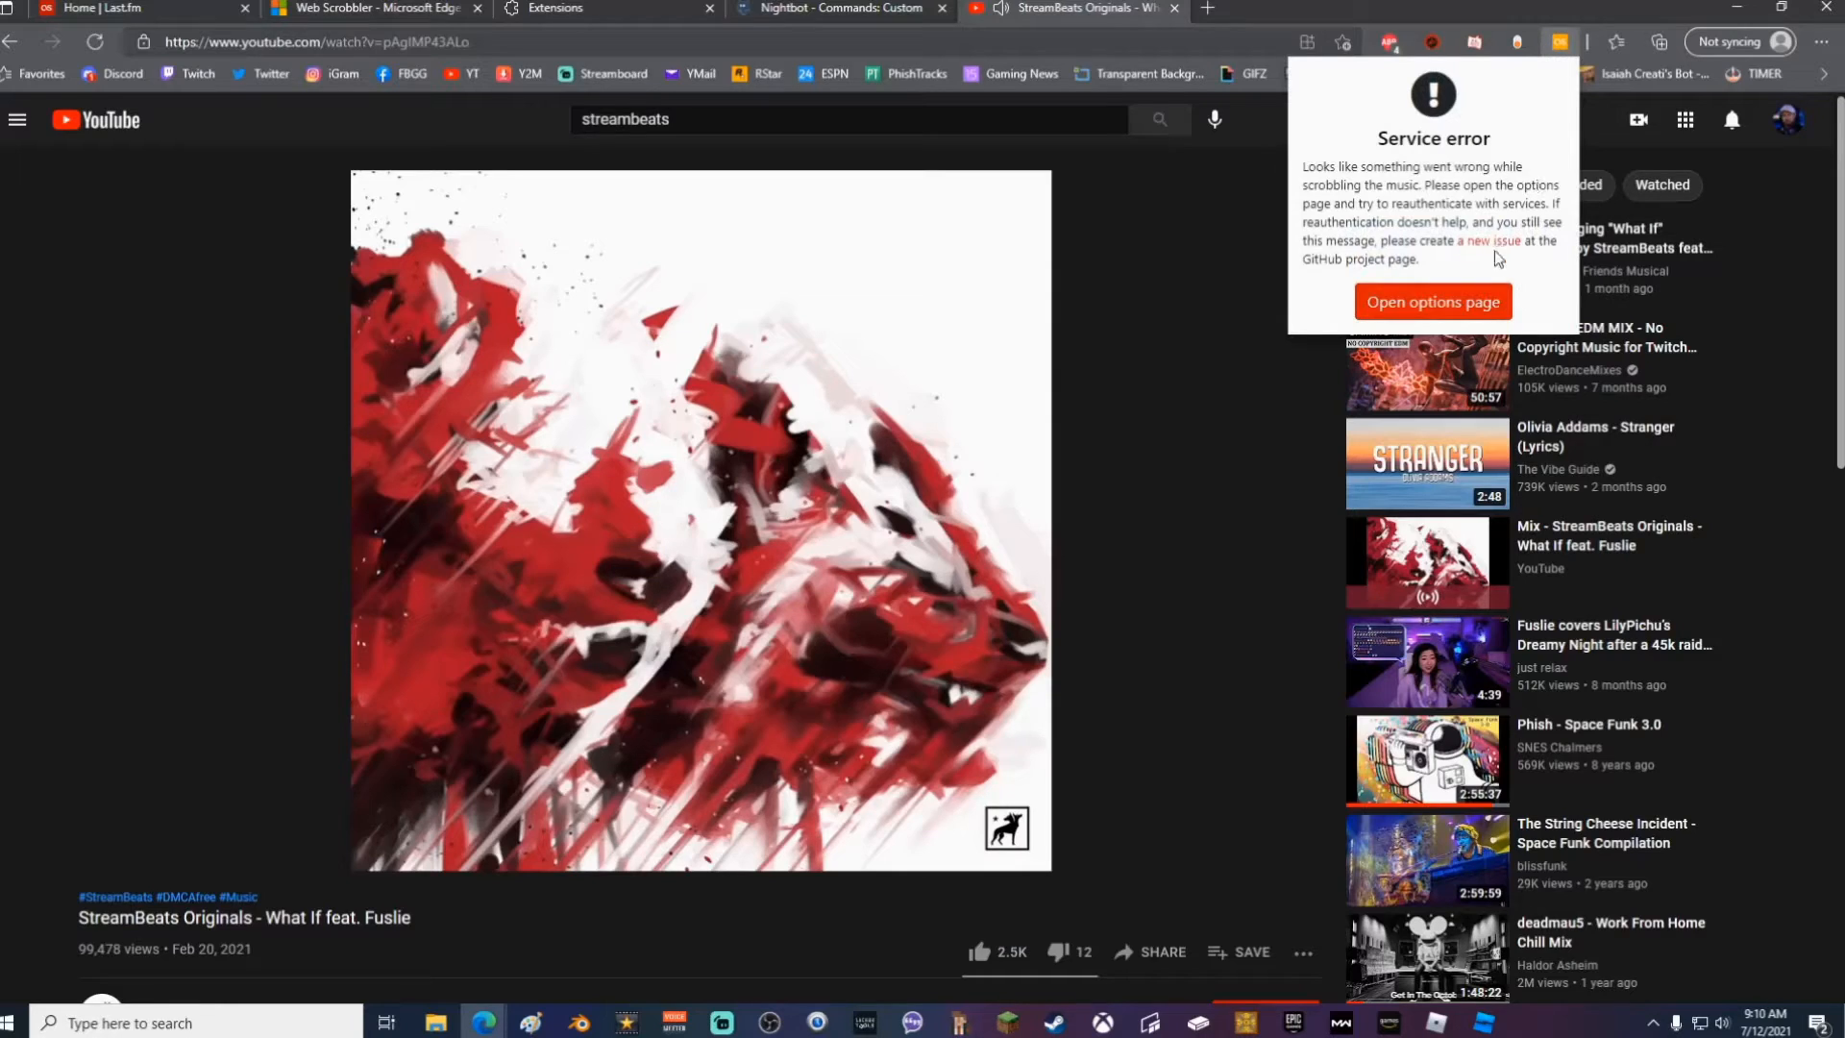
left_click(1432, 301)
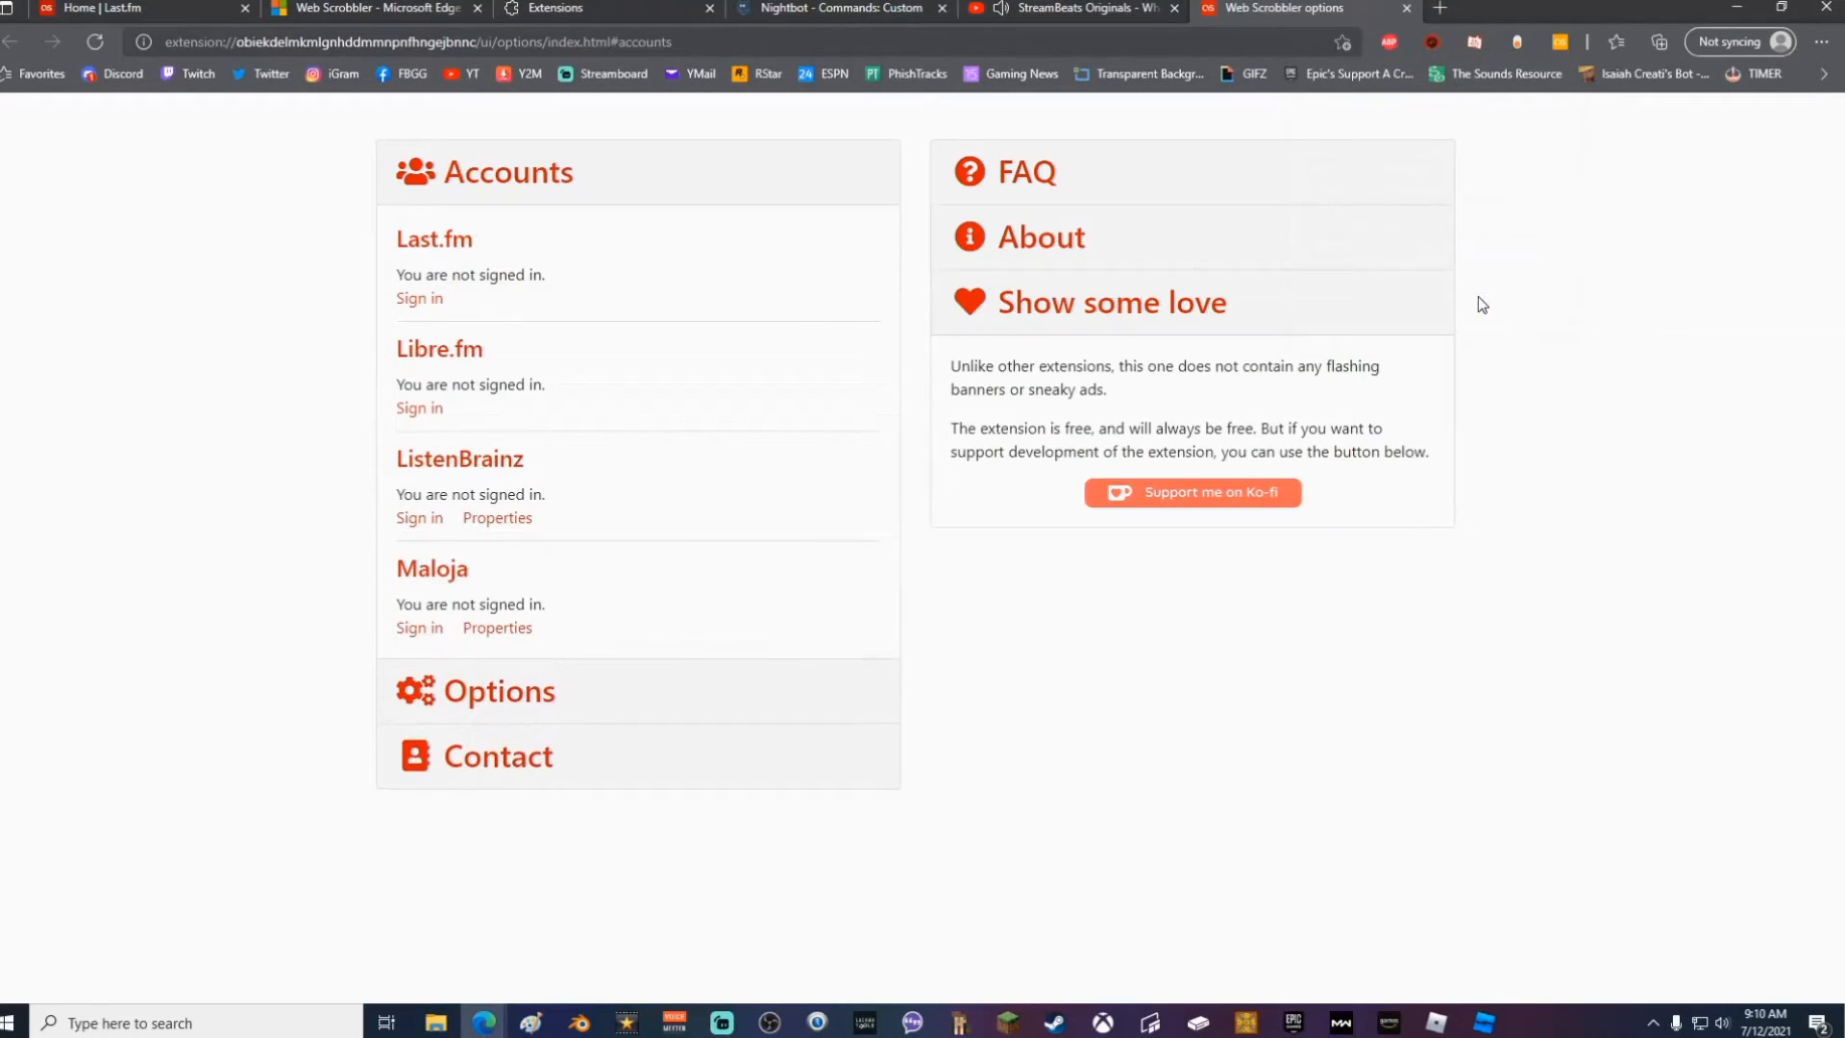
mouse_move(561, 214)
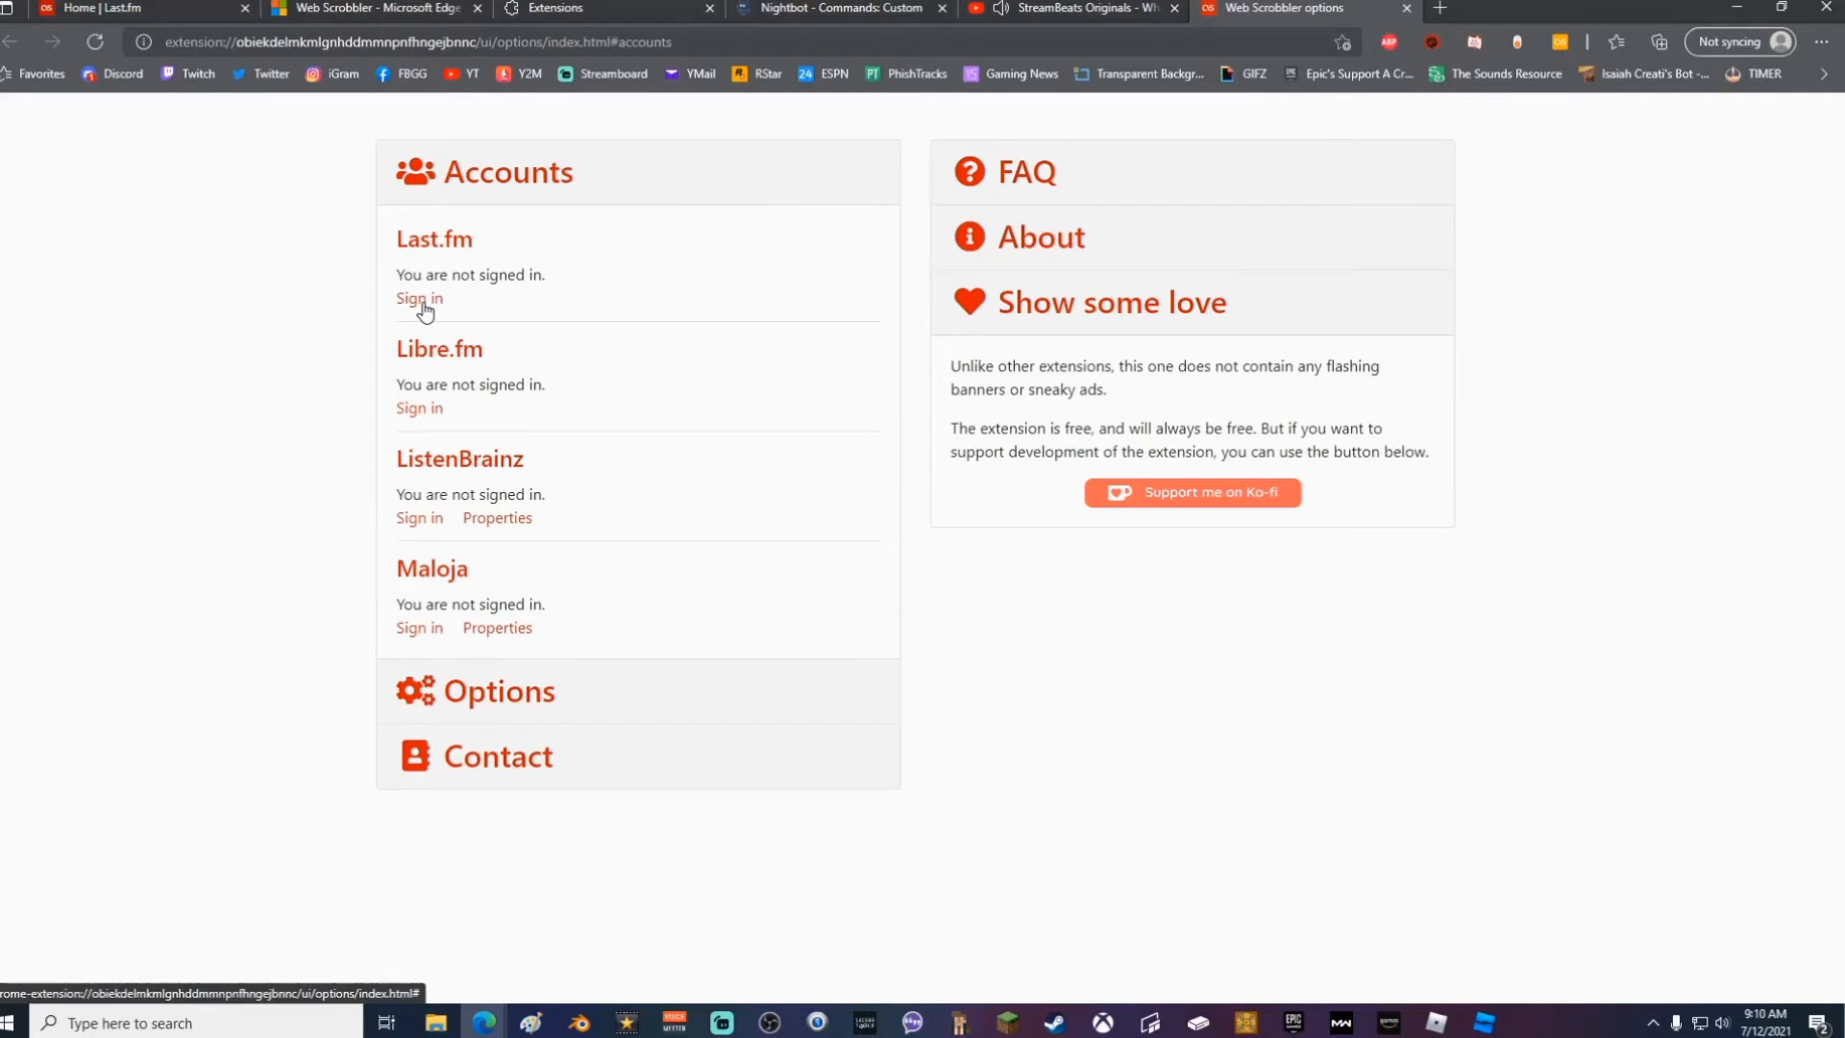
Authorize Web Scrobbler on Last.fm with Yes, allow access, then return to YouTube
left_click(419, 298)
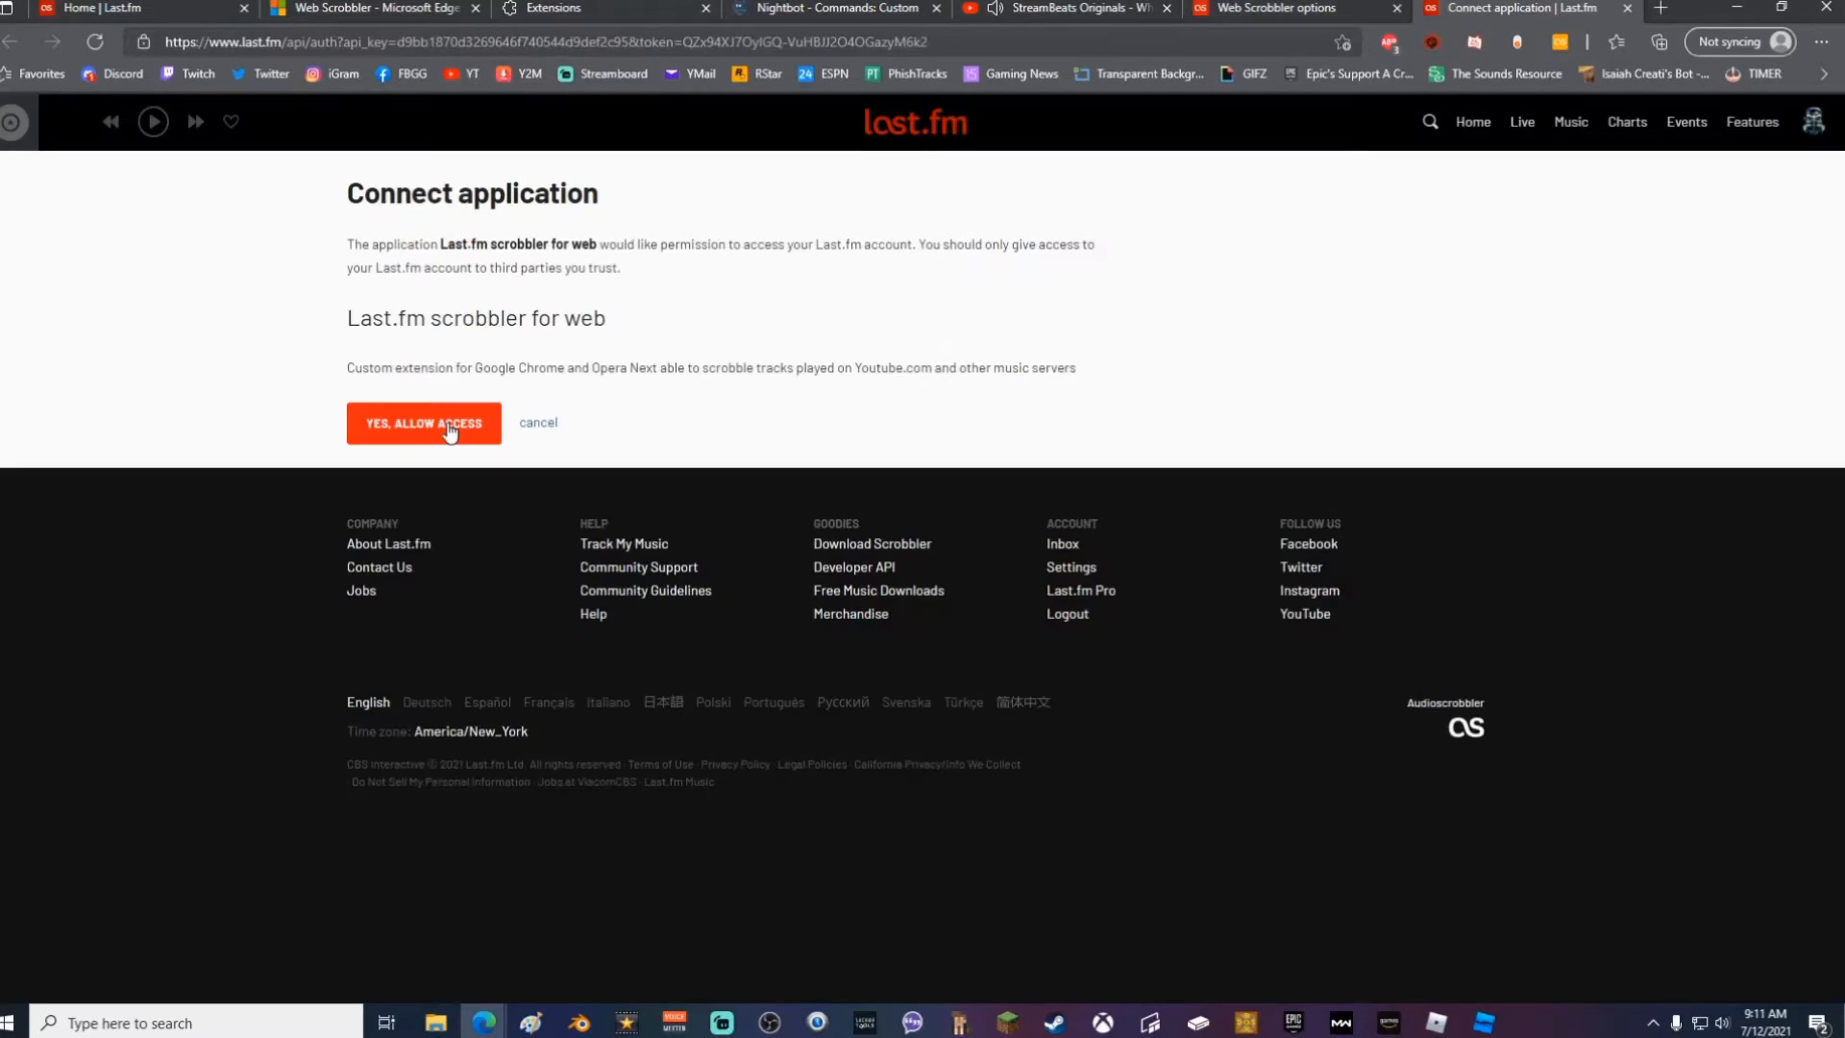
left_click(423, 423)
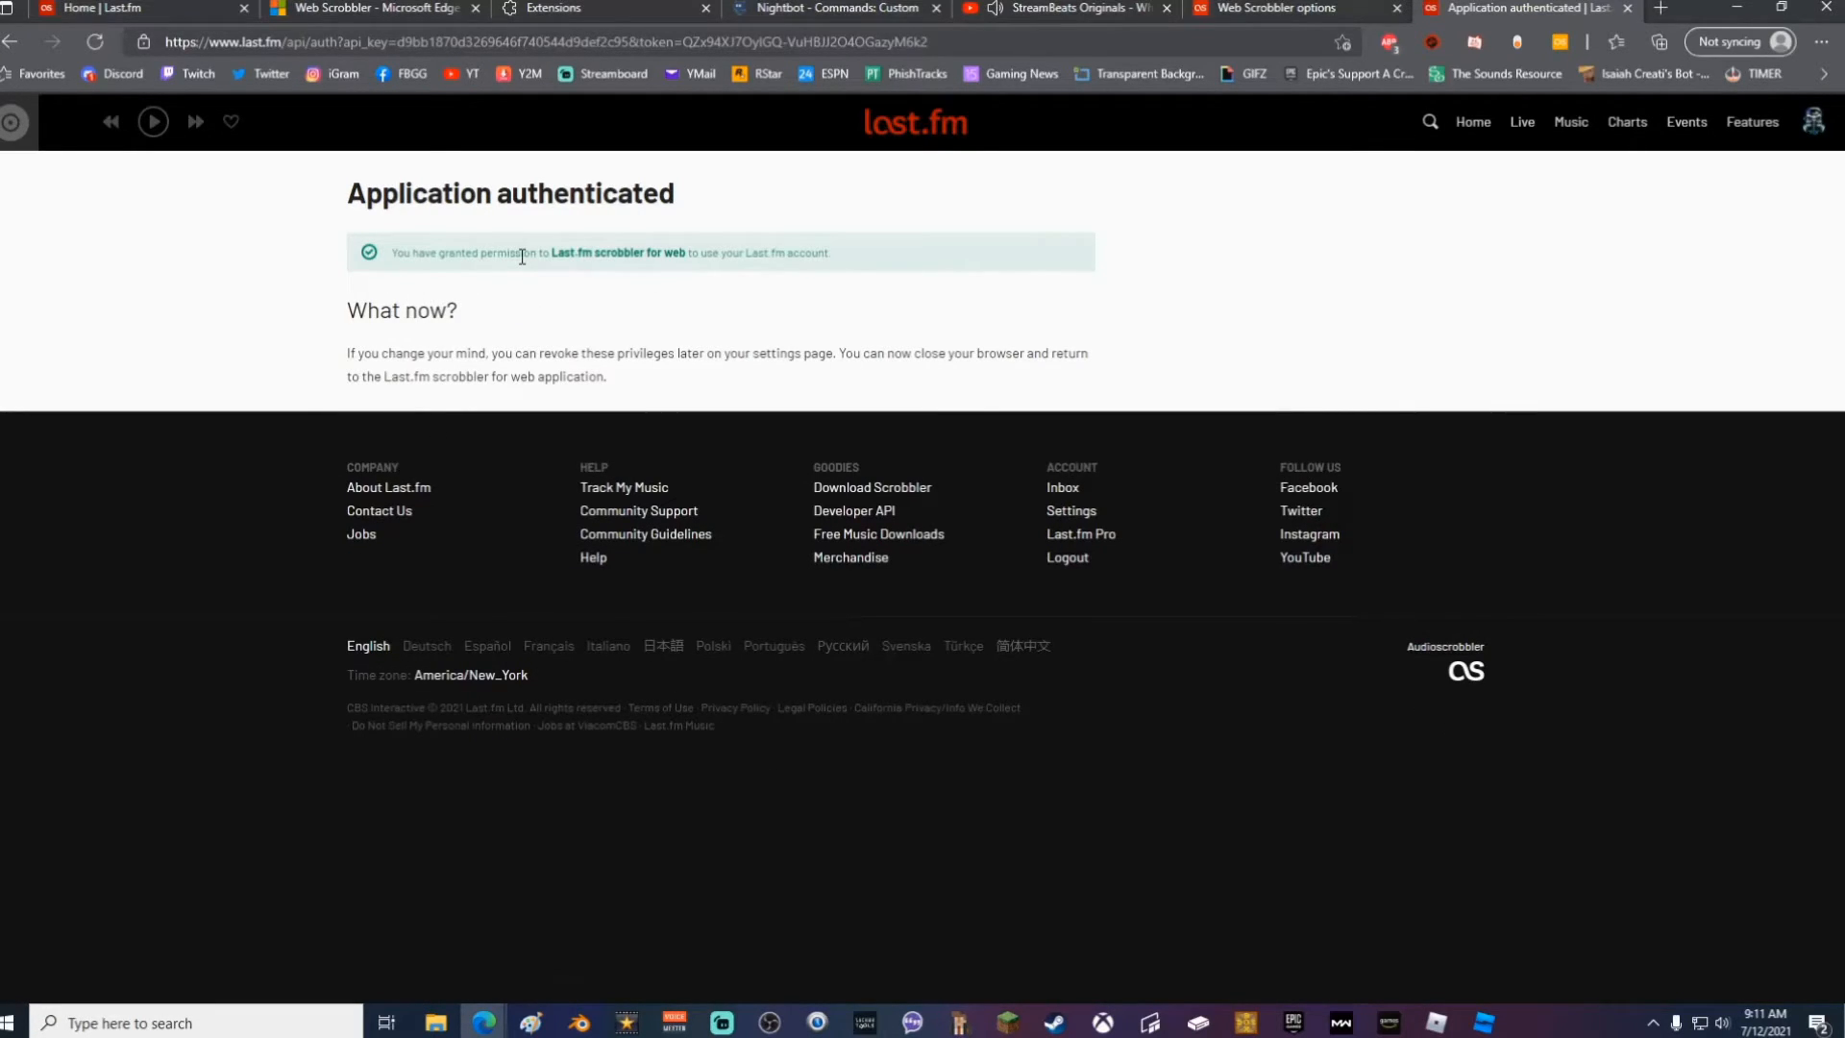
mouse_move(1628, 13)
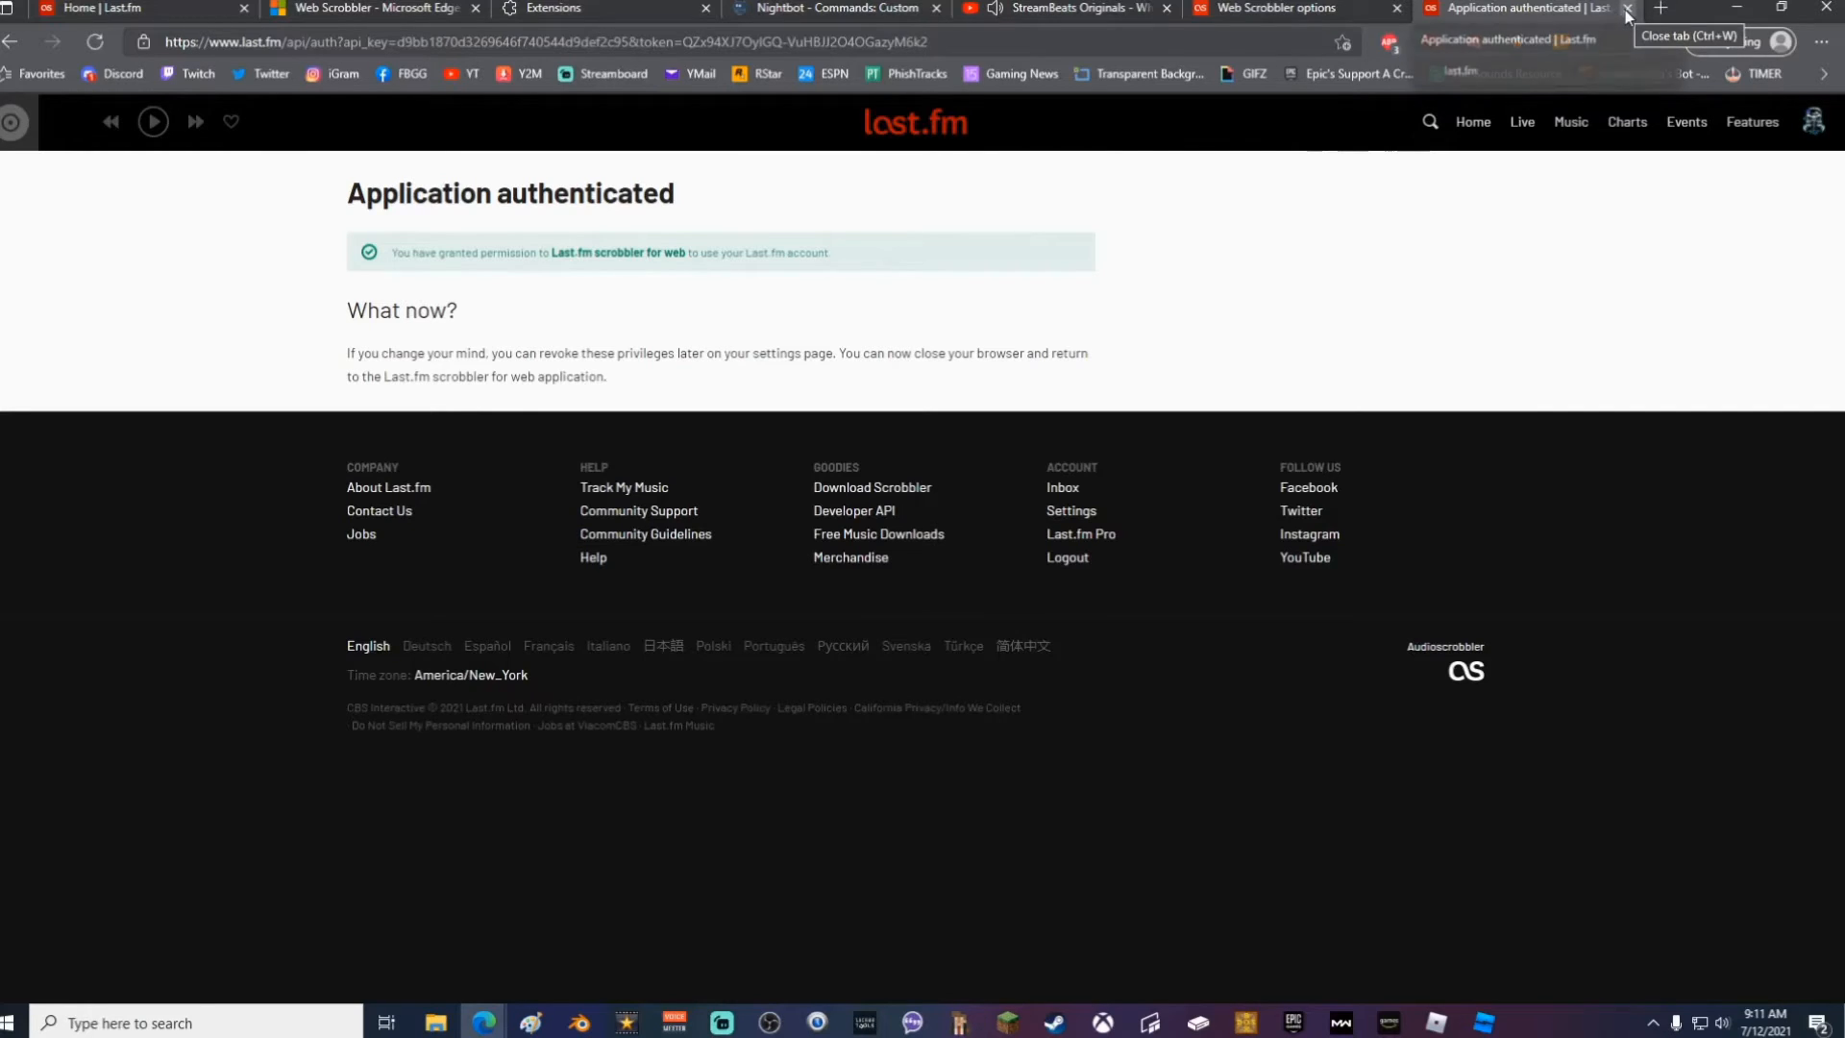
left_click(1625, 8)
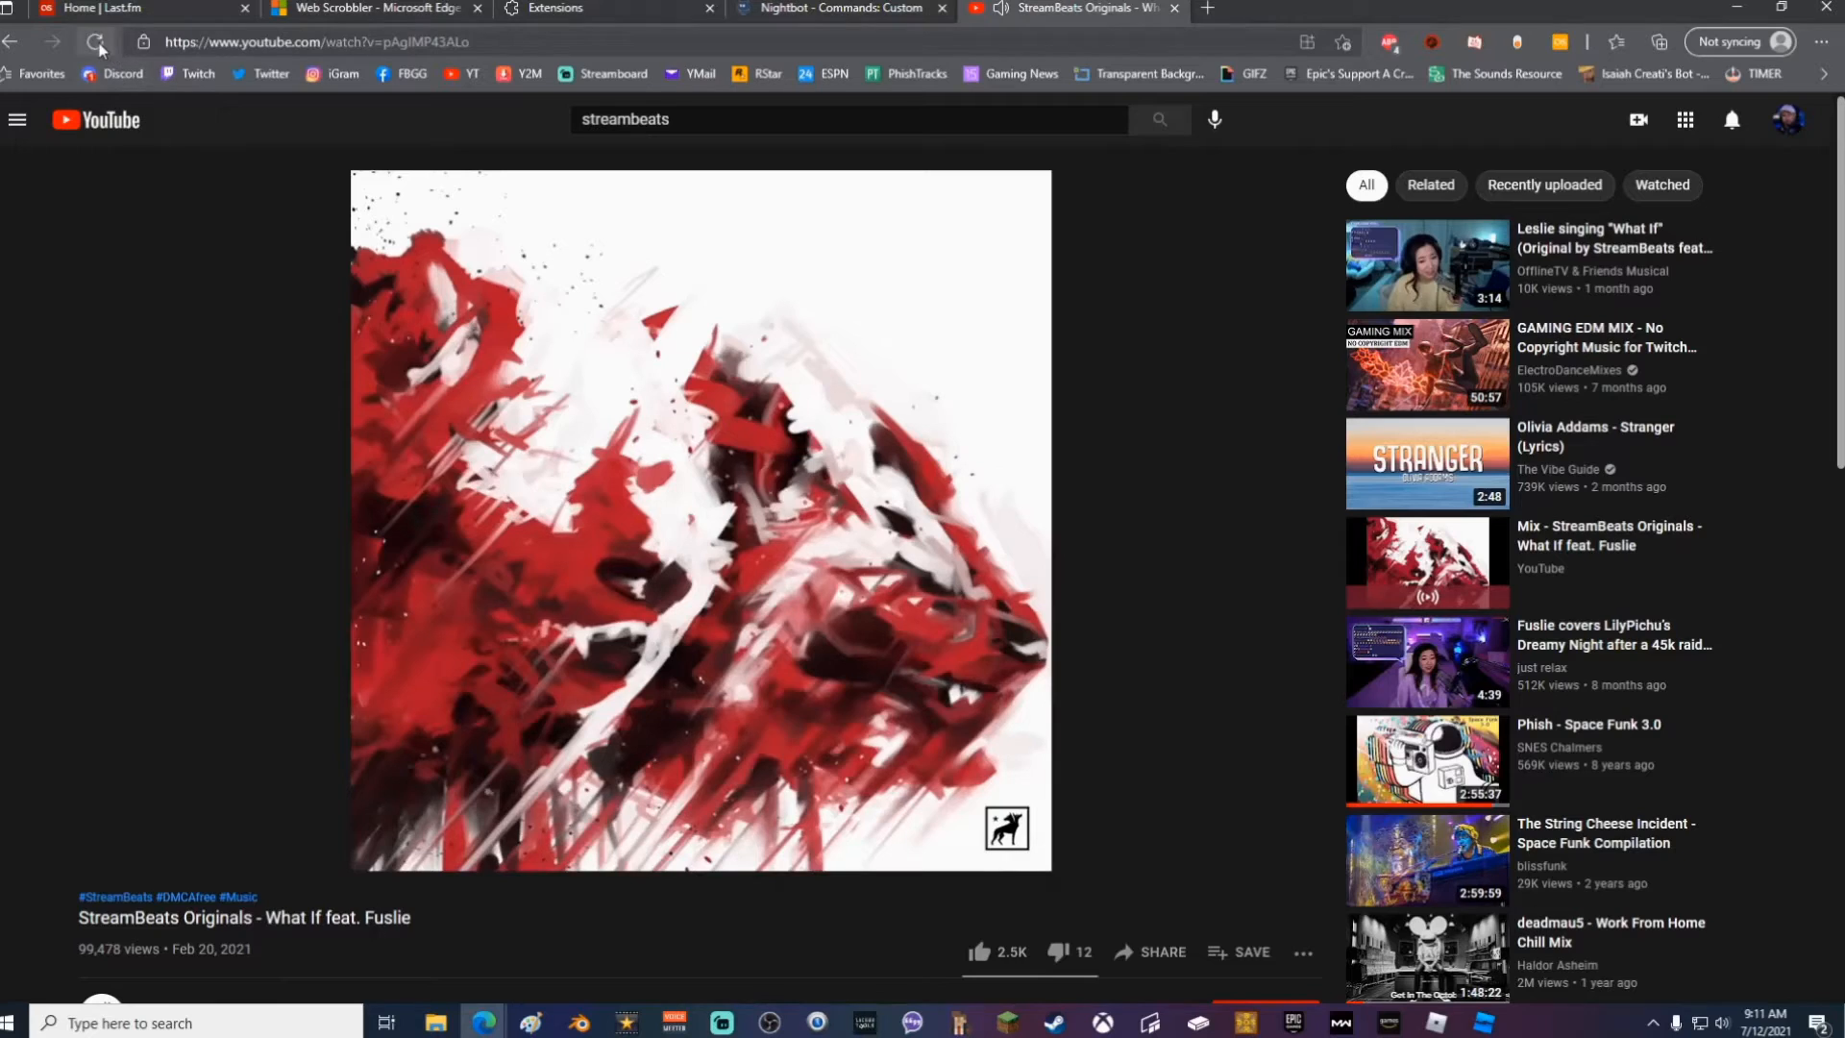
Refresh the YouTube video so the track scrobbles to Last.fm
left_click(98, 40)
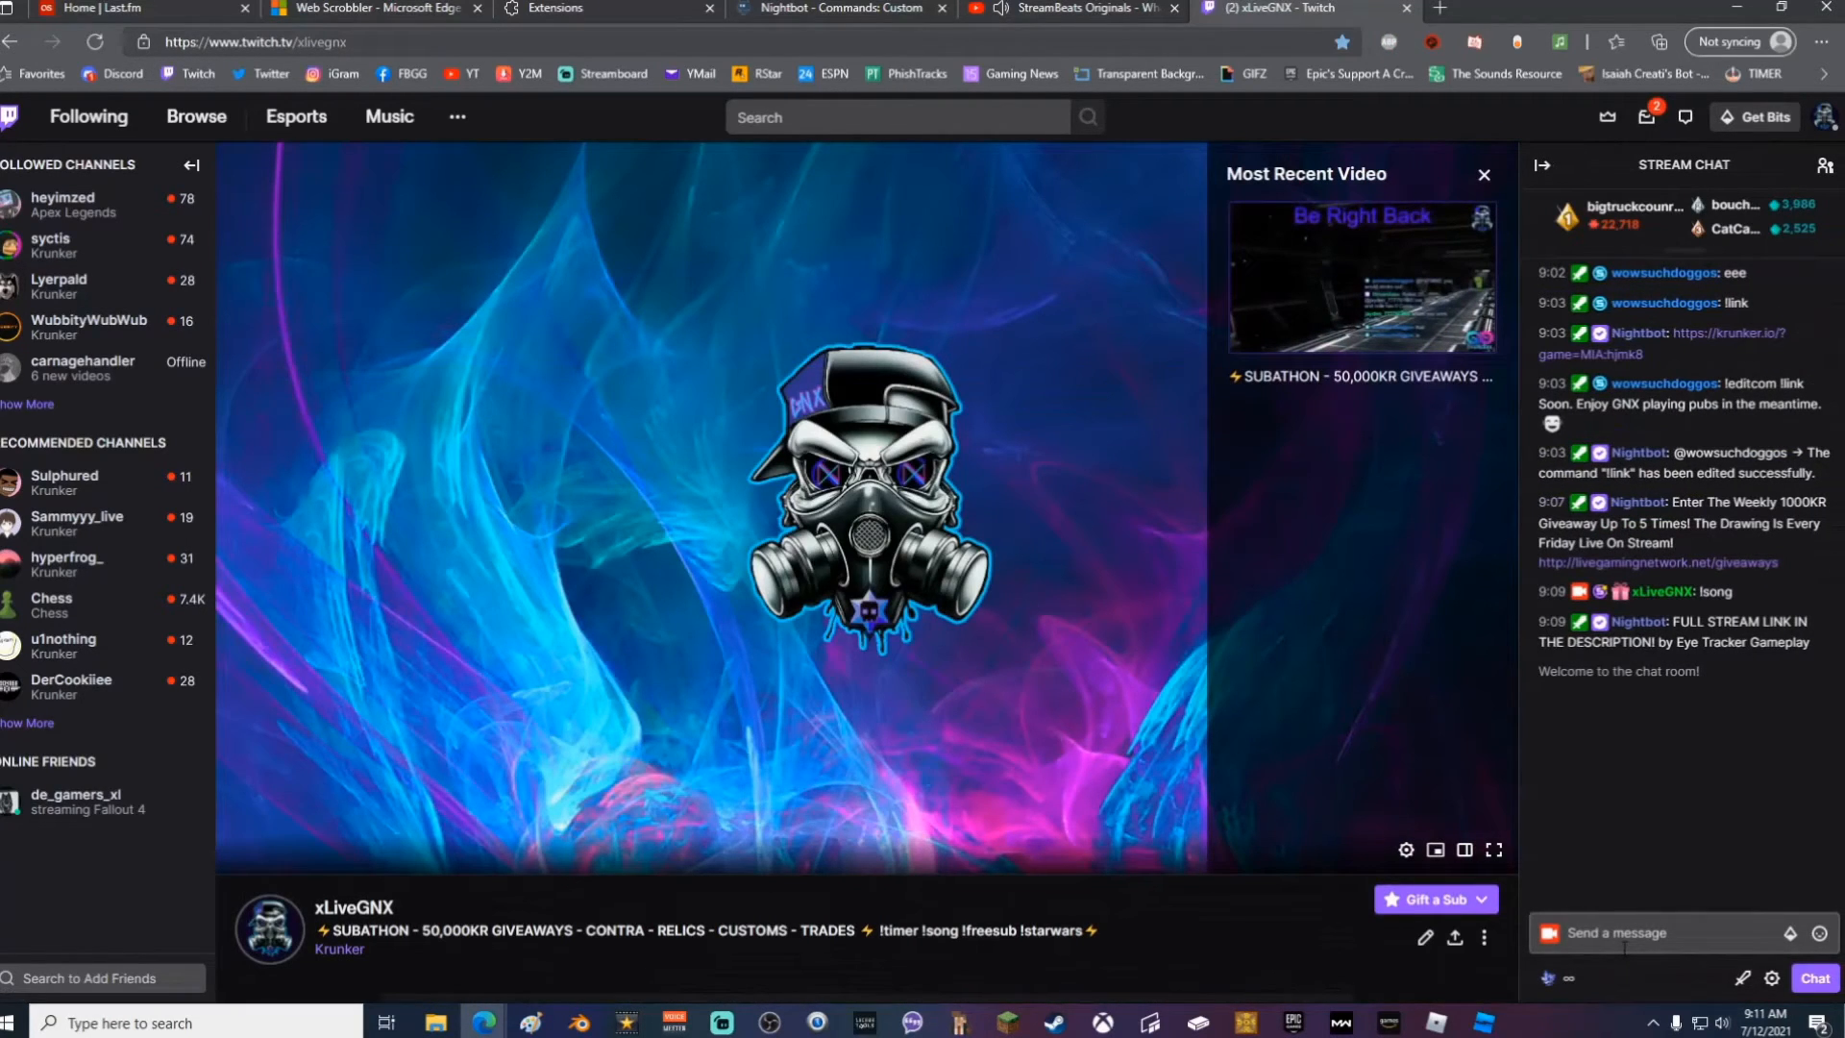
Send !song in Twitch chat, get Nightbot's reply "What If feat. Fuslie by StreamBeats Originals", return to YouTube
type("!song")
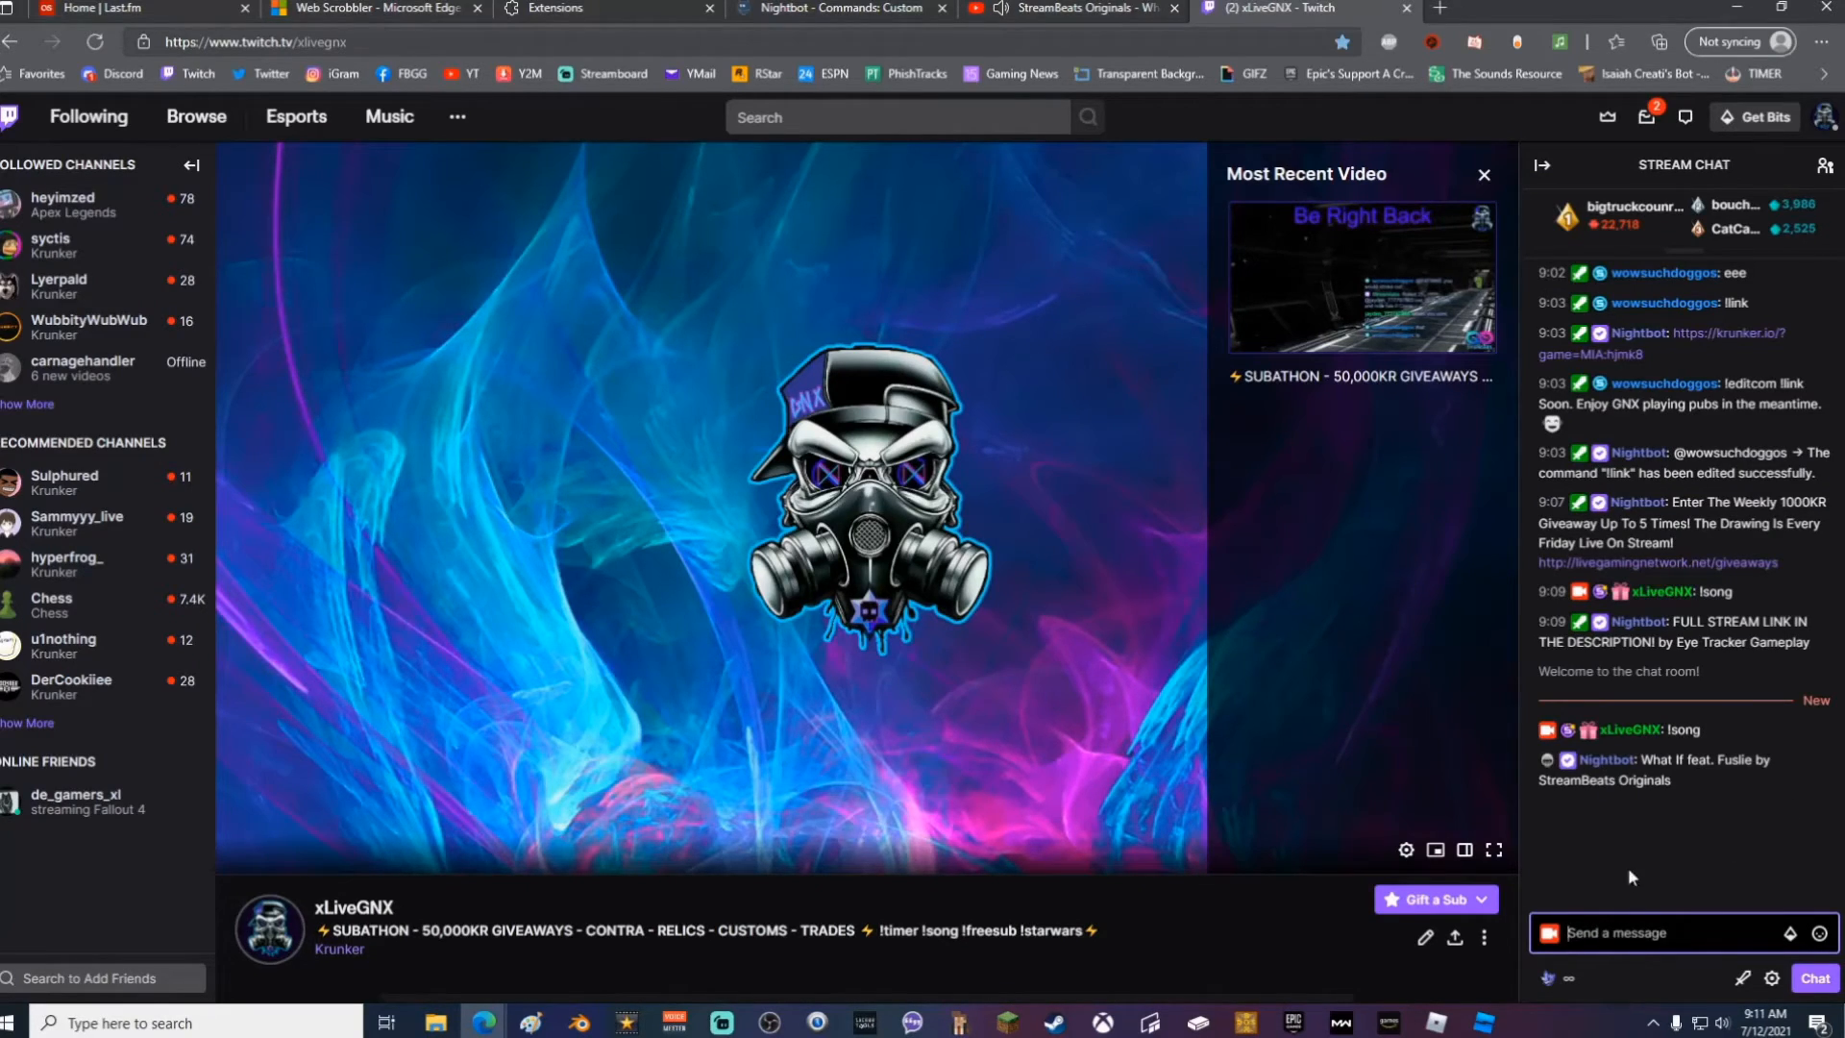
mouse_move(1691, 790)
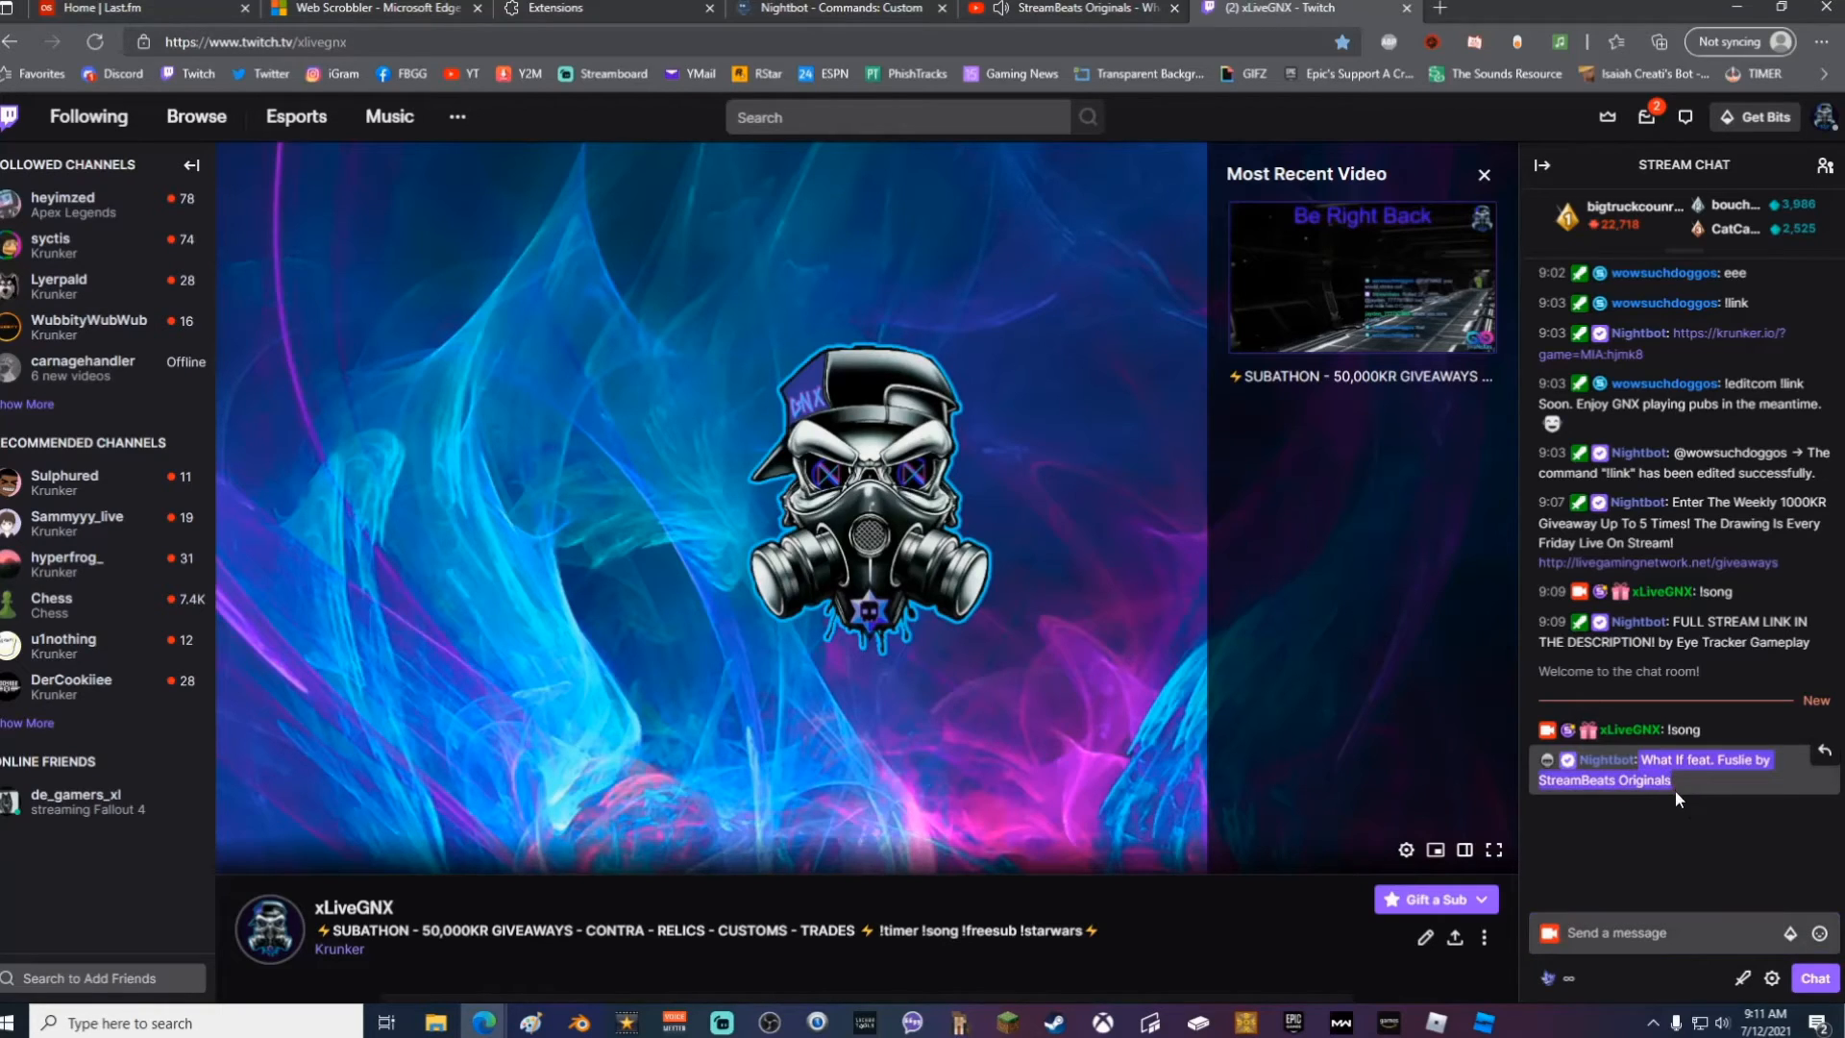
mouse_move(1706, 821)
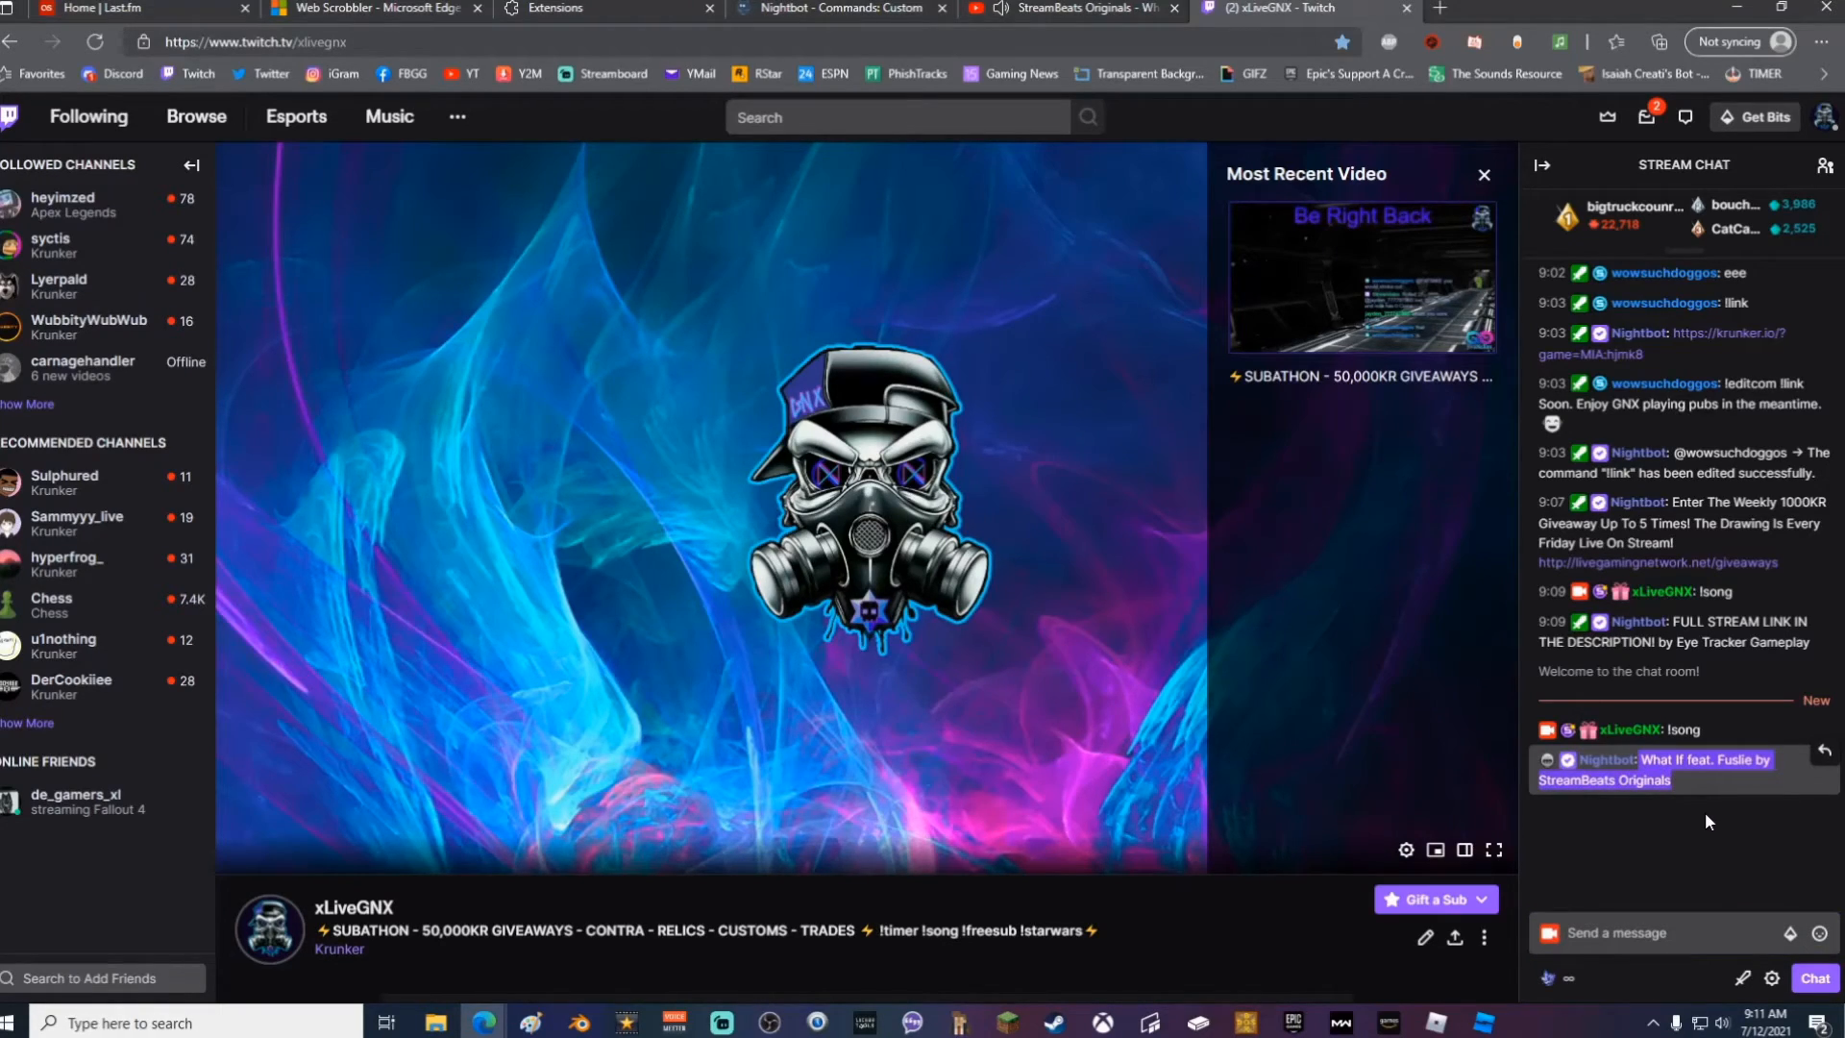
mouse_move(876, 275)
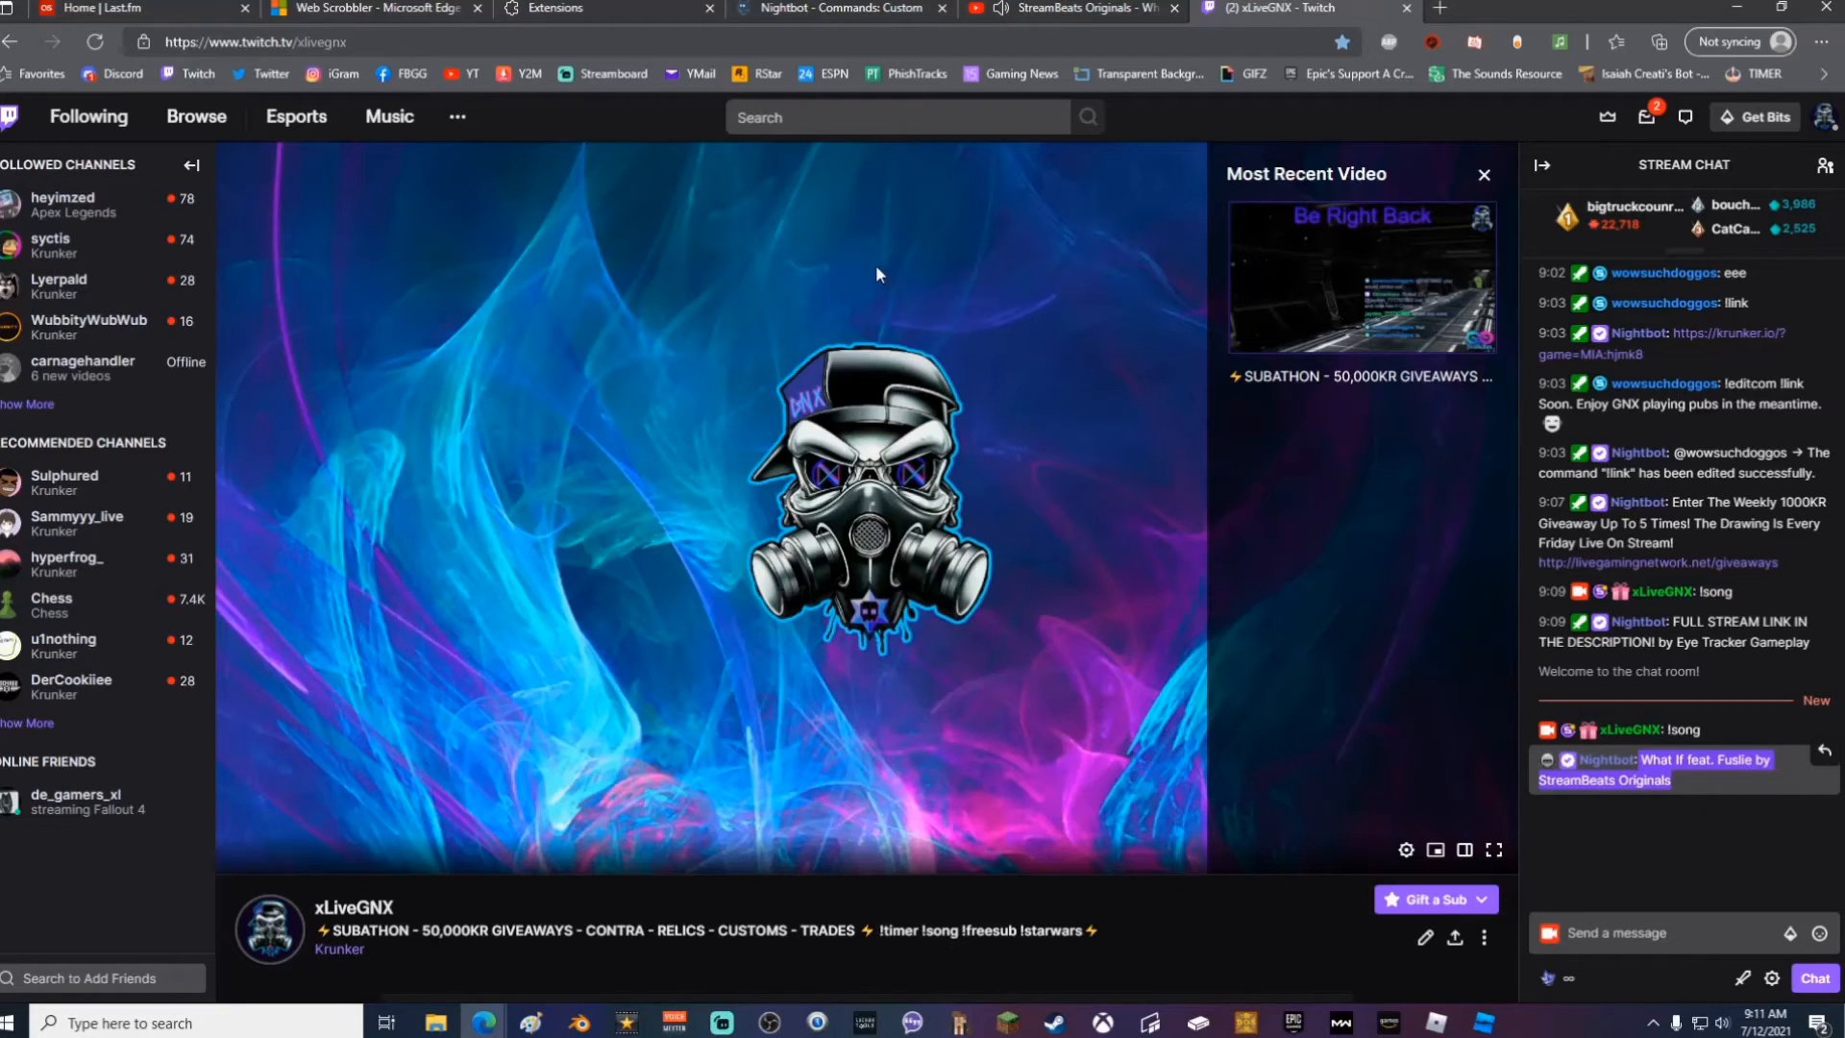
left_click(1074, 7)
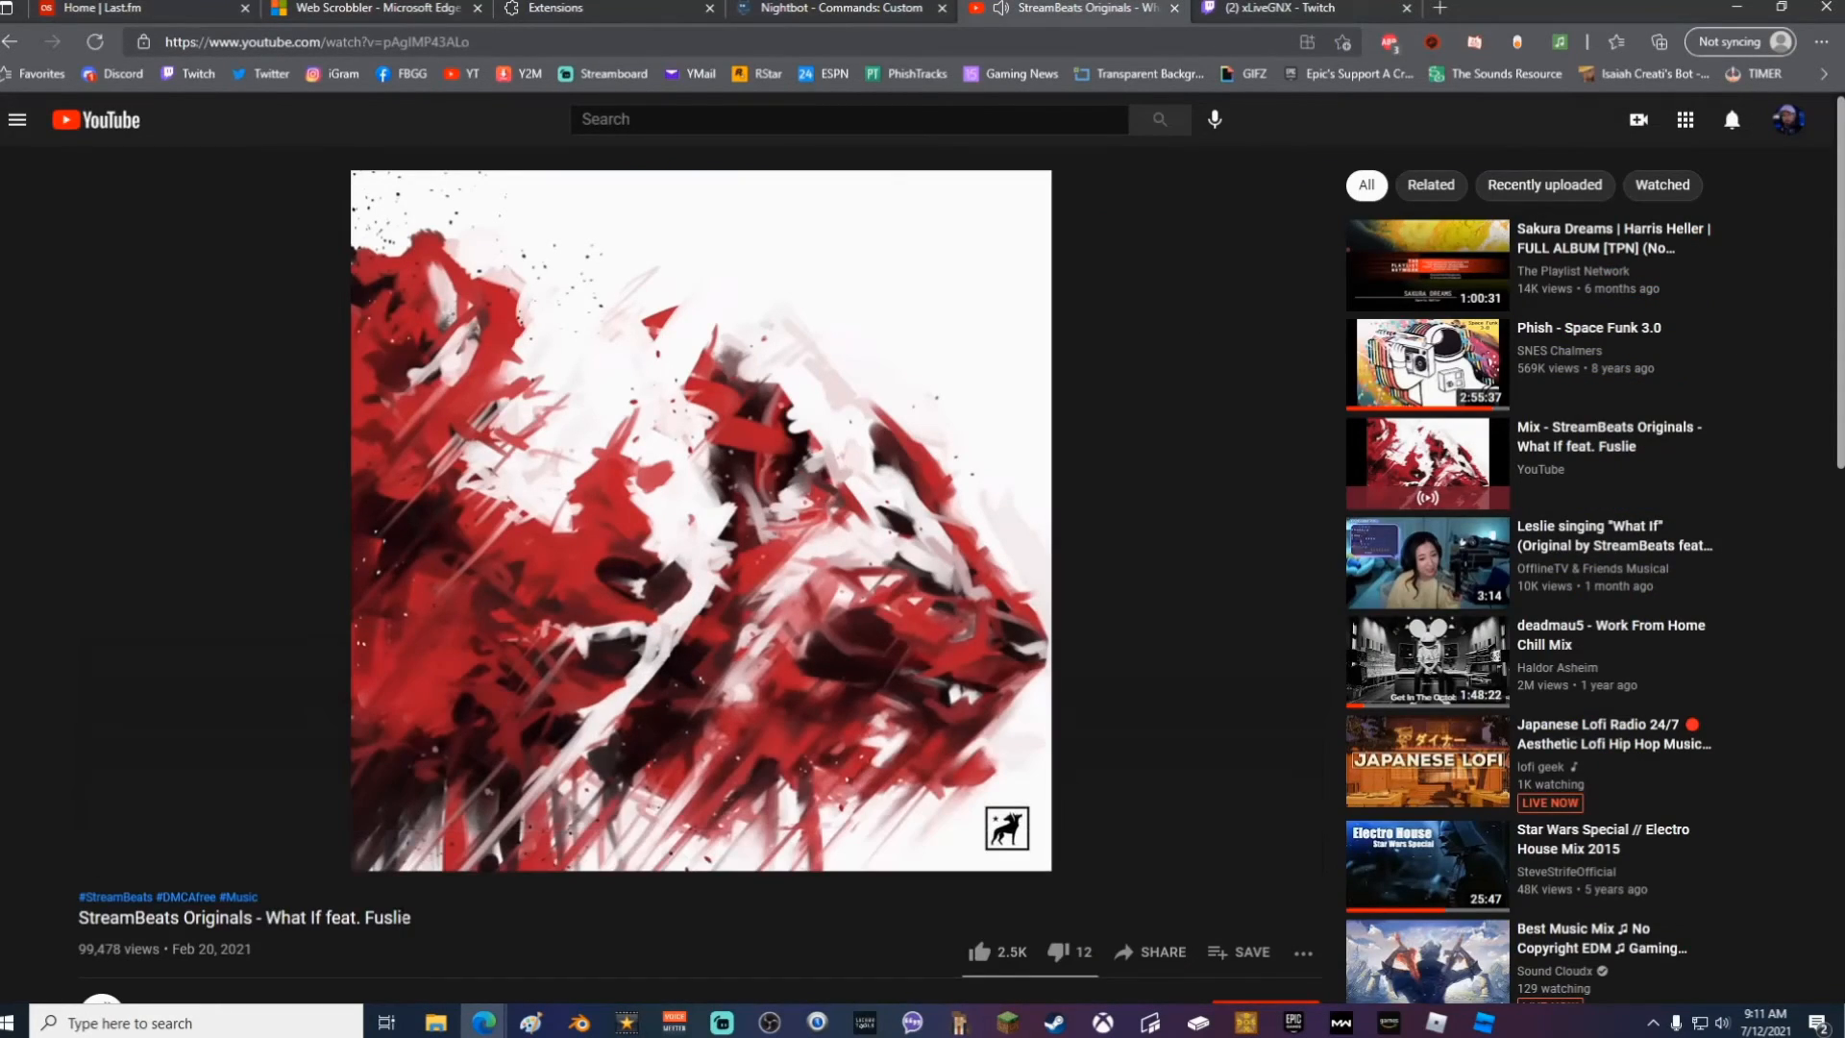